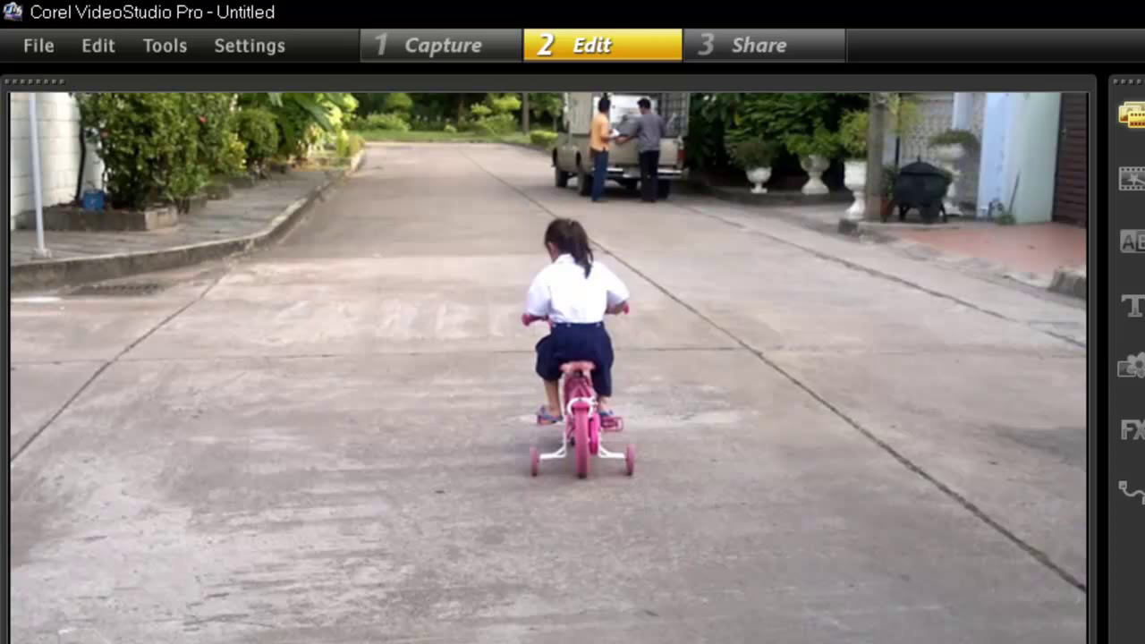
# Launch Painting Creator from the Tools menu over the bike video
pyautogui.click(165, 47)
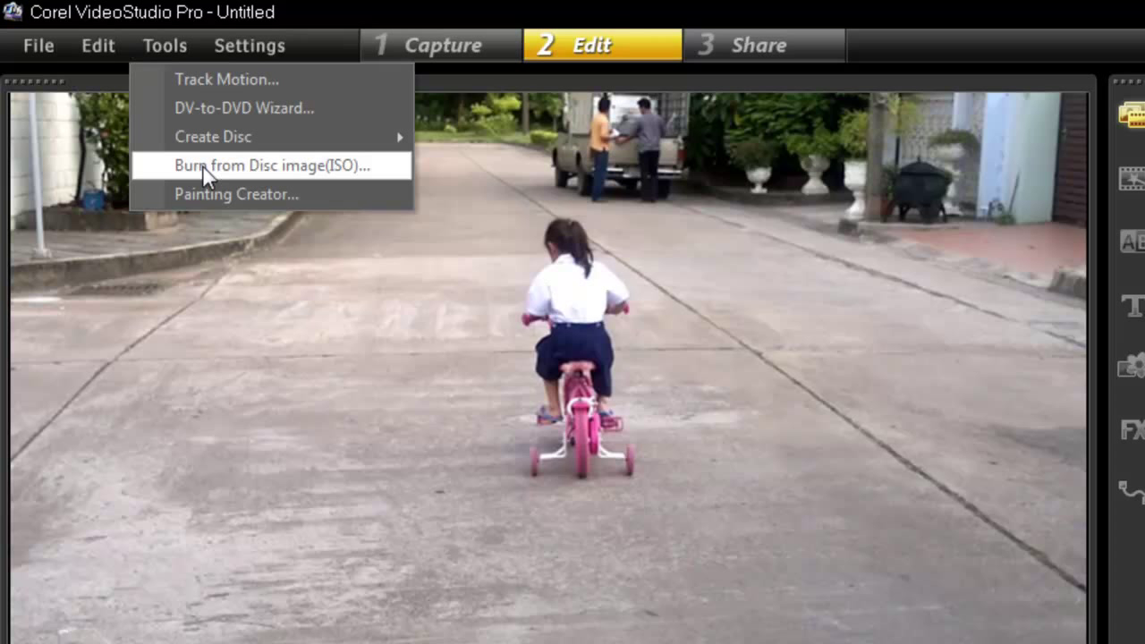
pyautogui.click(236, 194)
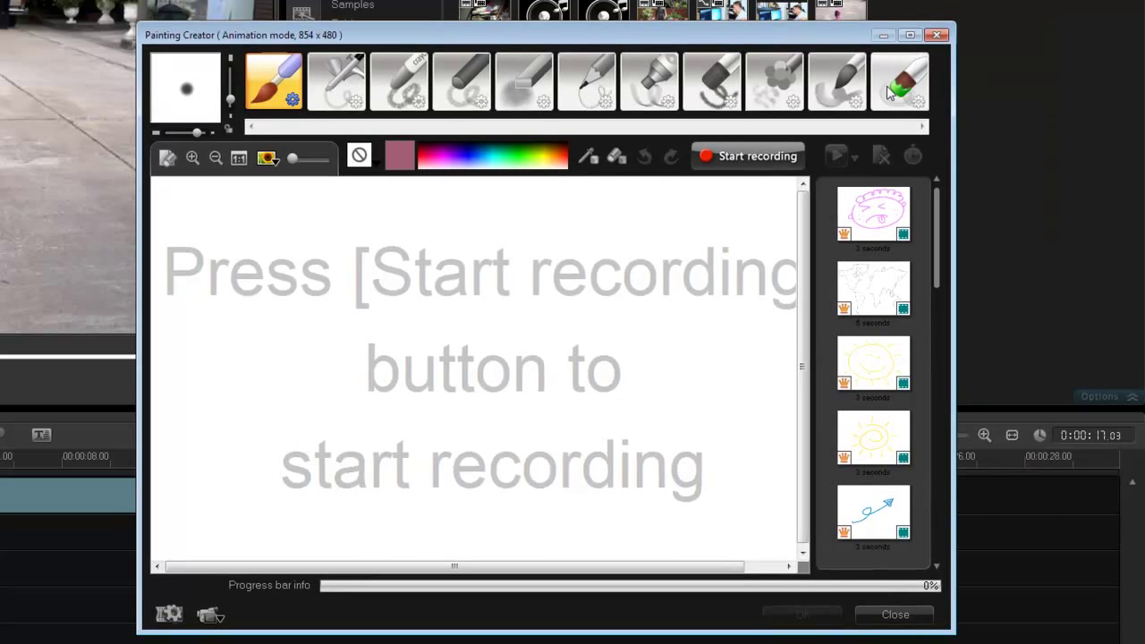
pyautogui.moveTo(523, 81)
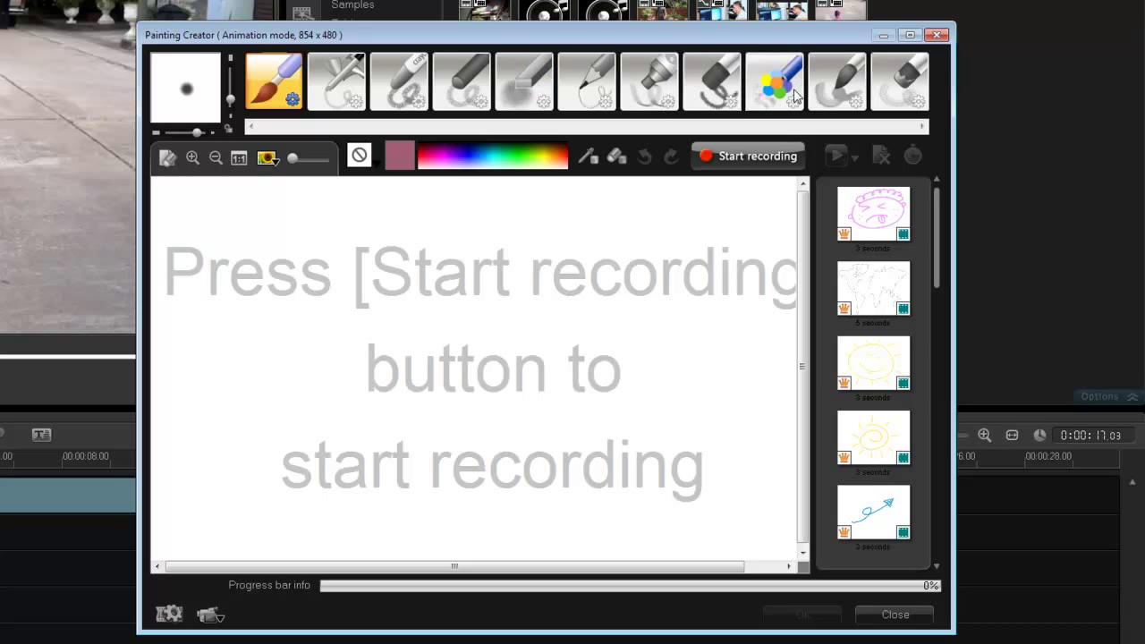
pyautogui.moveTo(902, 100)
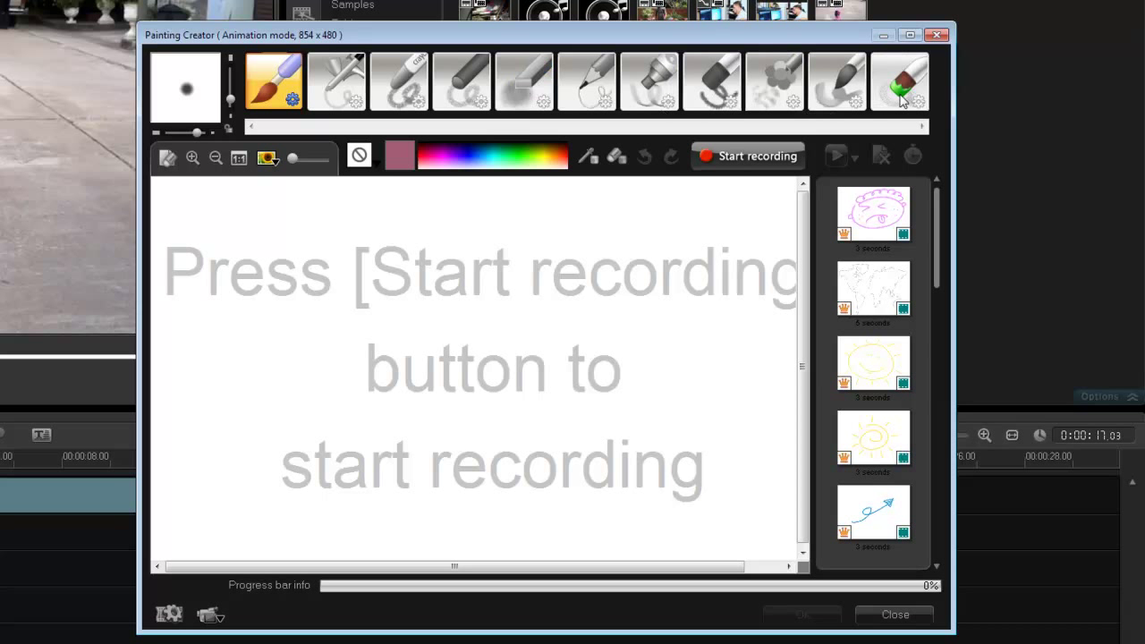
pyautogui.moveTo(504, 132)
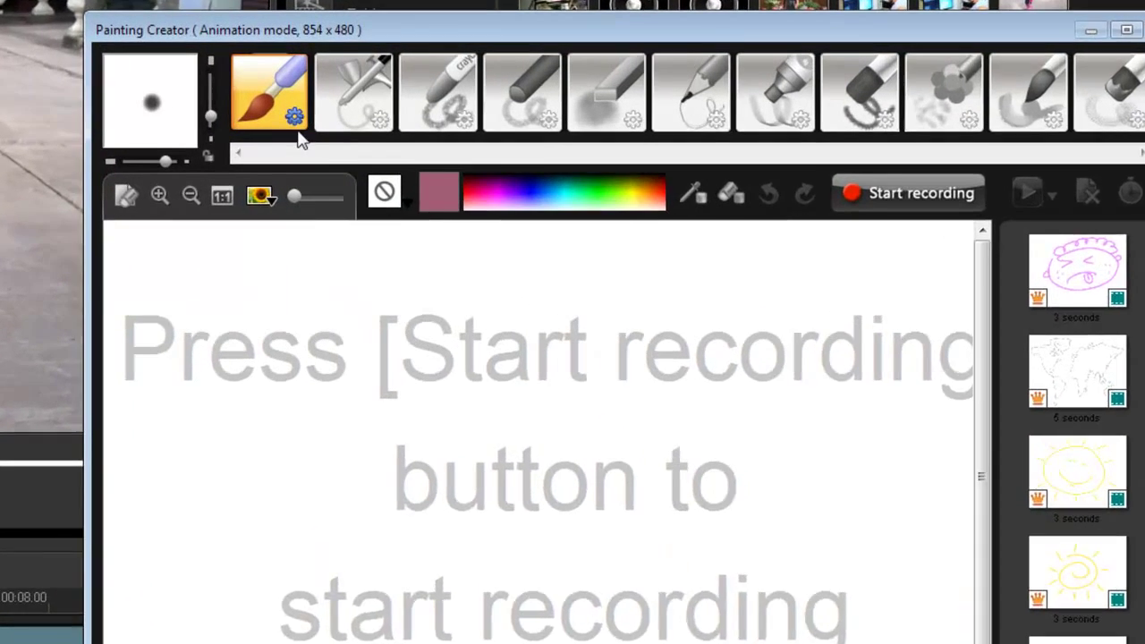
# Give the paintbrush a slightly soft edge and flatten its tip into an ellipse
pyautogui.click(293, 118)
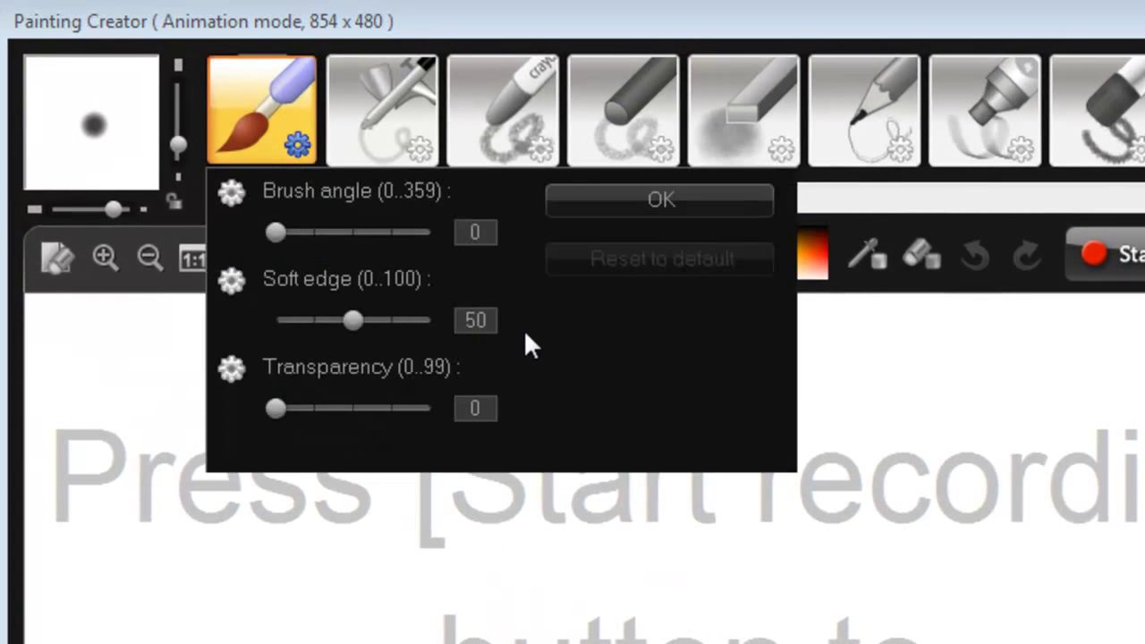
pyautogui.moveTo(134, 165)
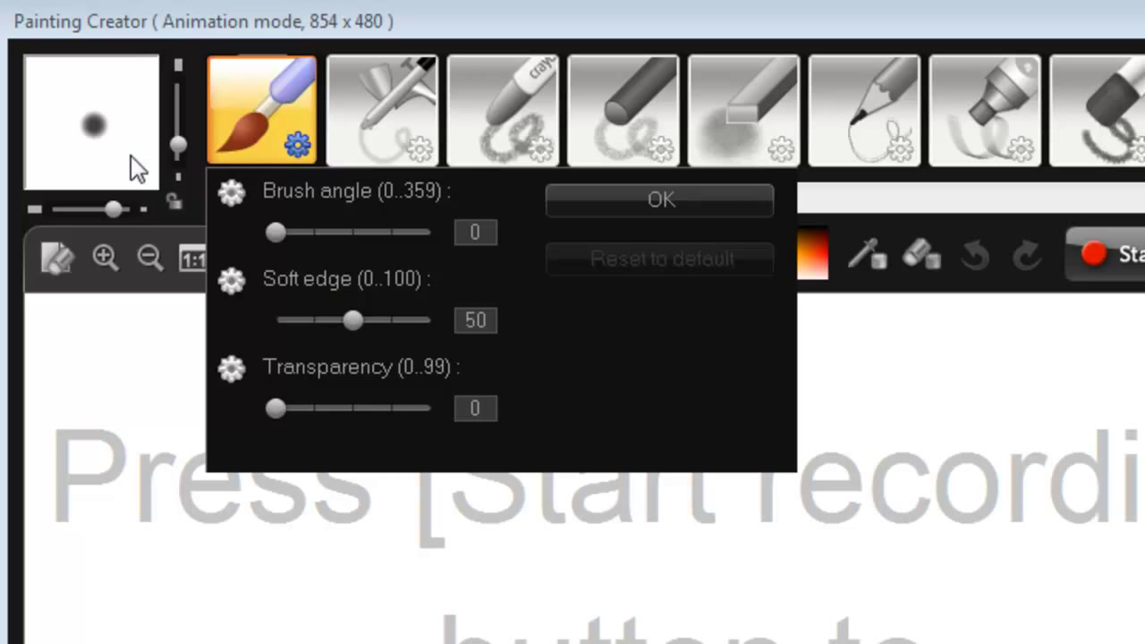
pyautogui.moveTo(354, 321); pyautogui.dragTo(365, 320)
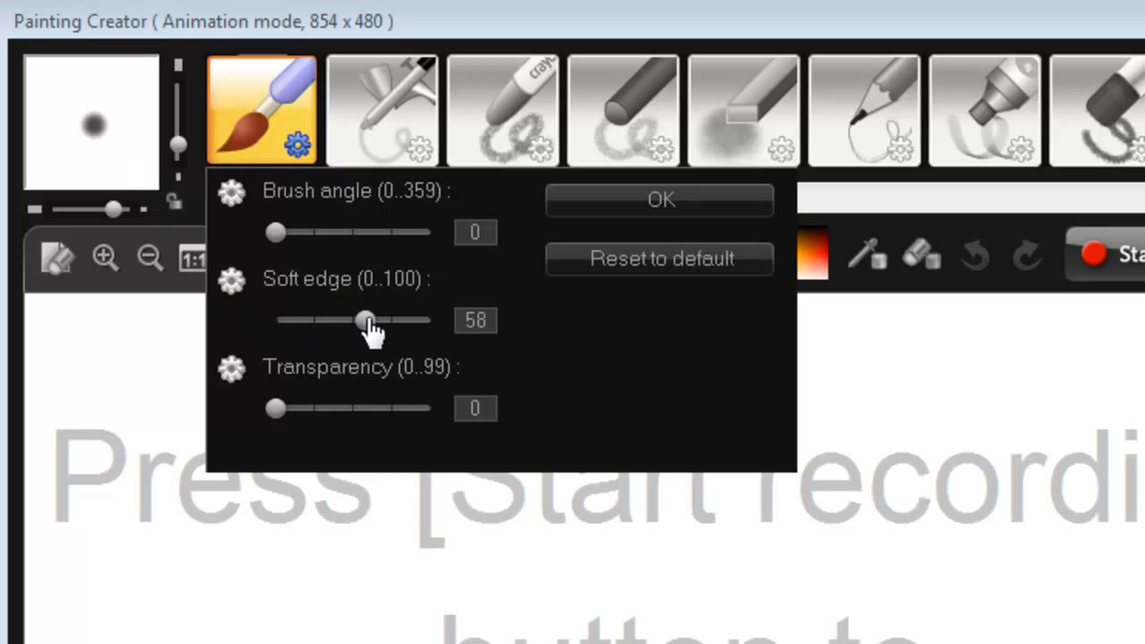
pyautogui.moveTo(365, 318); pyautogui.dragTo(272, 318)
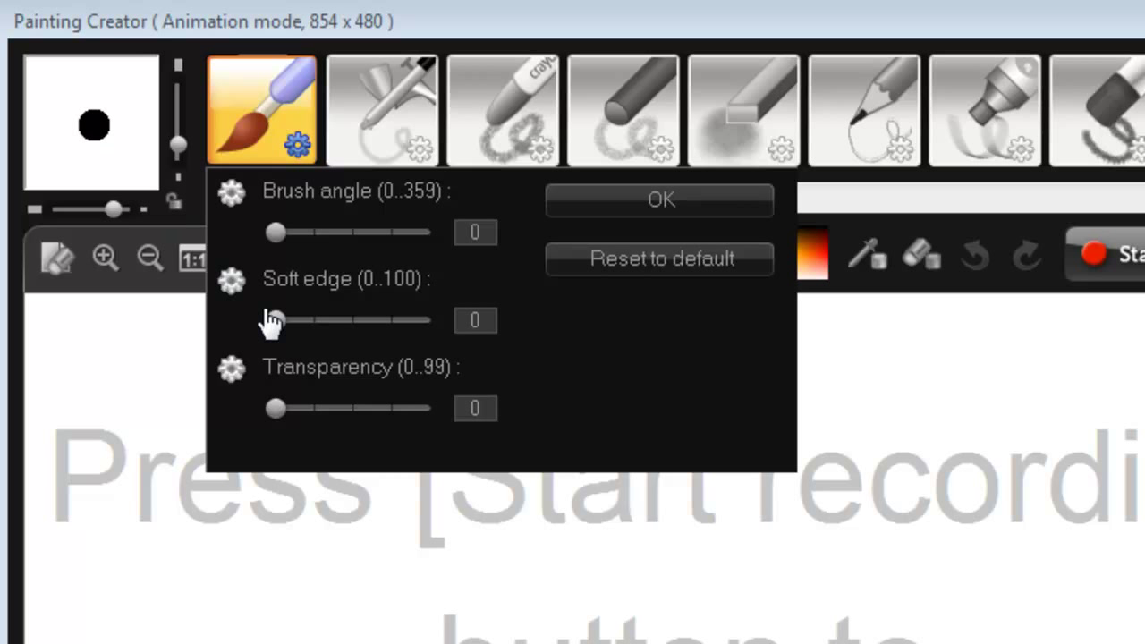
pyautogui.moveTo(276, 320); pyautogui.dragTo(308, 321)
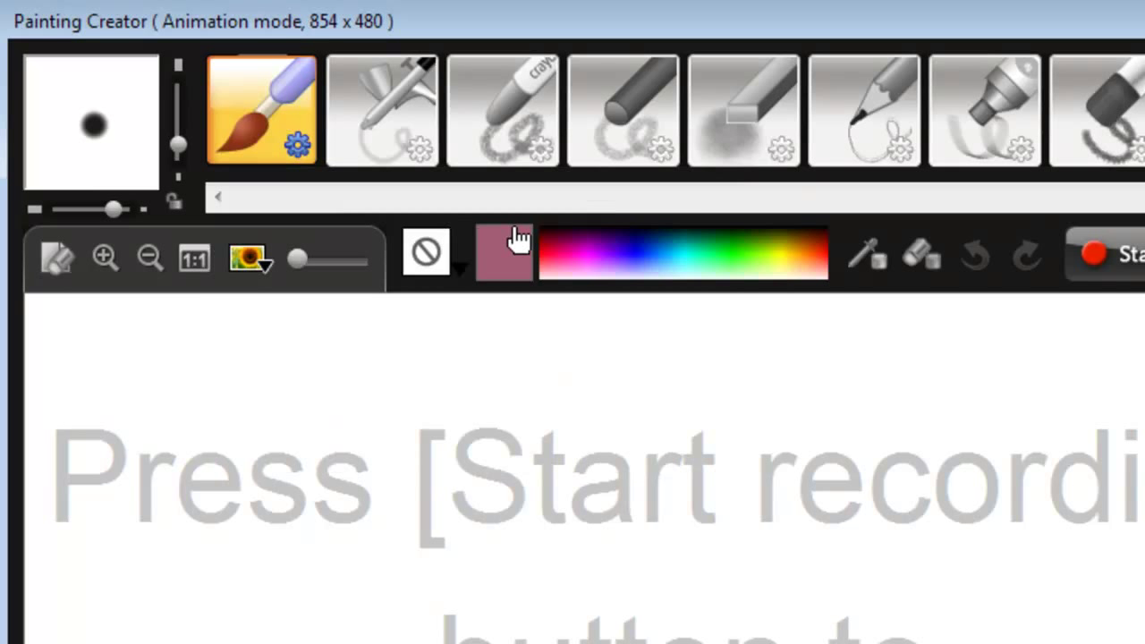
pyautogui.moveTo(111, 209); pyautogui.dragTo(72, 210)
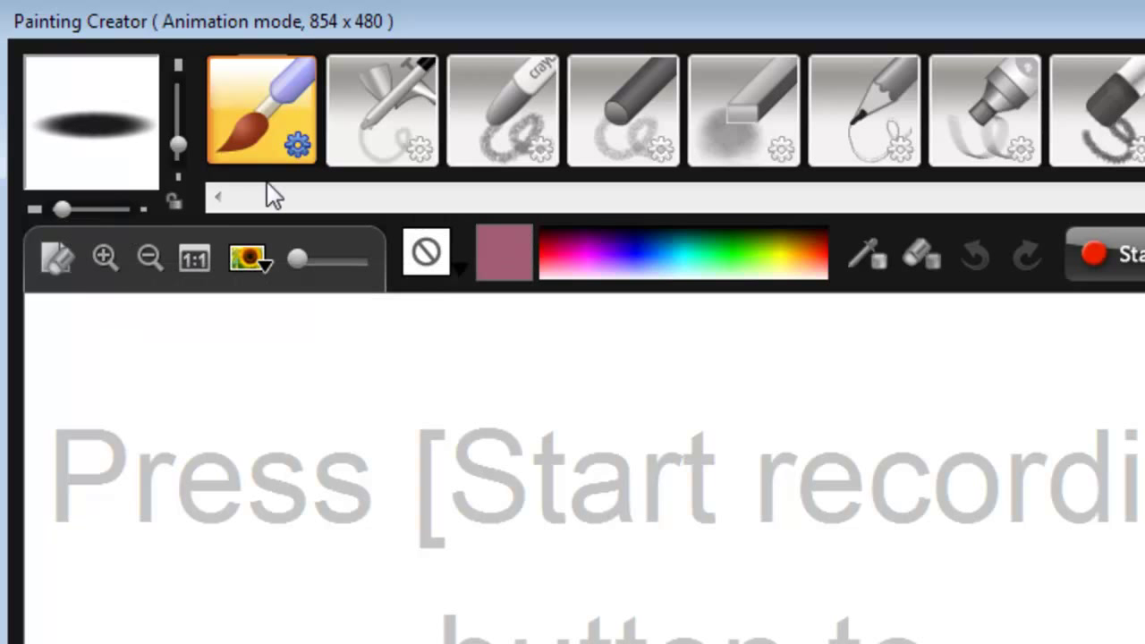
# Try several brush tip angles, ending with the tip back at horizontal
pyautogui.click(297, 143)
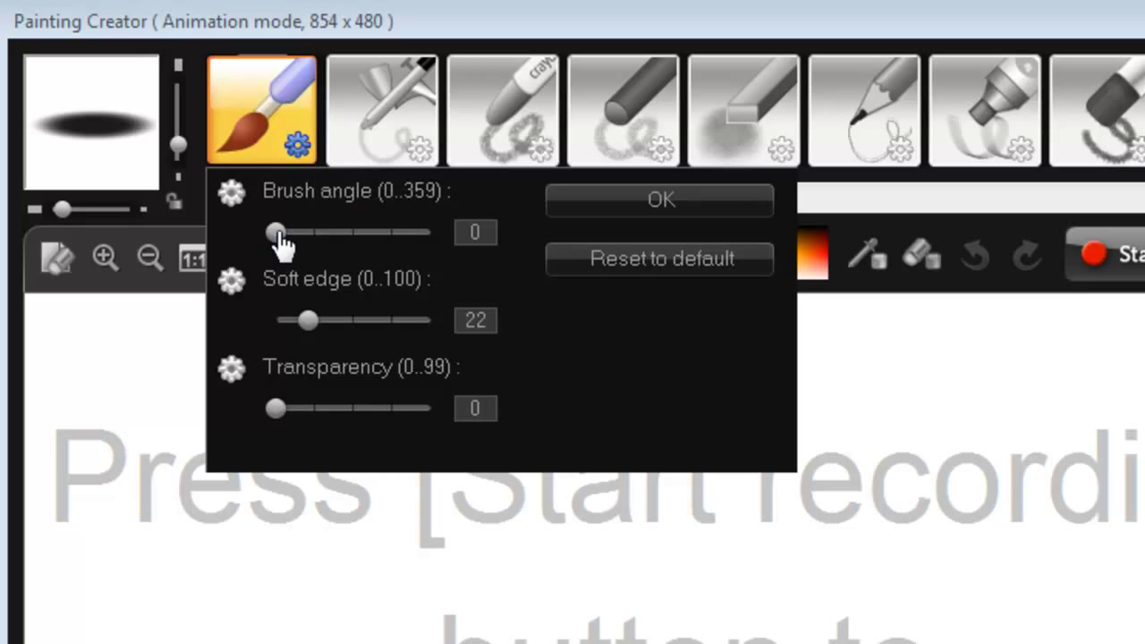
pyautogui.moveTo(275, 233); pyautogui.dragTo(285, 233)
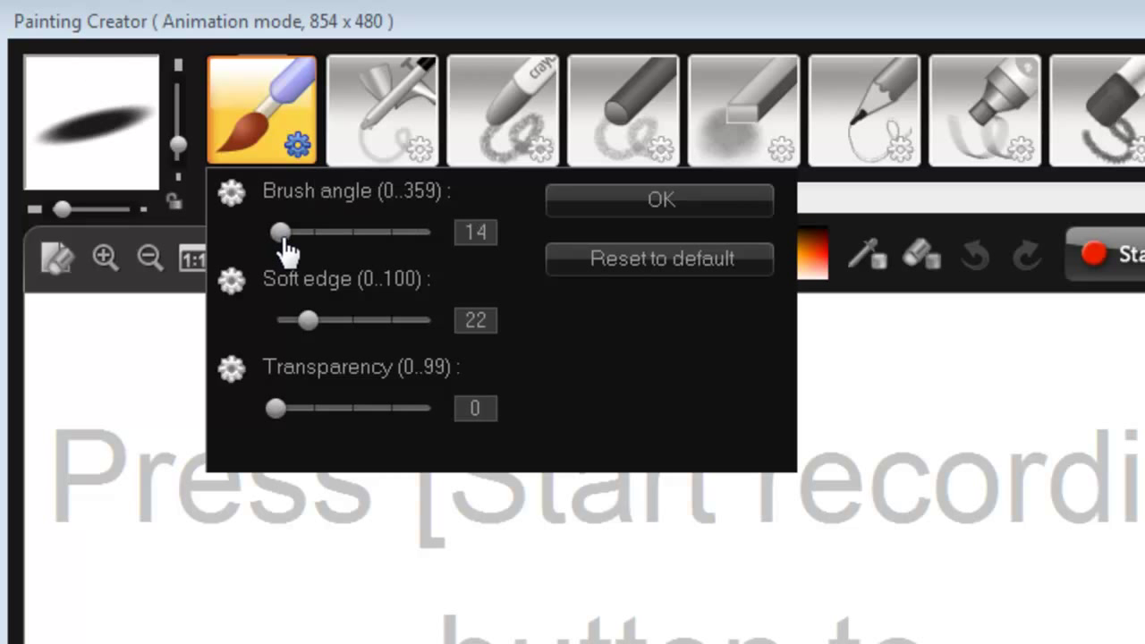
pyautogui.moveTo(279, 232); pyautogui.dragTo(294, 232)
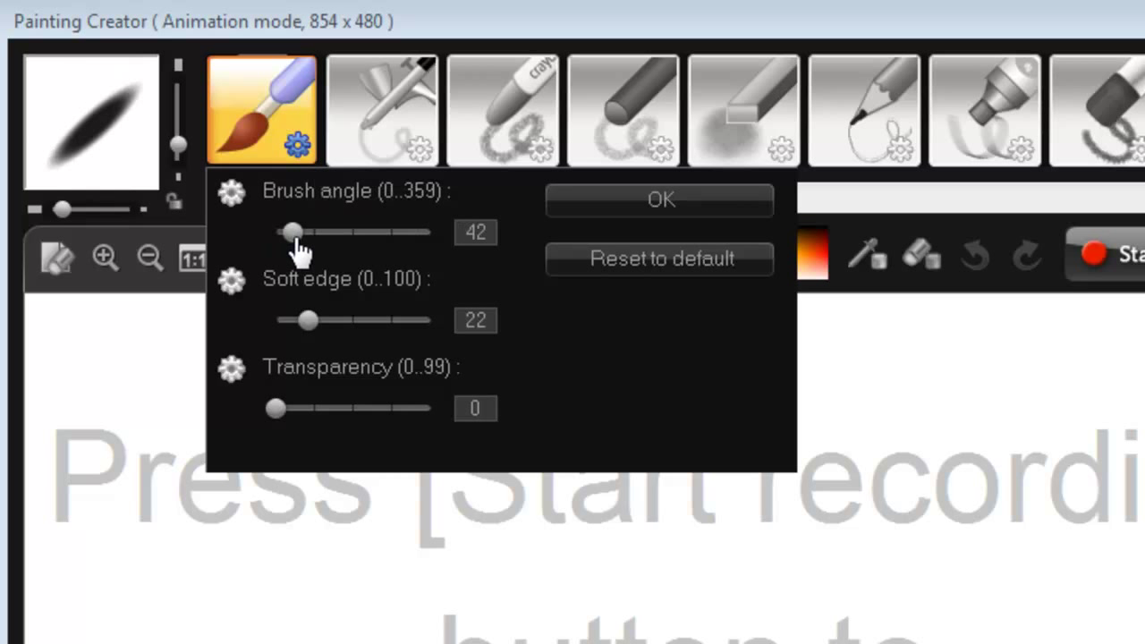
pyautogui.moveTo(290, 233); pyautogui.dragTo(308, 233)
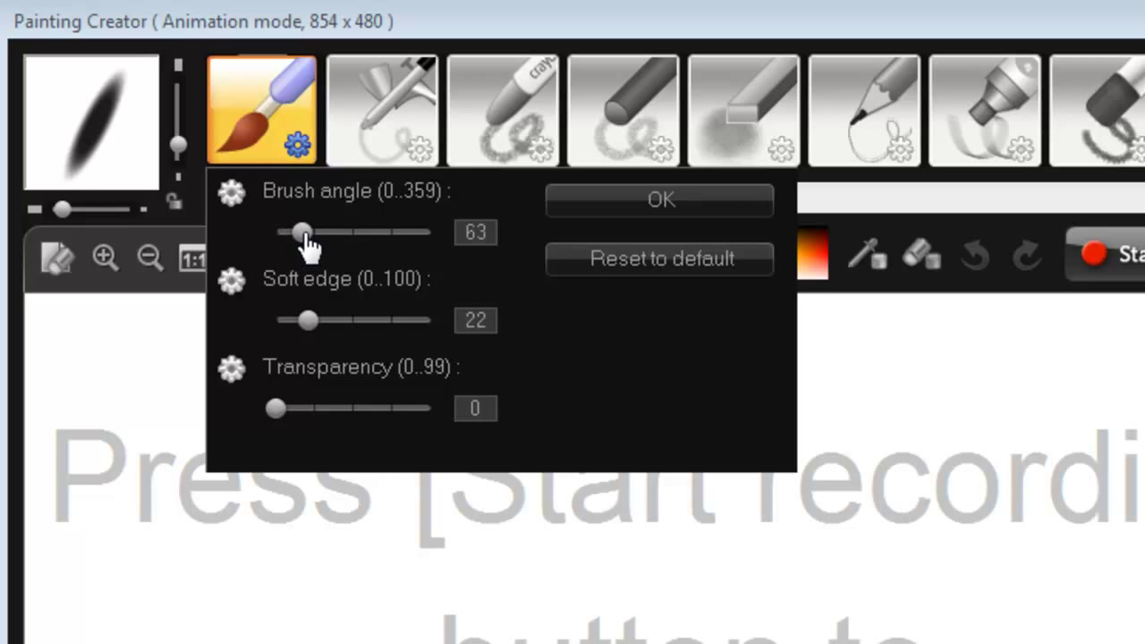
pyautogui.moveTo(304, 232); pyautogui.dragTo(295, 233)
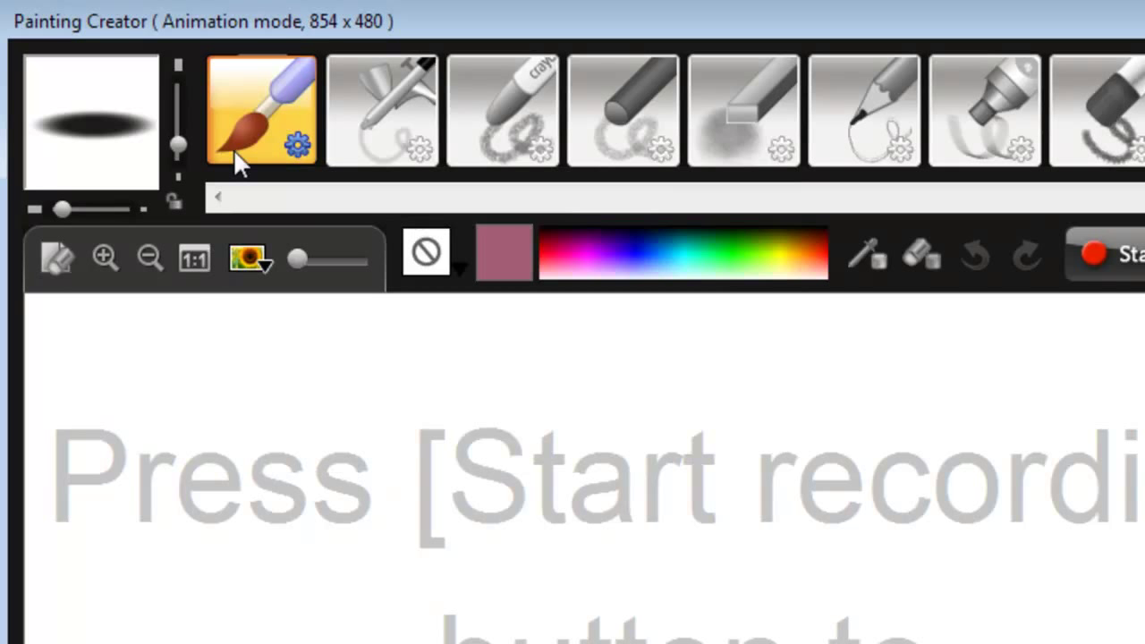
pyautogui.moveTo(111, 176)
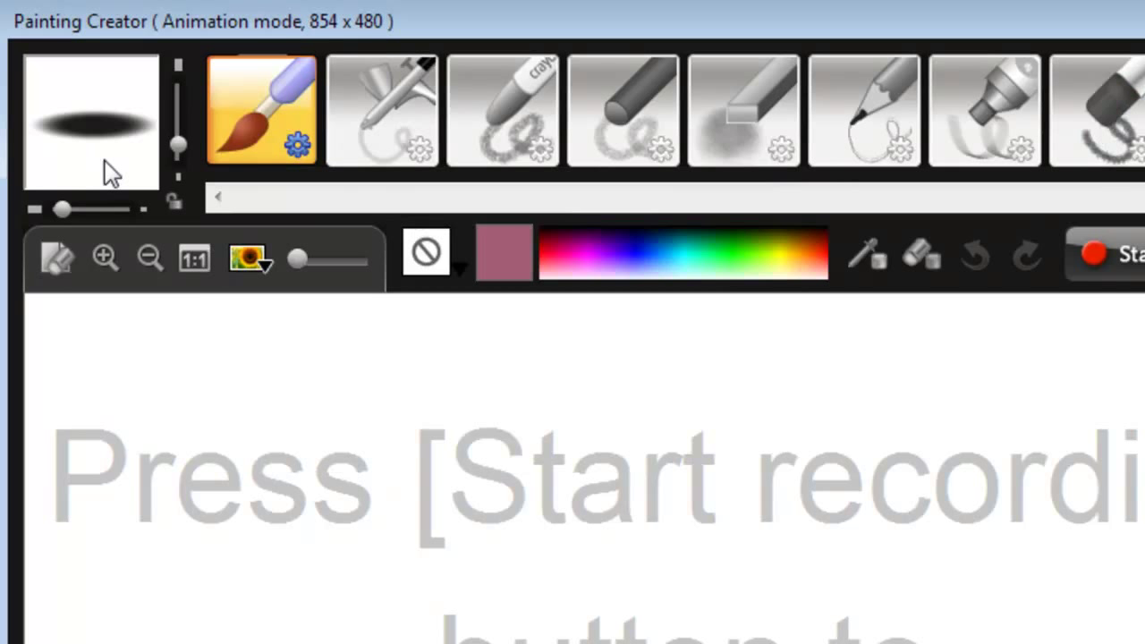
# Adjust the brush width, ending around 65 for a larger brush
pyautogui.moveTo(62, 210); pyautogui.dragTo(82, 209)
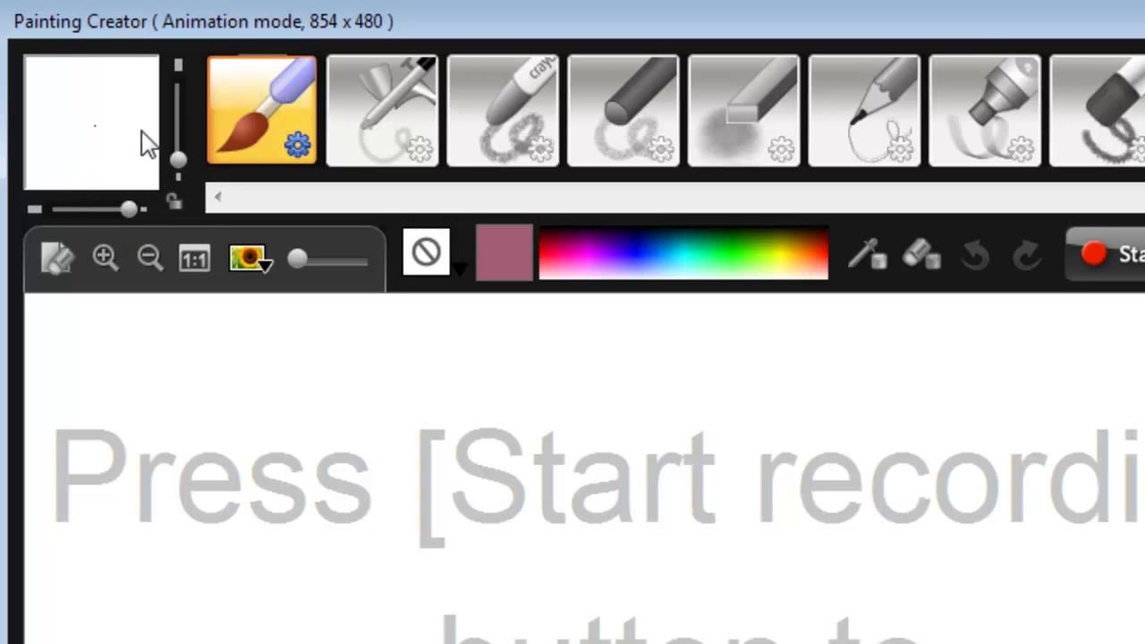
pyautogui.moveTo(193, 258)
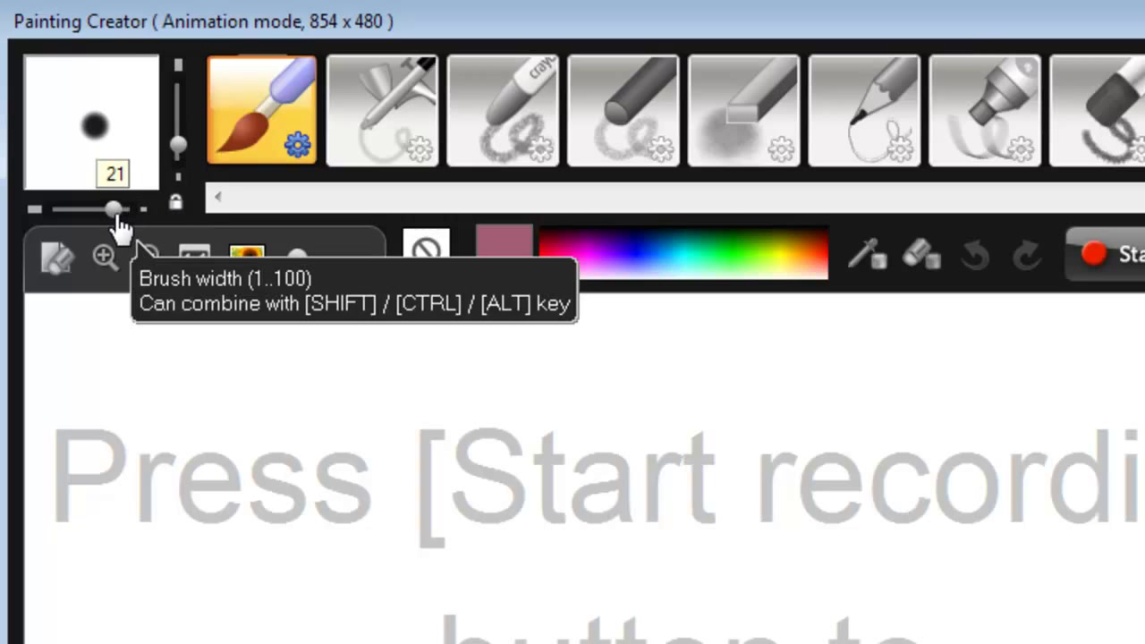
pyautogui.moveTo(111, 211); pyautogui.dragTo(81, 211)
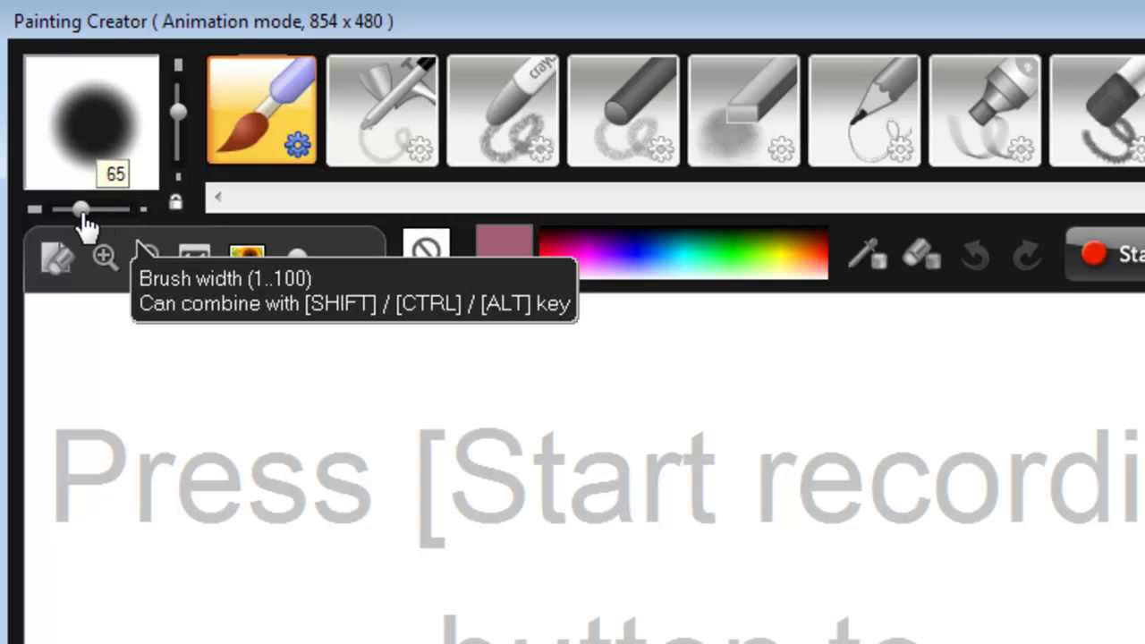
pyautogui.moveTo(81, 209); pyautogui.dragTo(93, 210)
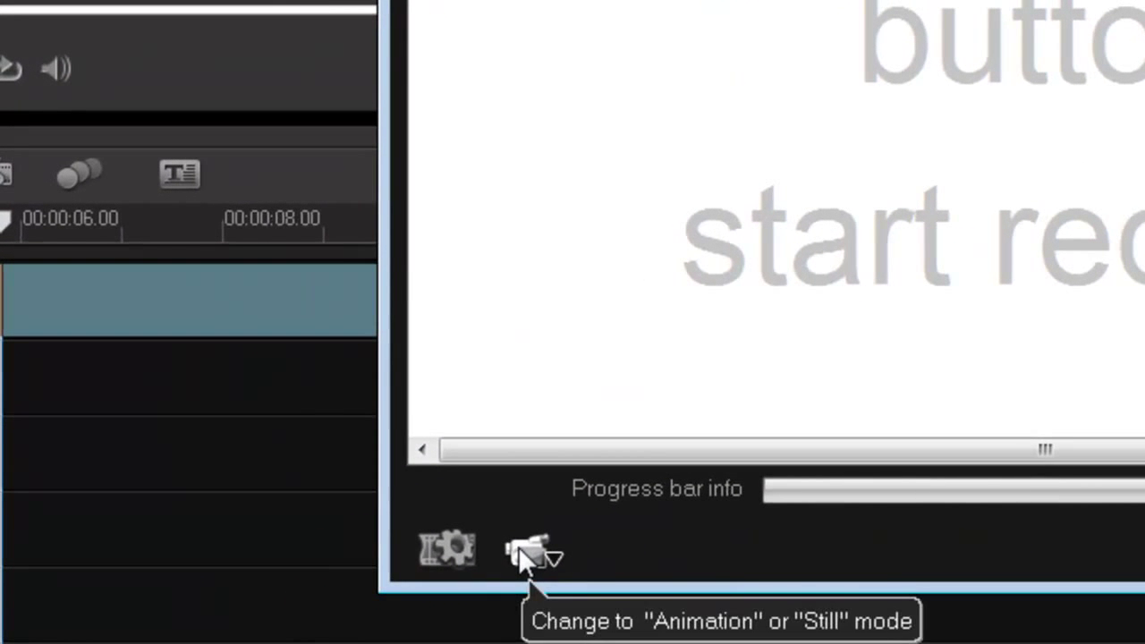
# In still mode, paint a muted red circle on the canvas and save it with OK
pyautogui.click(534, 551)
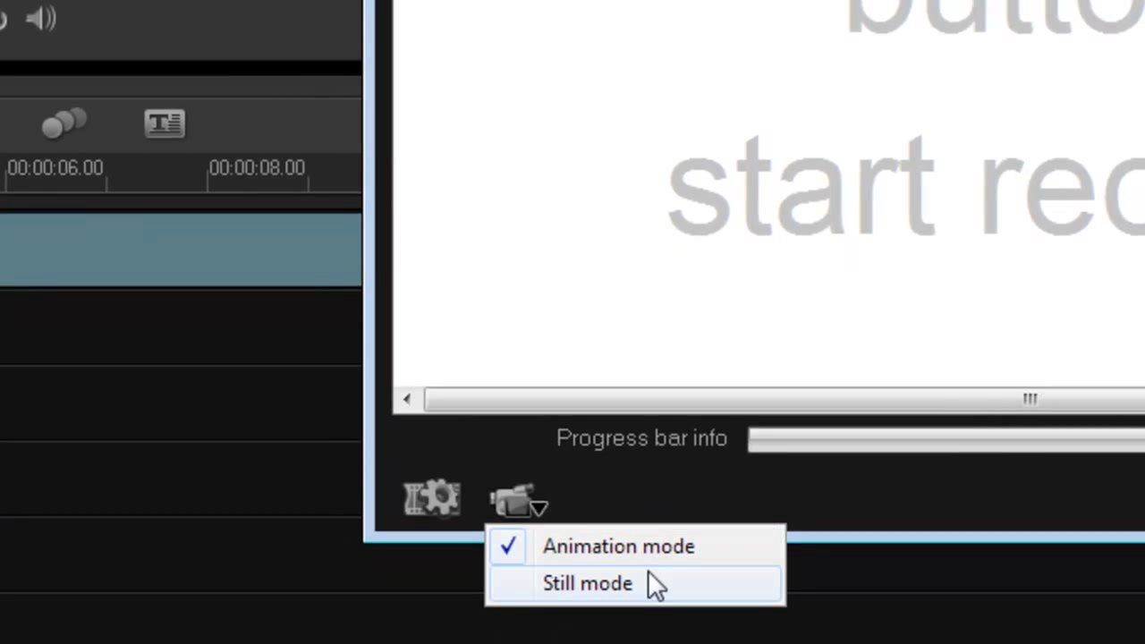
pyautogui.moveTo(648, 591)
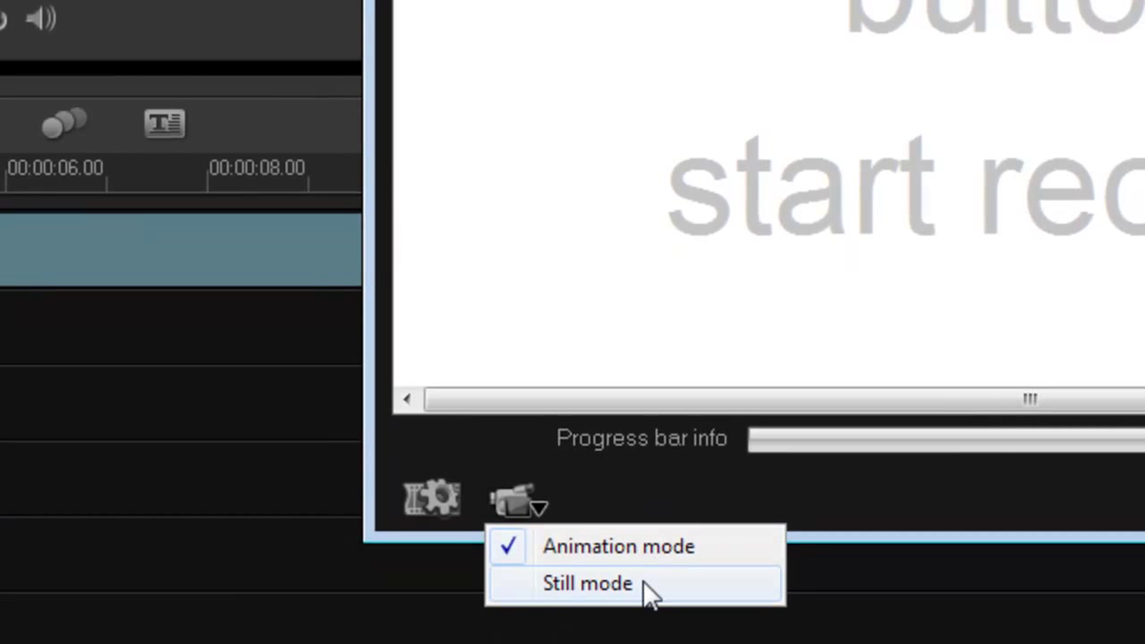
pyautogui.click(587, 584)
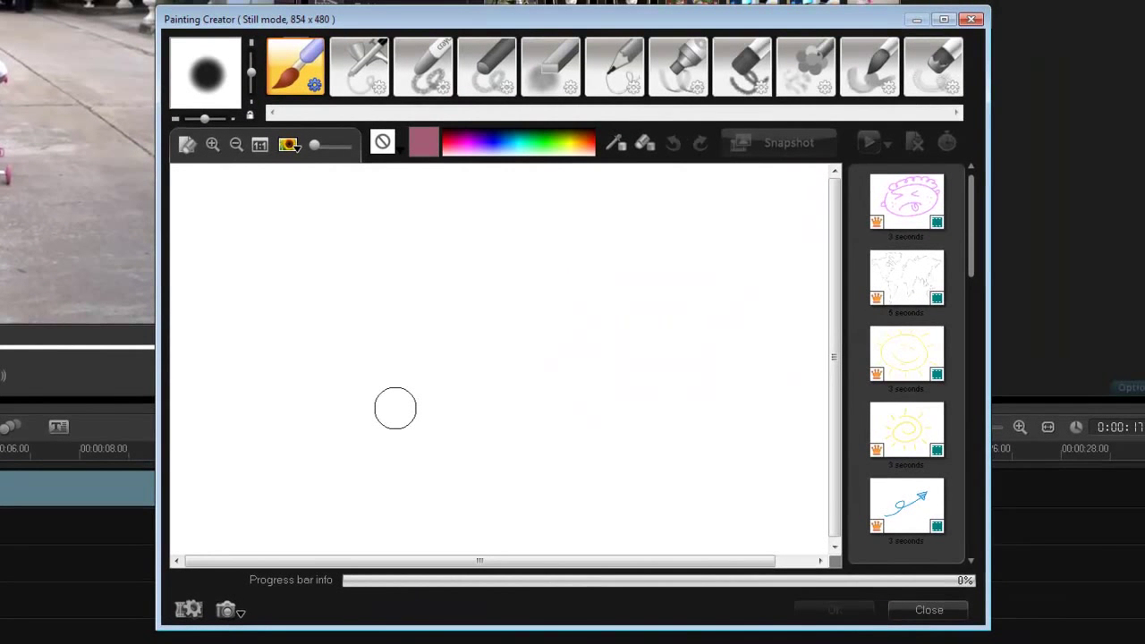
pyautogui.moveTo(396, 408); pyautogui.dragTo(522, 233)
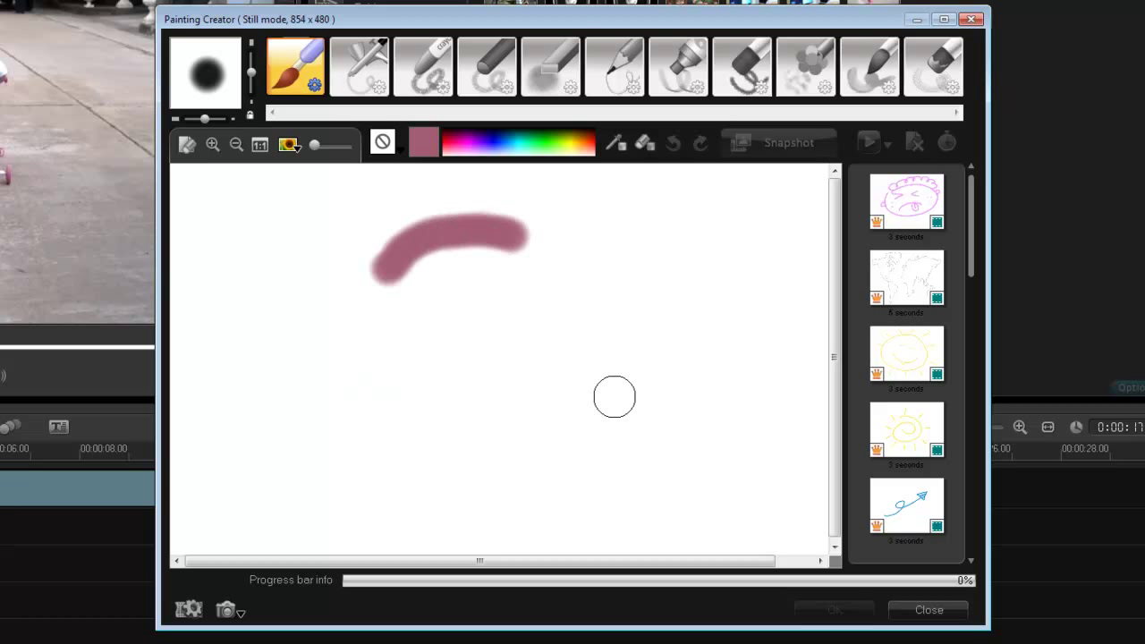
pyautogui.moveTo(615, 397); pyautogui.dragTo(367, 272)
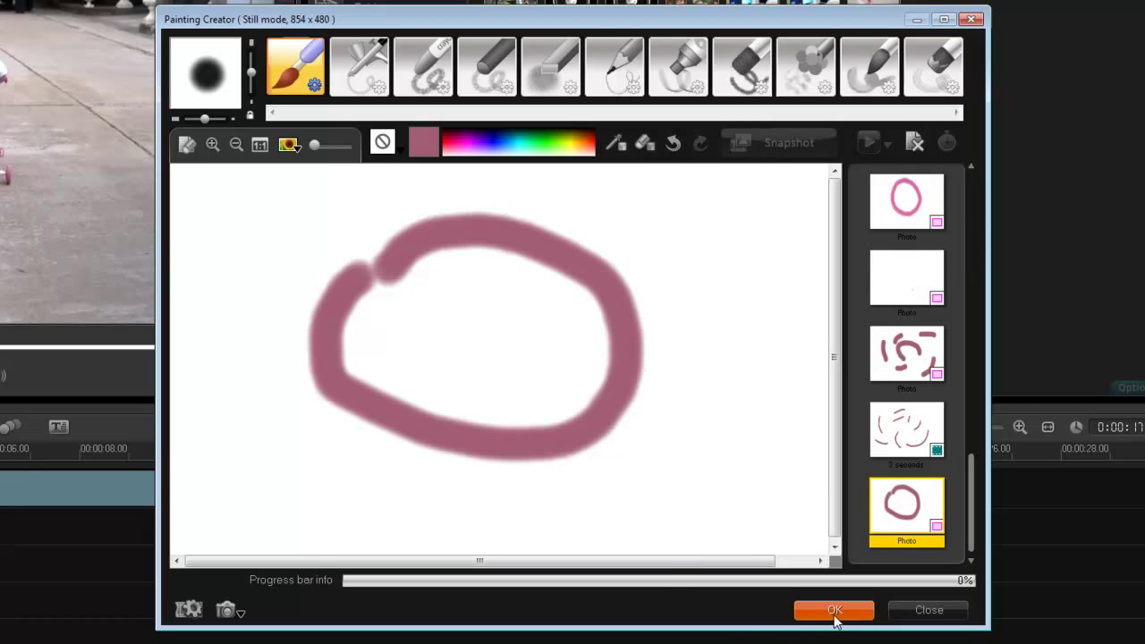
pyautogui.click(834, 611)
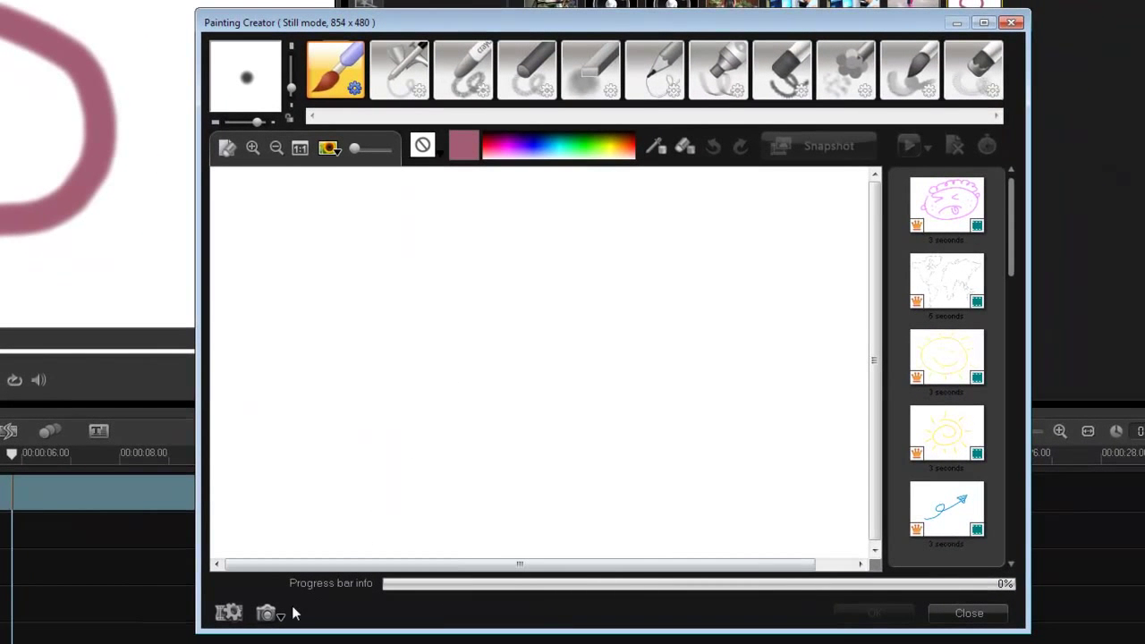
# Back in animation mode, record drawing a reddish circle and save the animation with OK
pyautogui.click(265, 612)
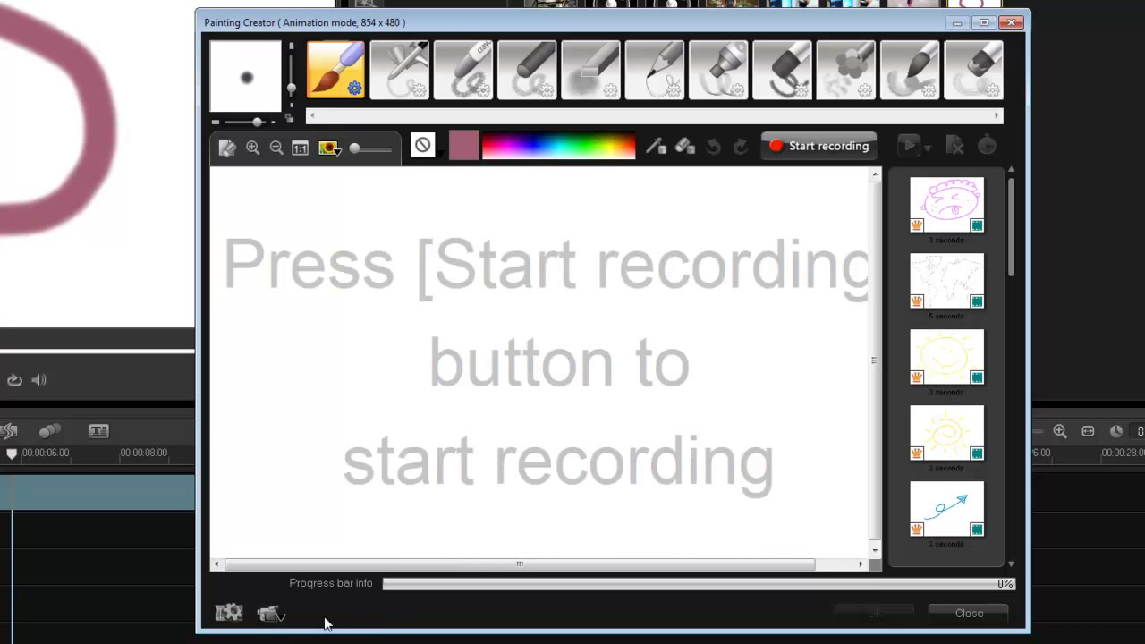
pyautogui.moveTo(814, 147)
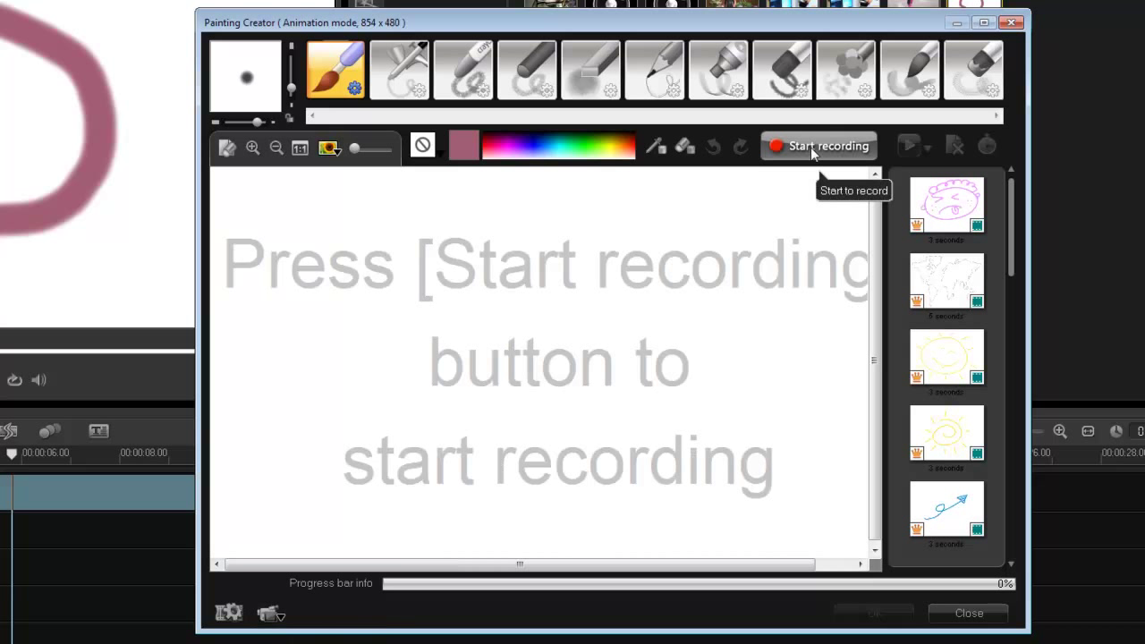
pyautogui.click(818, 146)
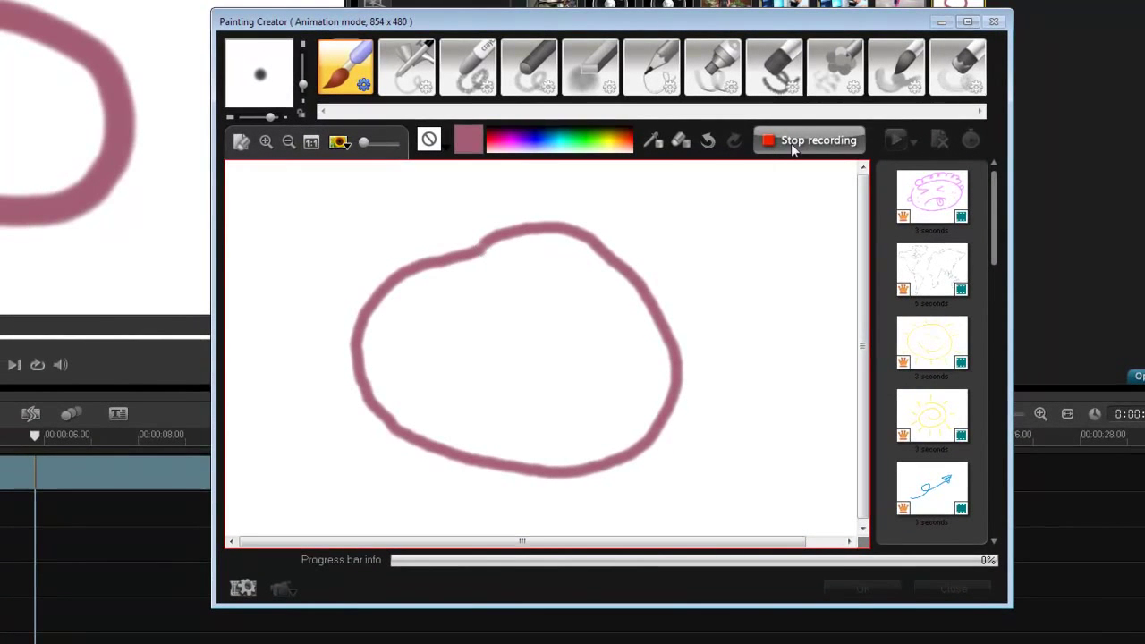
pyautogui.click(809, 139)
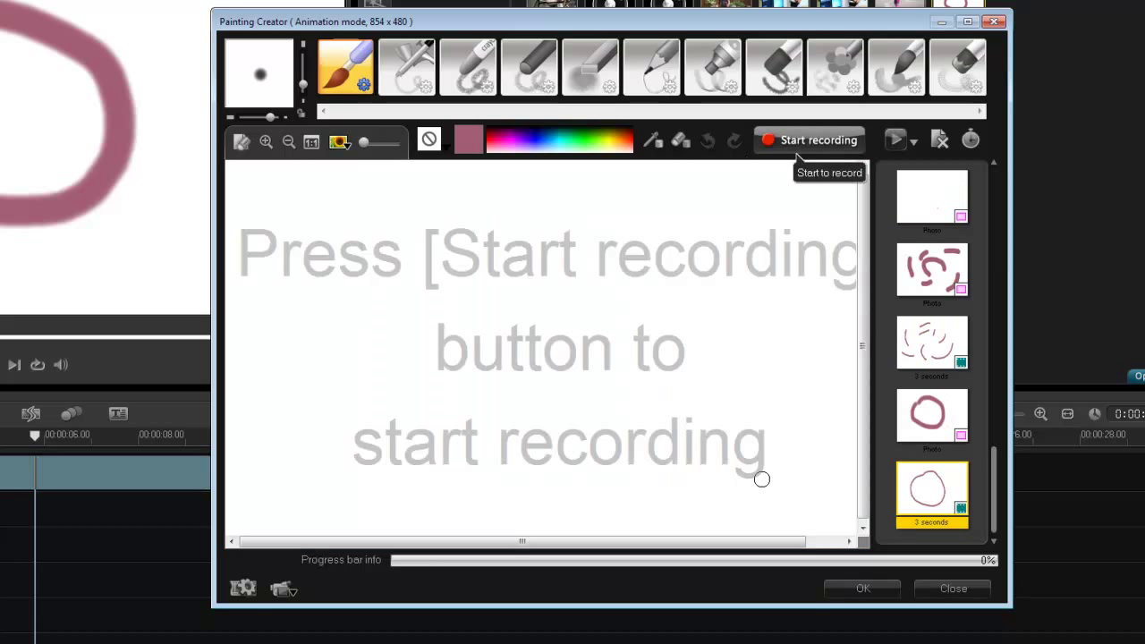
pyautogui.click(808, 140)
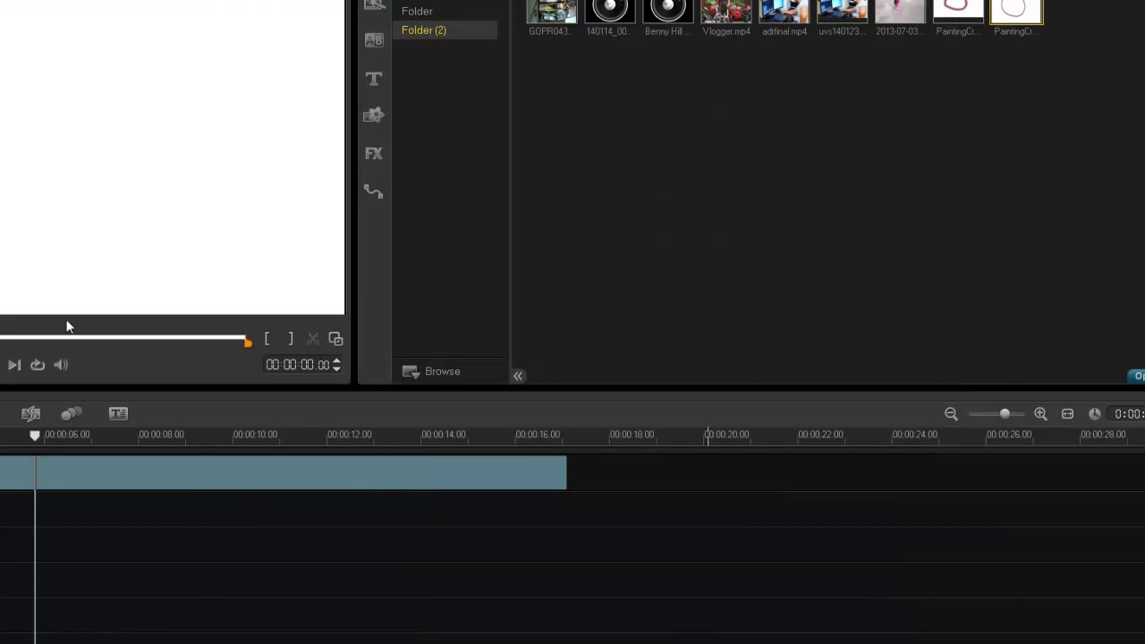
# Preview the recorded circle clip, then delete it from the library and confirm
pyautogui.click(226, 469)
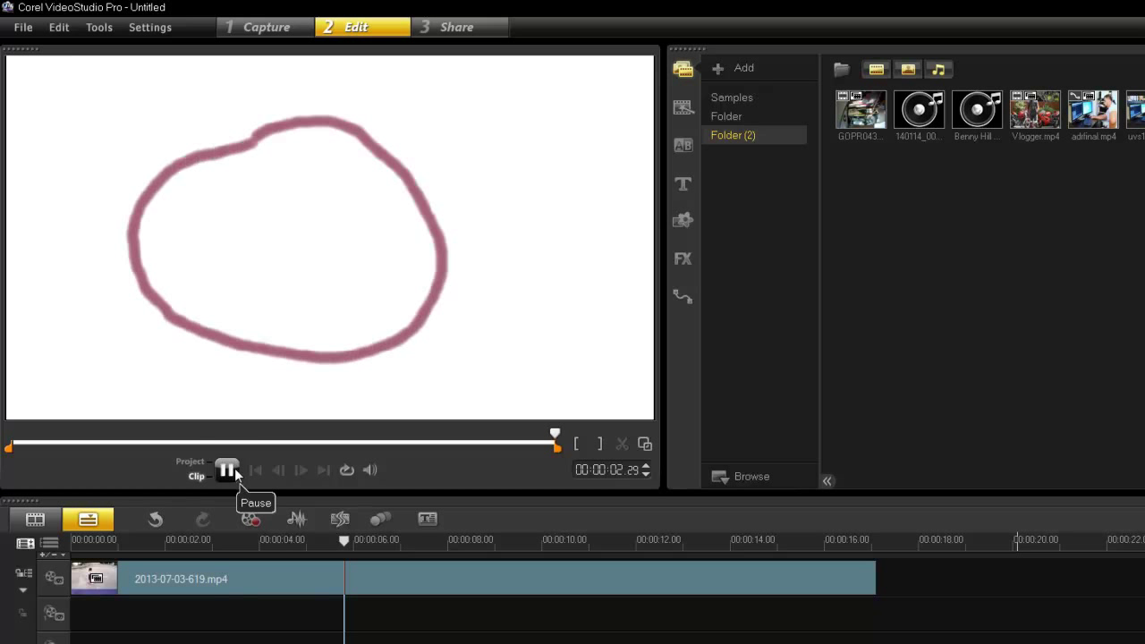
pyautogui.click(226, 469)
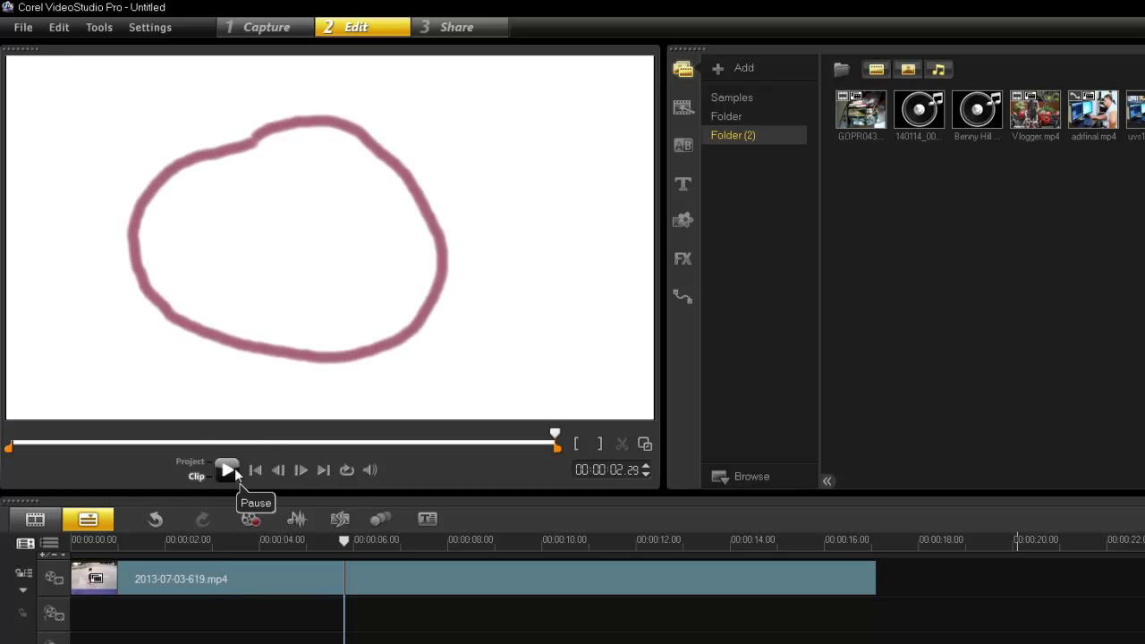
pyautogui.click(226, 469)
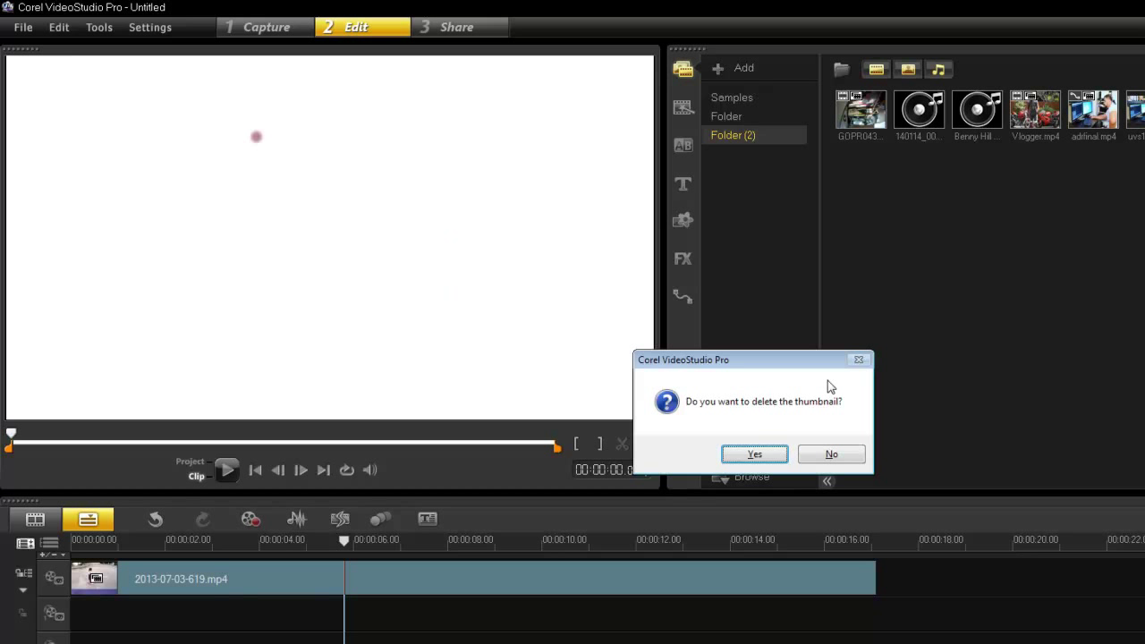
pyautogui.click(831, 455)
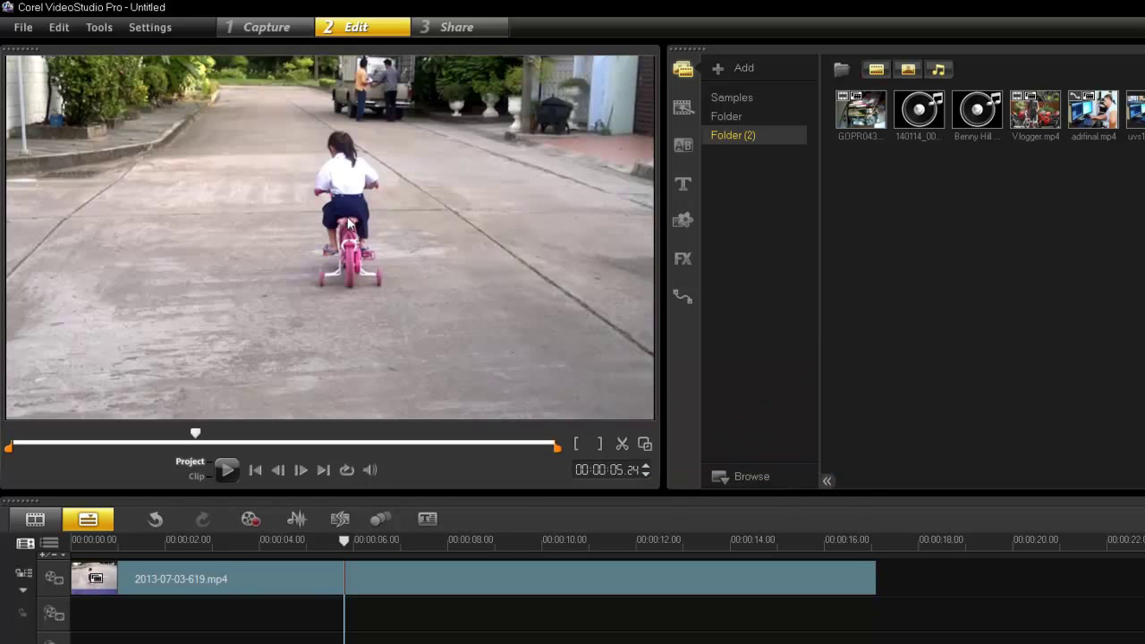
# Relaunch Painting Creator from the Tools menu
pyautogui.click(98, 27)
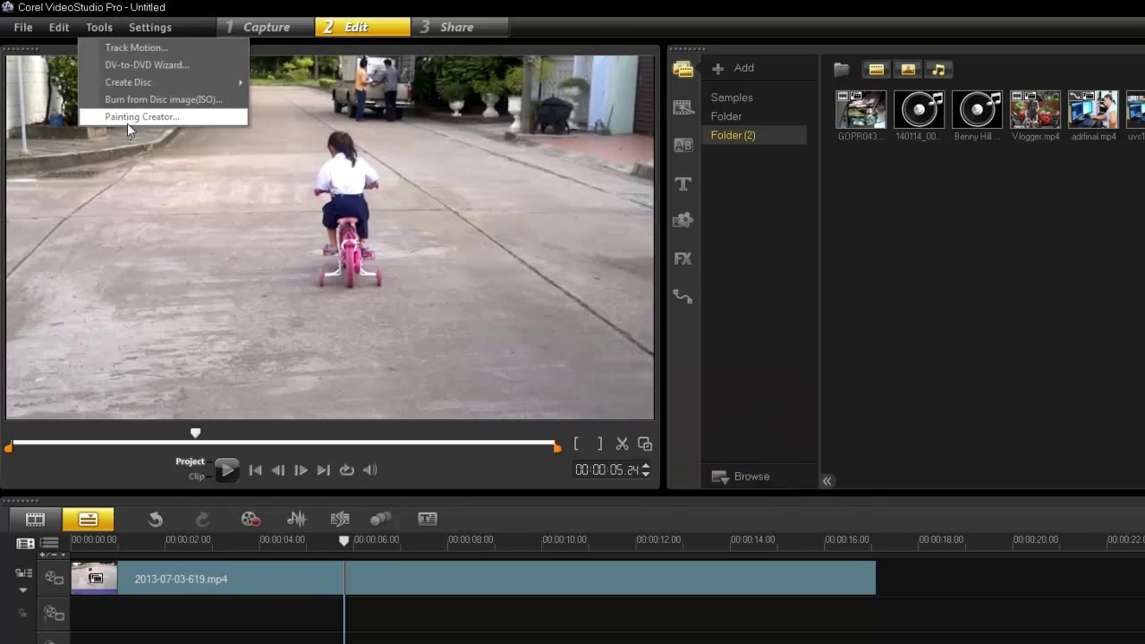
pyautogui.click(141, 117)
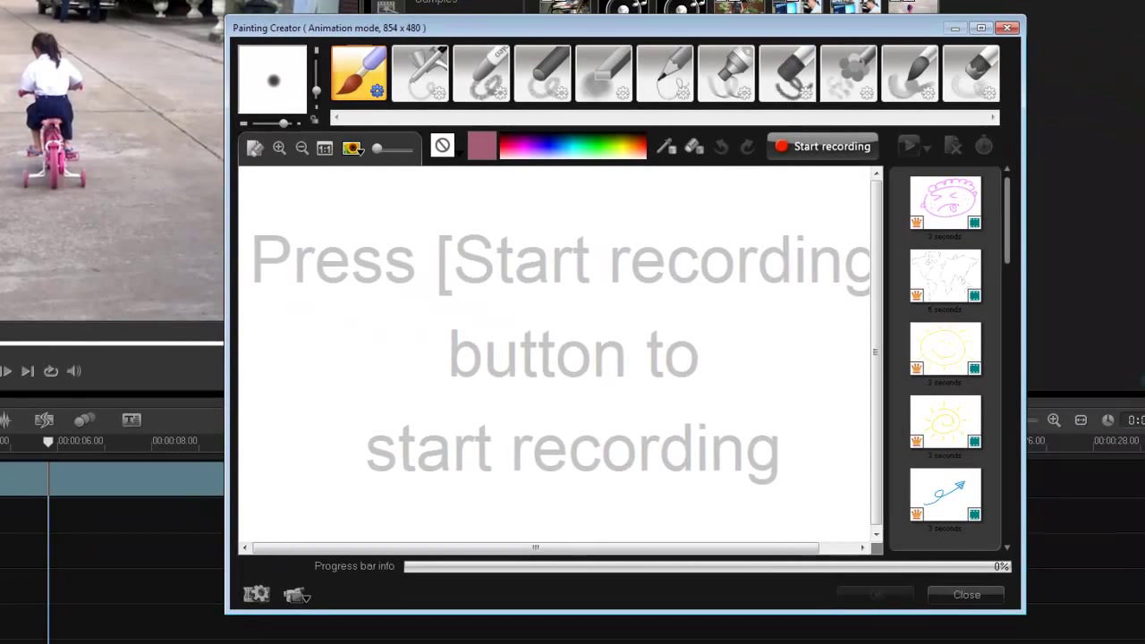
pyautogui.moveTo(52, 80)
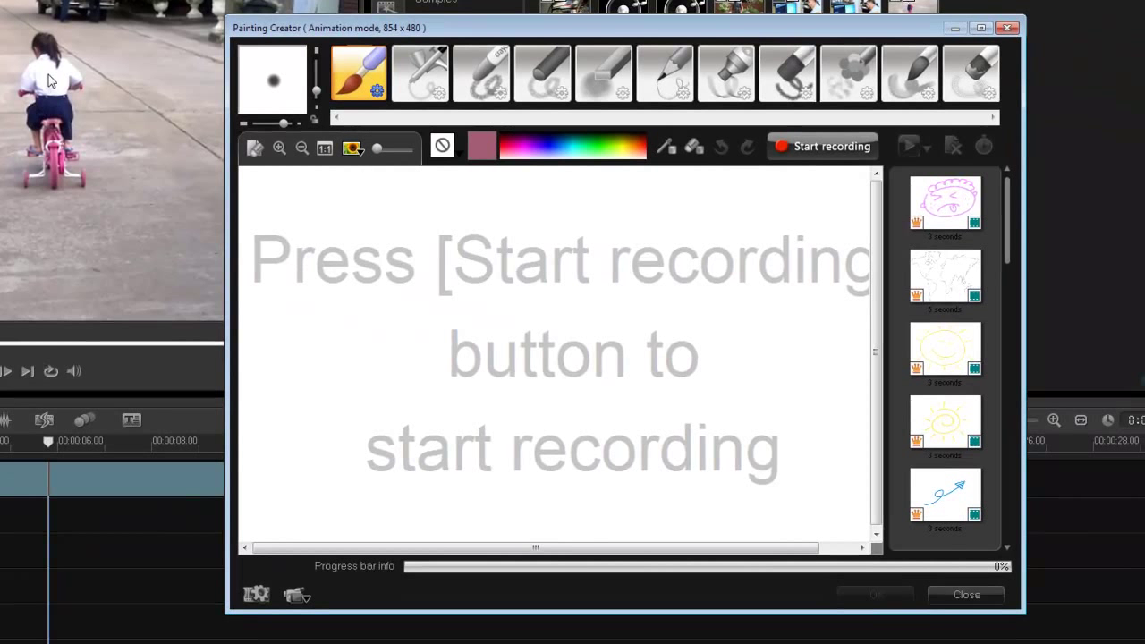
# Try the current timeline image as background, then set a custom boxing-gym photo instead
pyautogui.click(351, 147)
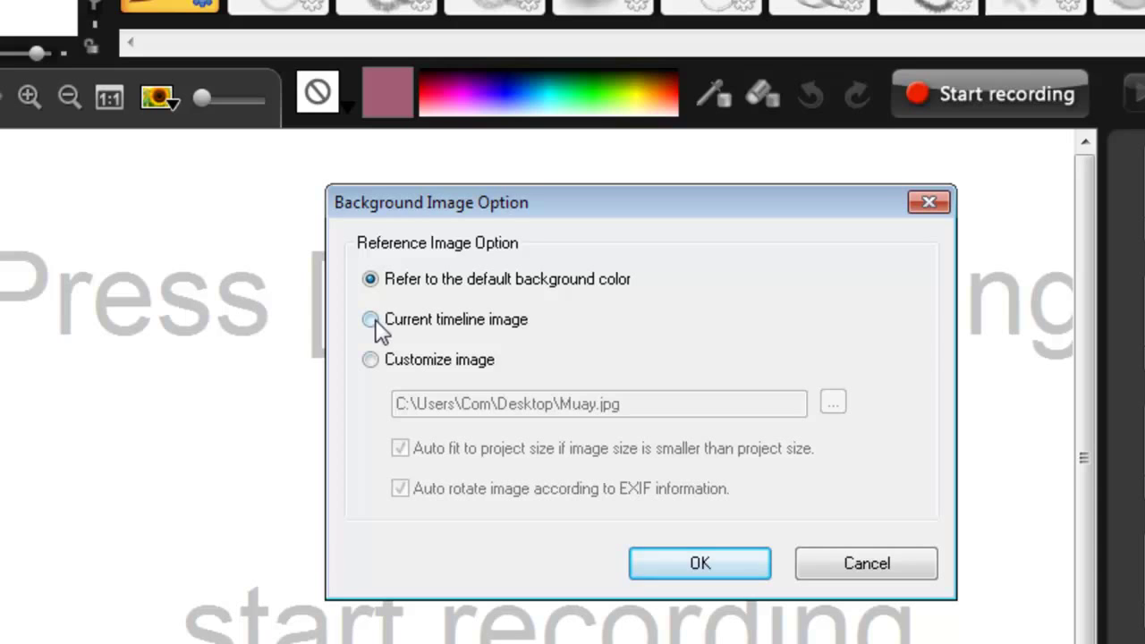
pyautogui.click(700, 564)
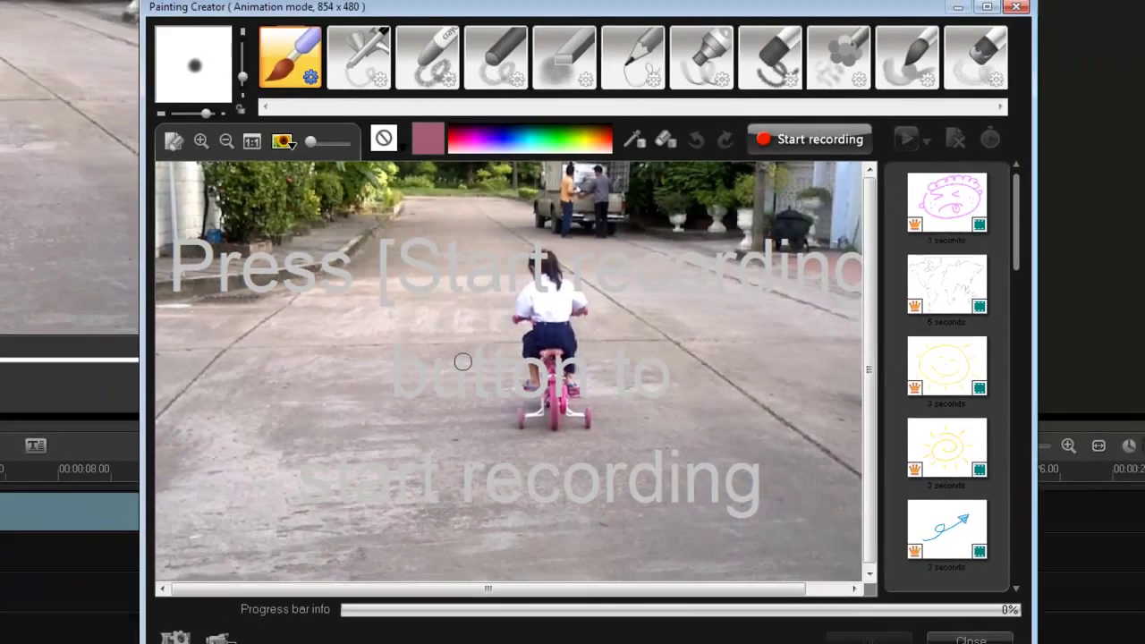
pyautogui.click(283, 143)
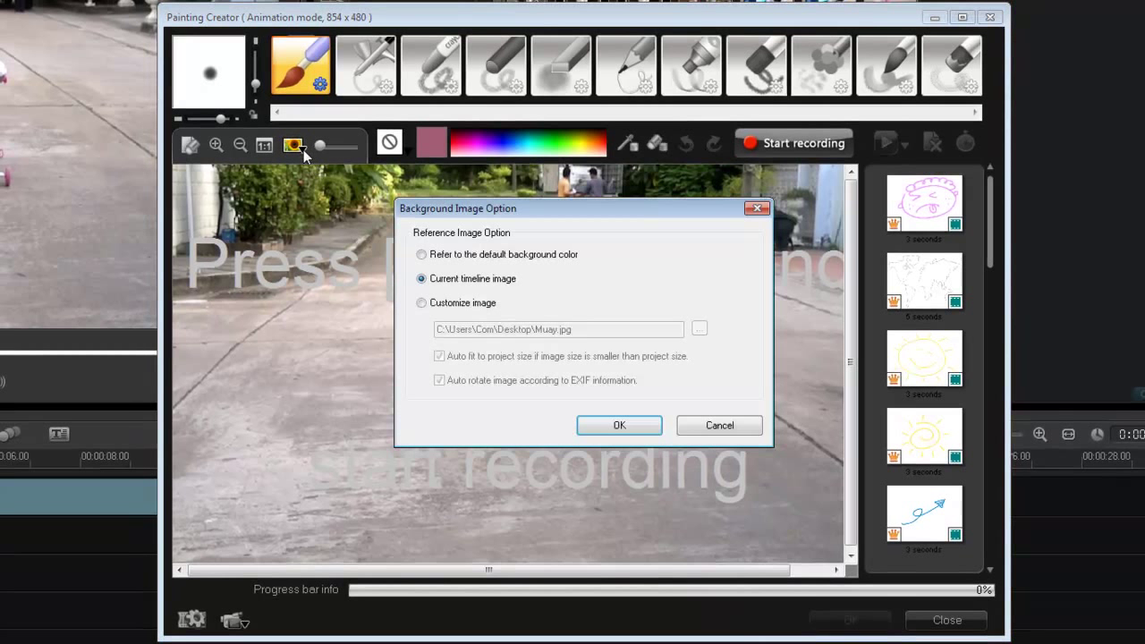
pyautogui.click(422, 303)
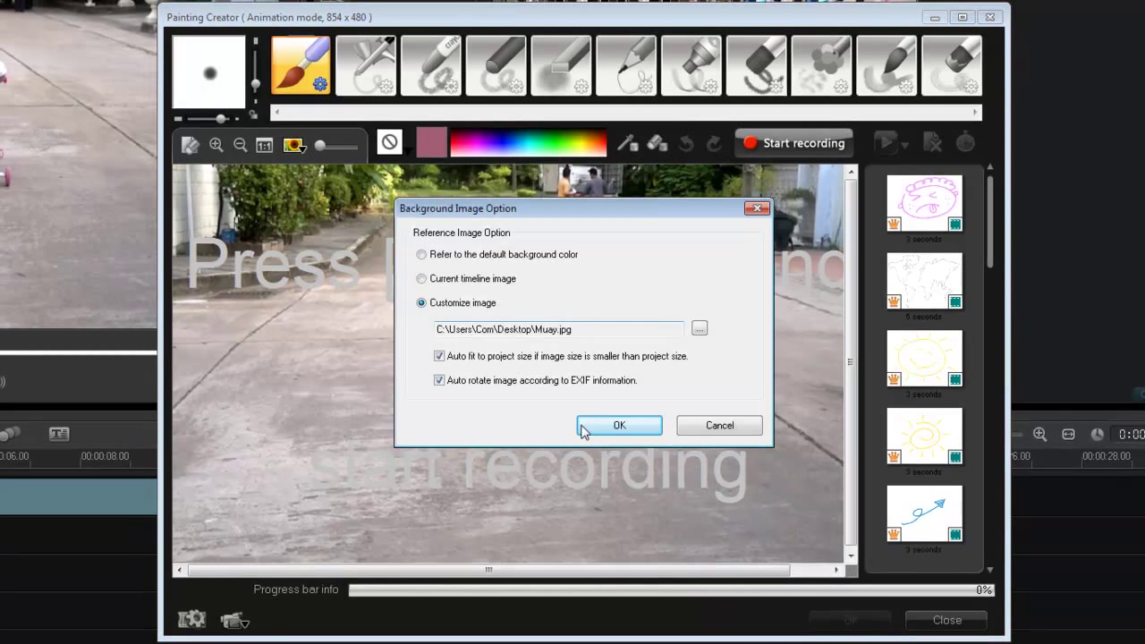
pyautogui.click(619, 425)
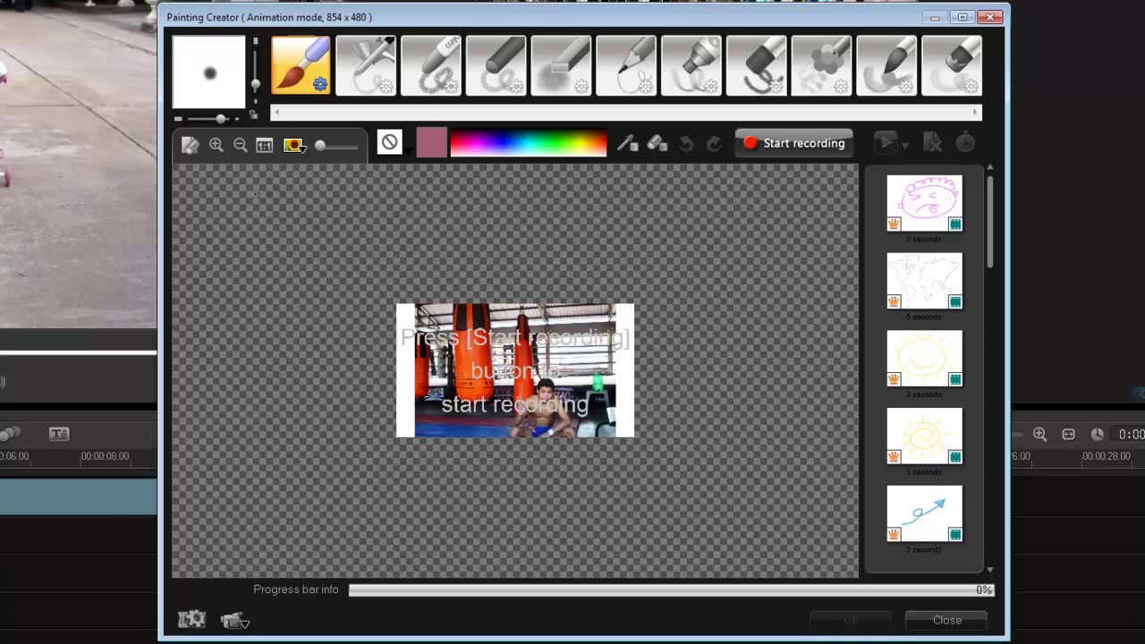
# Switch the canvas to still mode and show the background photo at 1:1
pyautogui.click(265, 145)
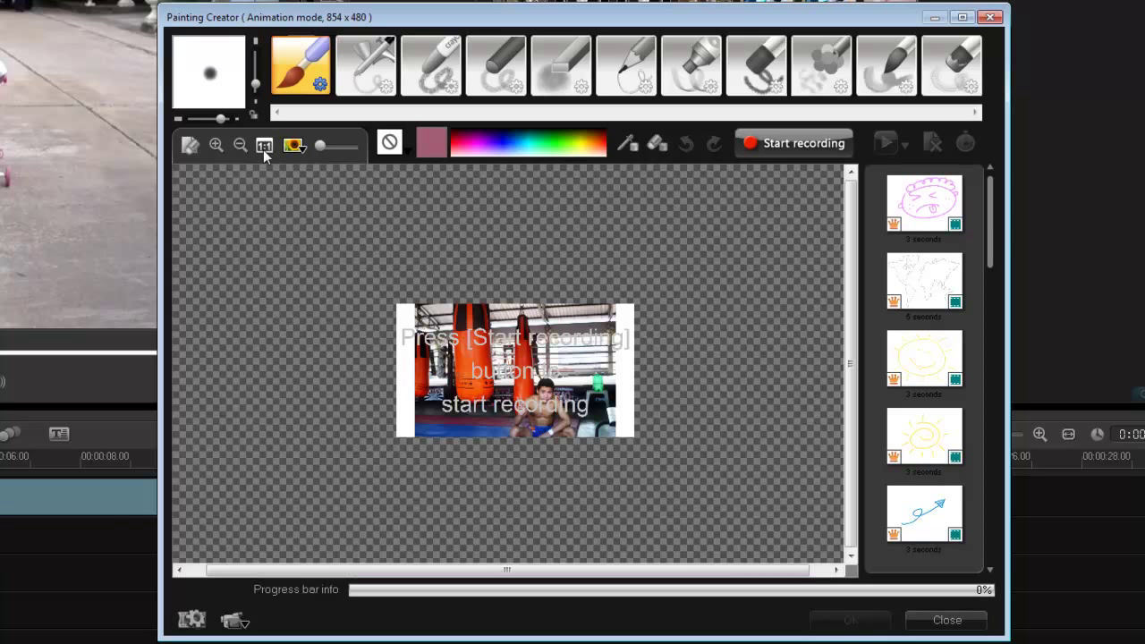
pyautogui.click(264, 145)
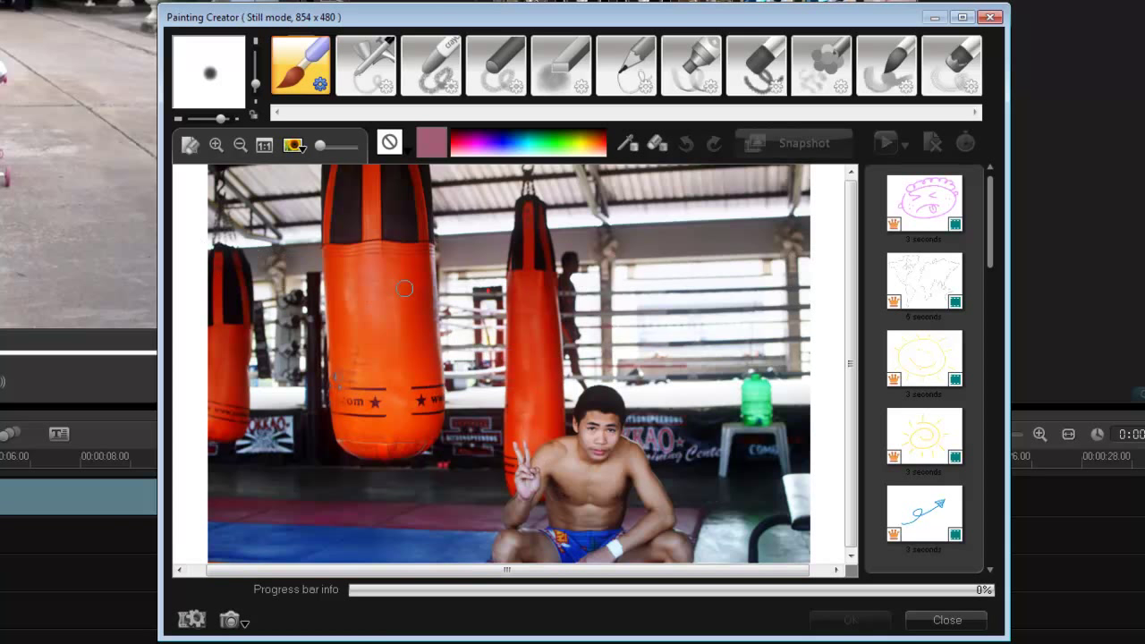
# Draw a test circle and white dots over the gym photo, undoing each to leave it clean
pyautogui.moveTo(340, 367); pyautogui.dragTo(572, 277)
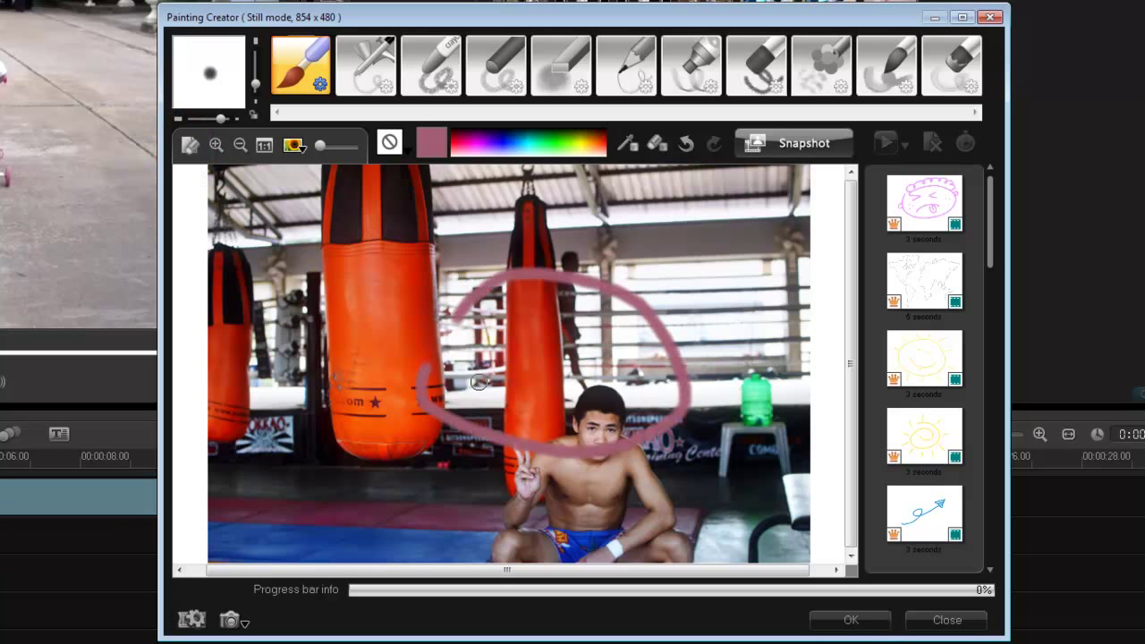
pyautogui.click(685, 143)
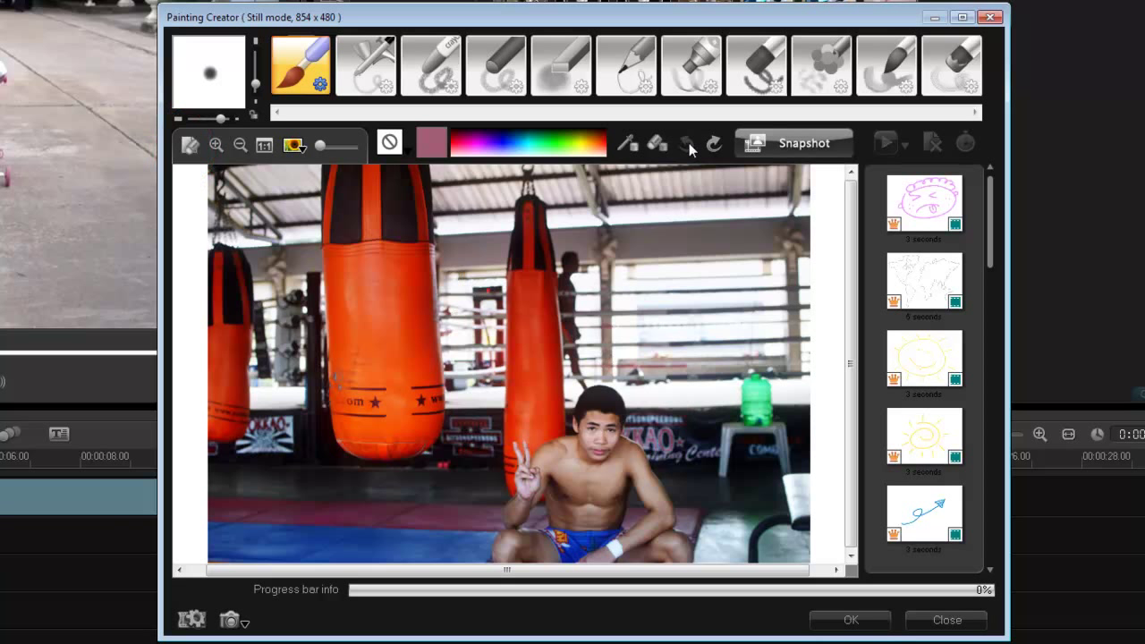
pyautogui.click(431, 143)
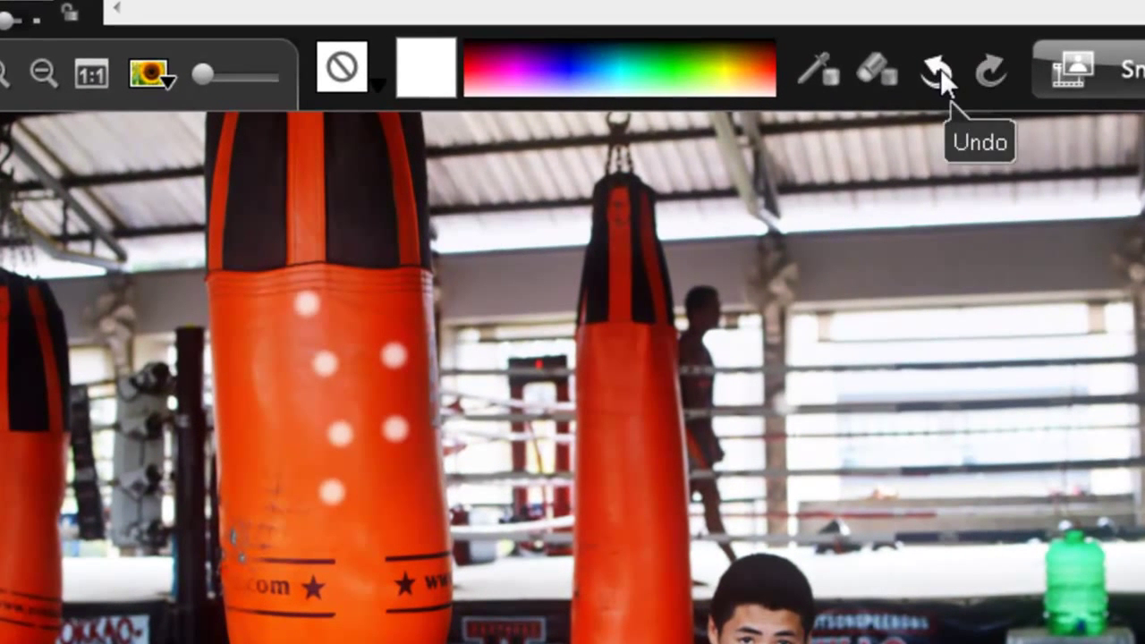
pyautogui.click(938, 73)
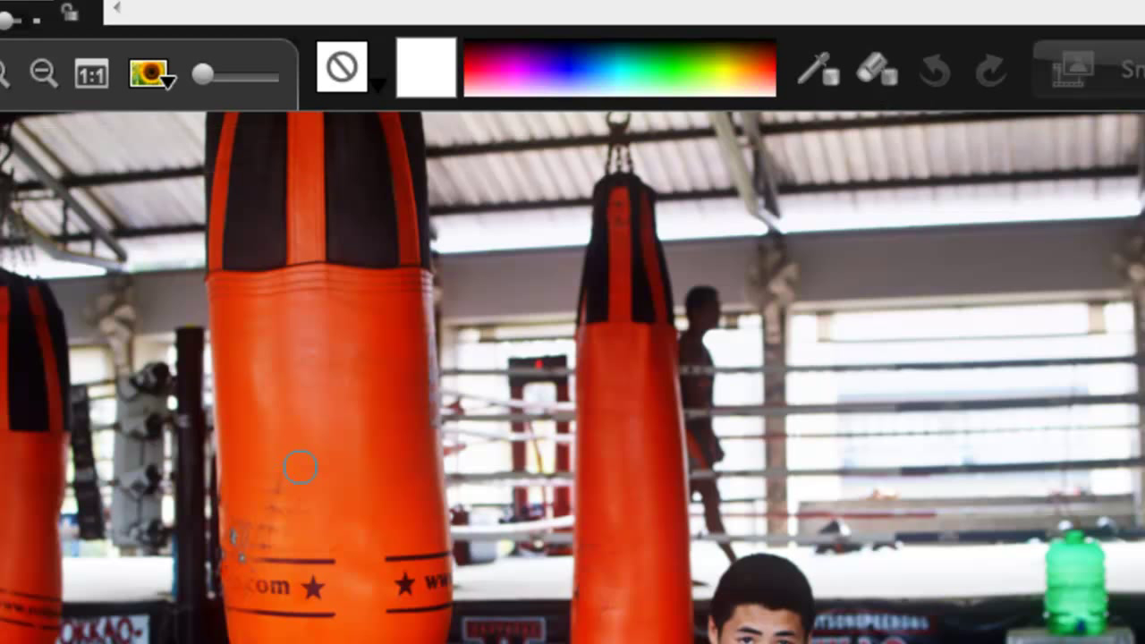
pyautogui.moveTo(338, 361)
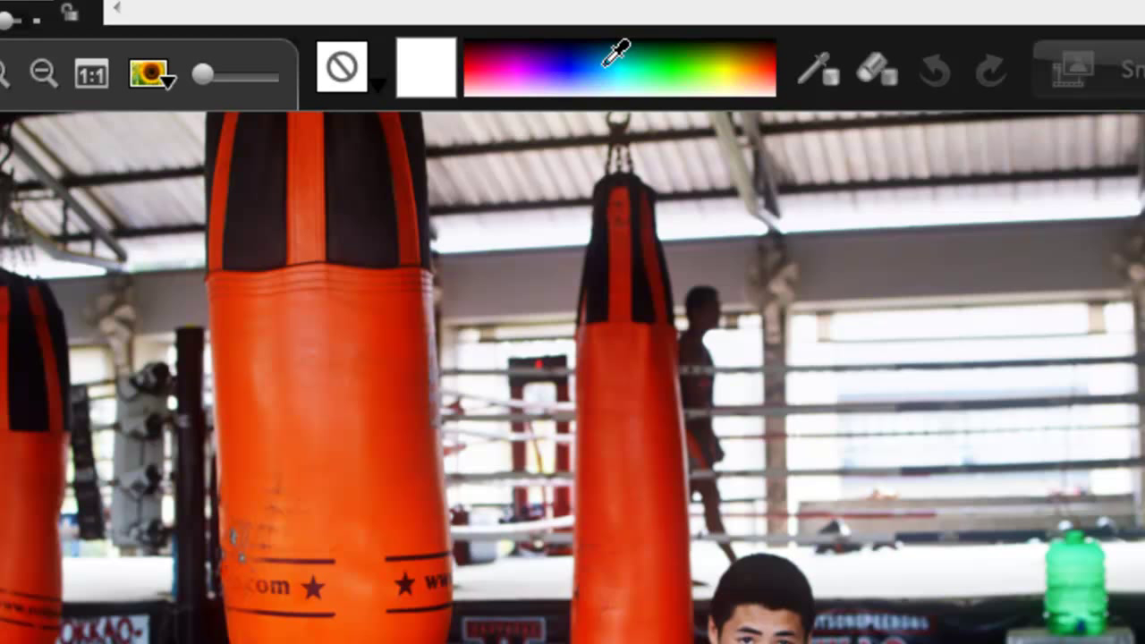
pyautogui.moveTo(523, 40)
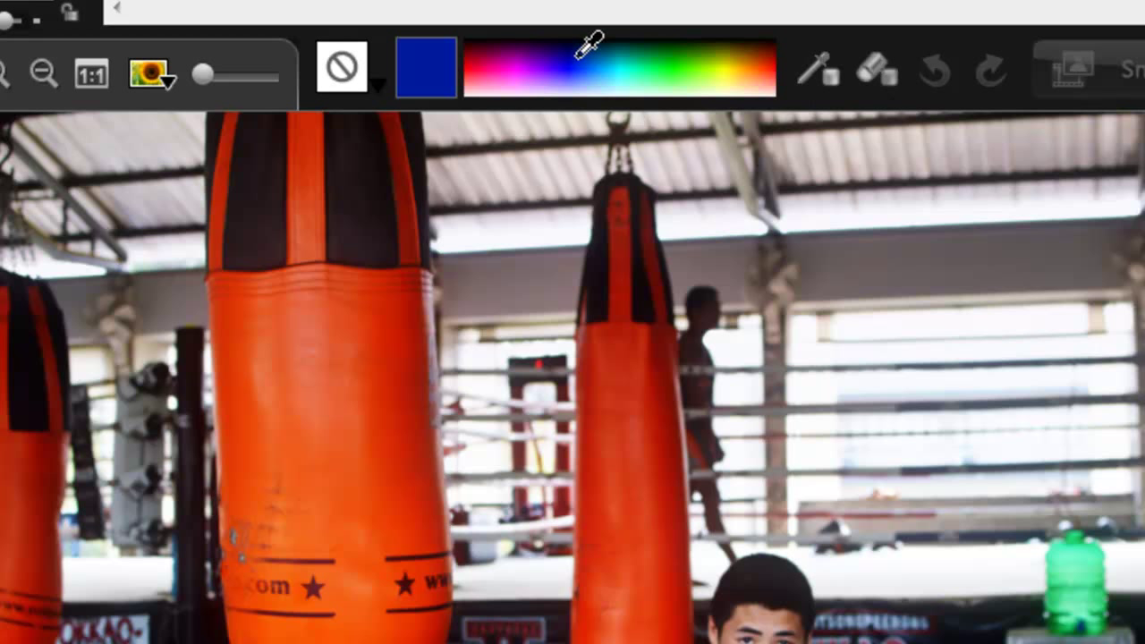
pyautogui.moveTo(859, 517)
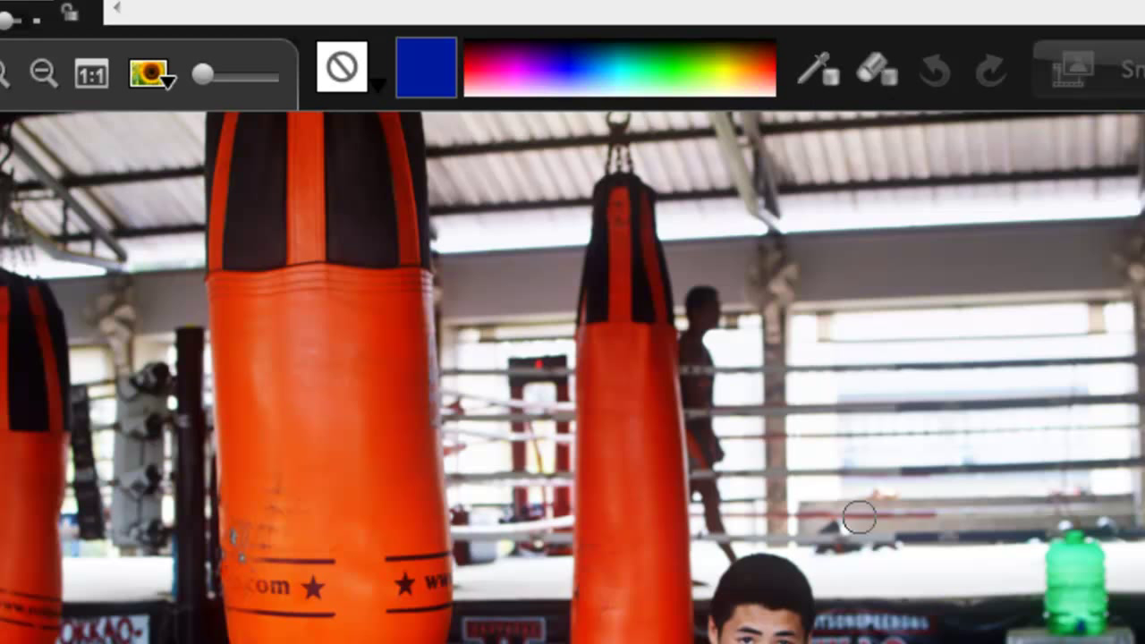
pyautogui.moveTo(820, 72)
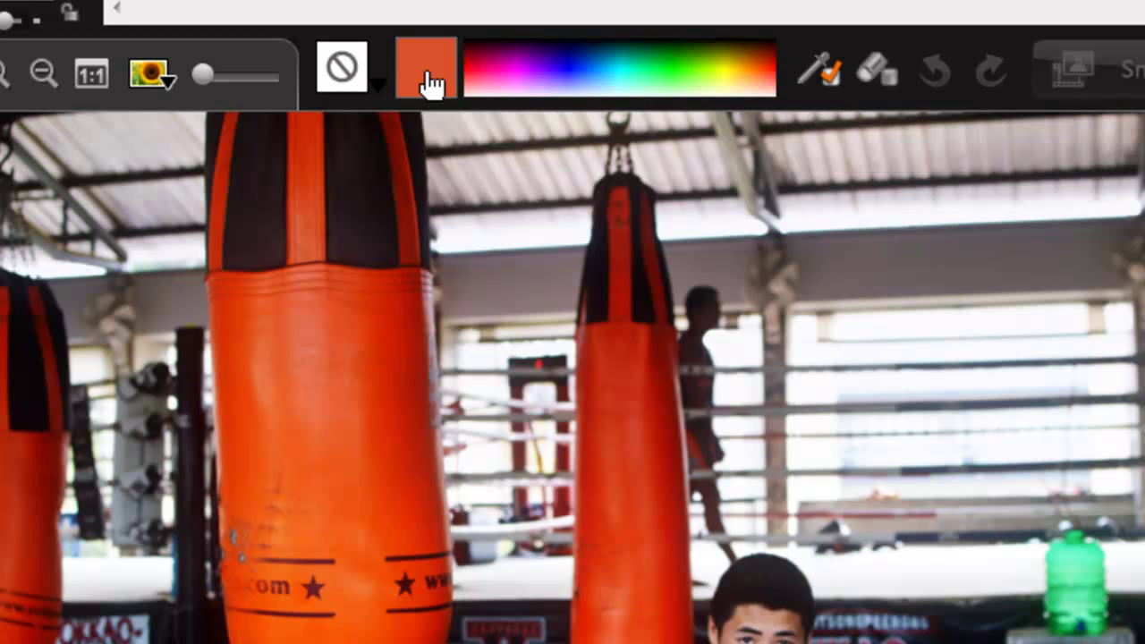
pyautogui.moveTo(330, 347)
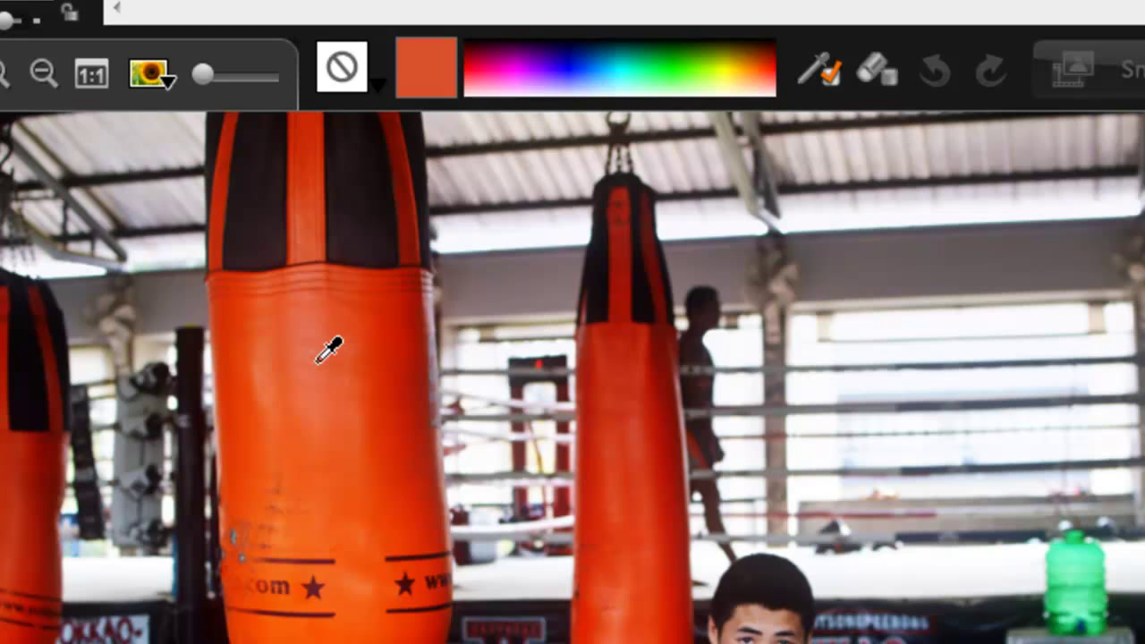
pyautogui.moveTo(433, 75)
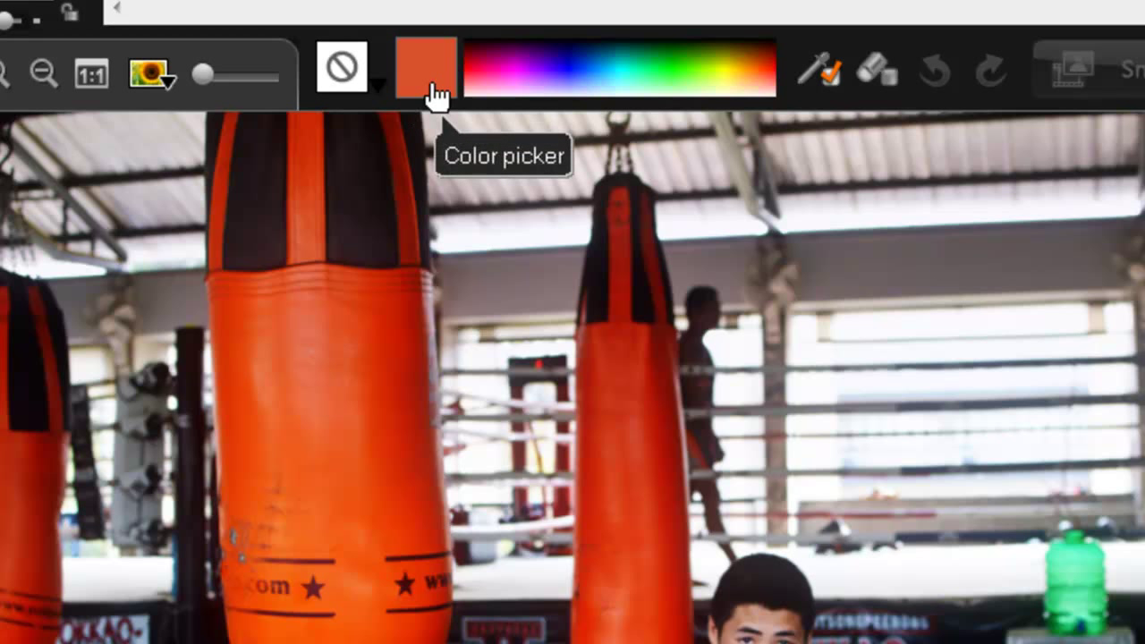
# Try darker brown shades in Corel Color Picker, then cancel to keep the orange-red brush
pyautogui.click(426, 68)
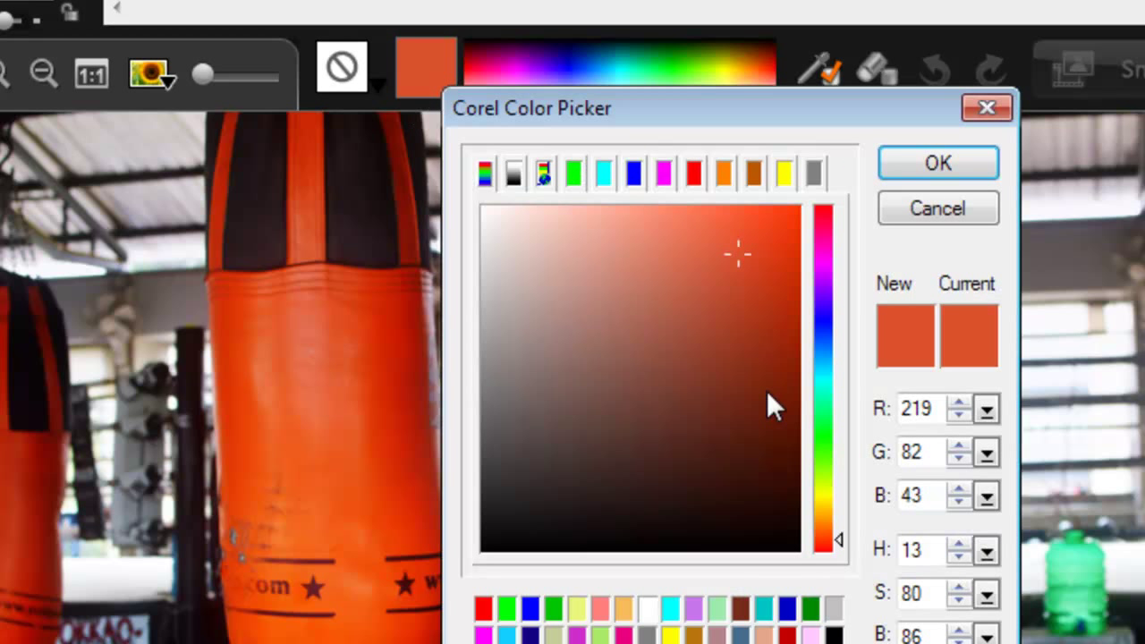
pyautogui.click(591, 444)
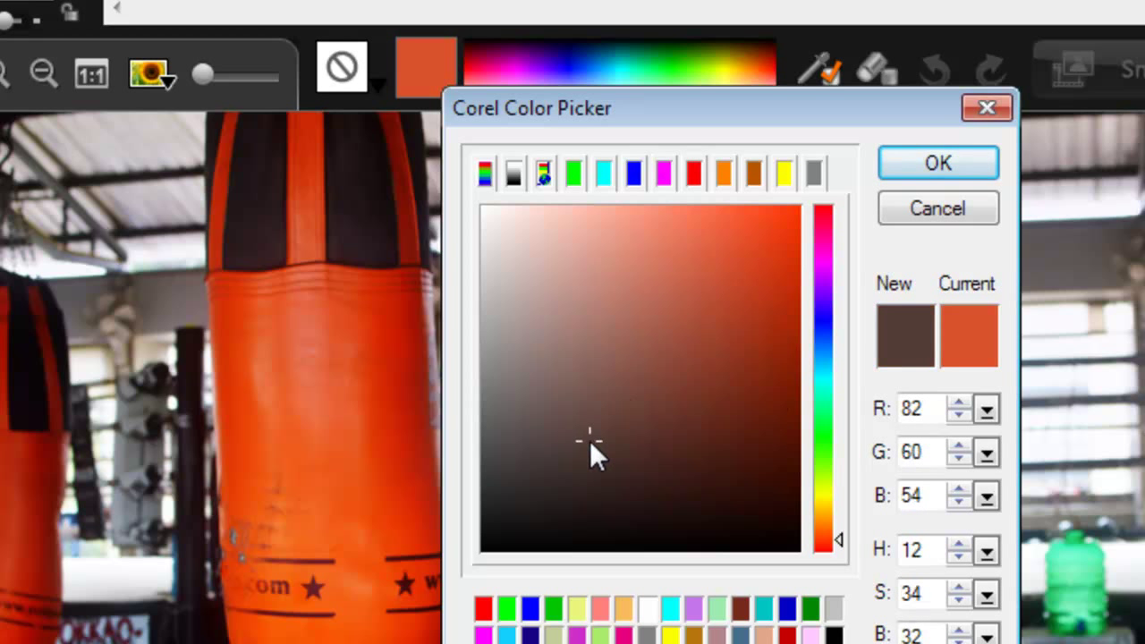
pyautogui.click(702, 354)
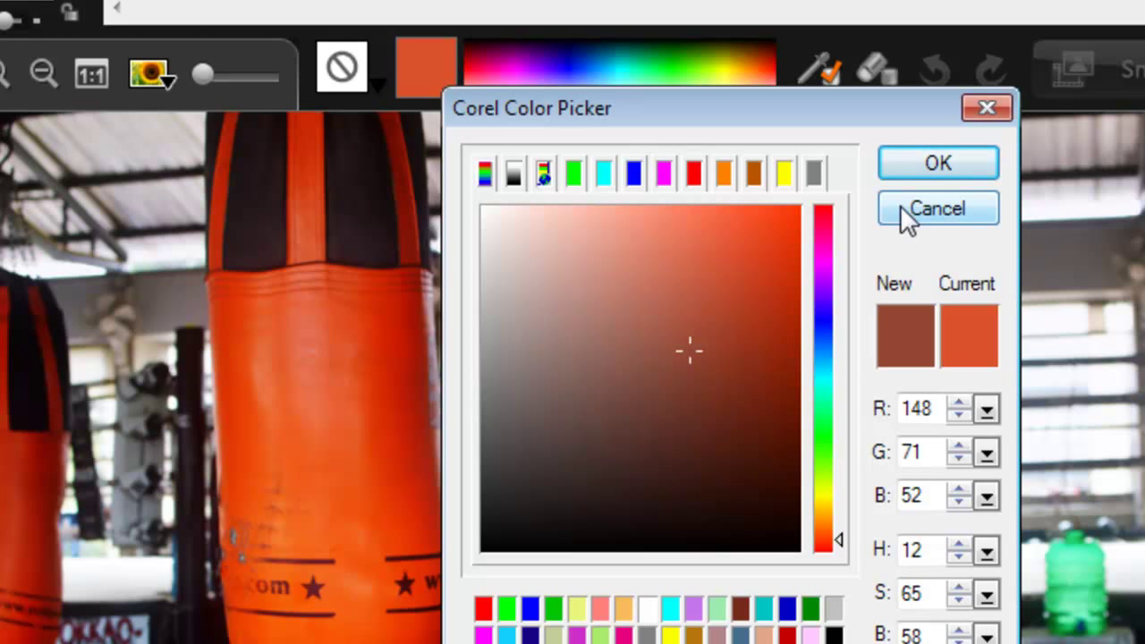
pyautogui.click(937, 207)
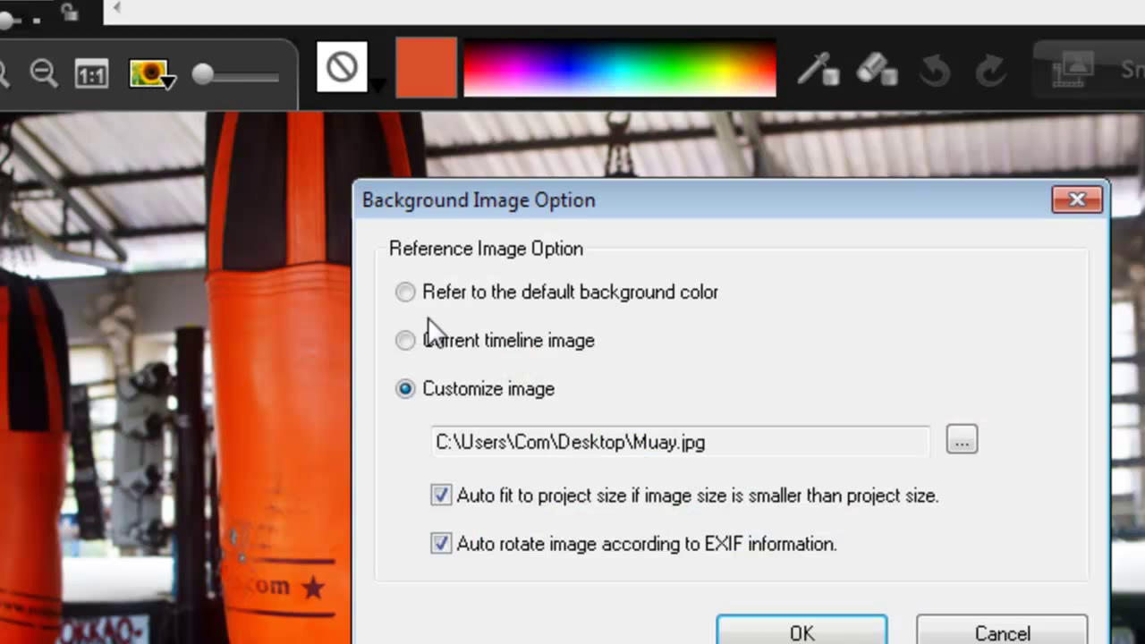
# Set the canvas background to the default plain colour
pyautogui.click(404, 291)
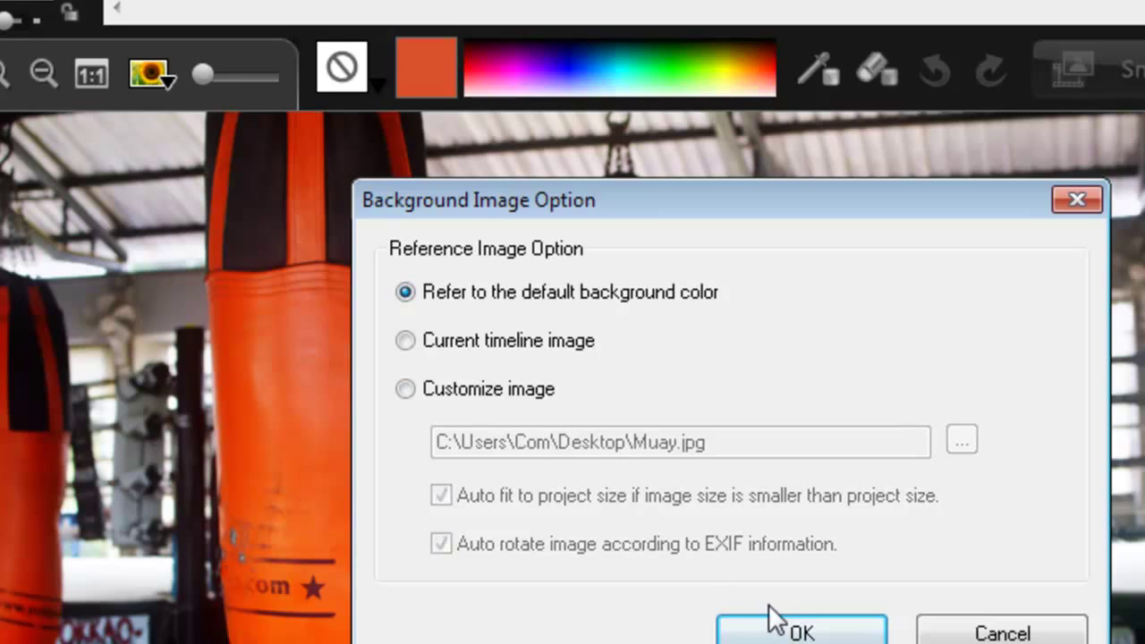
pyautogui.click(802, 633)
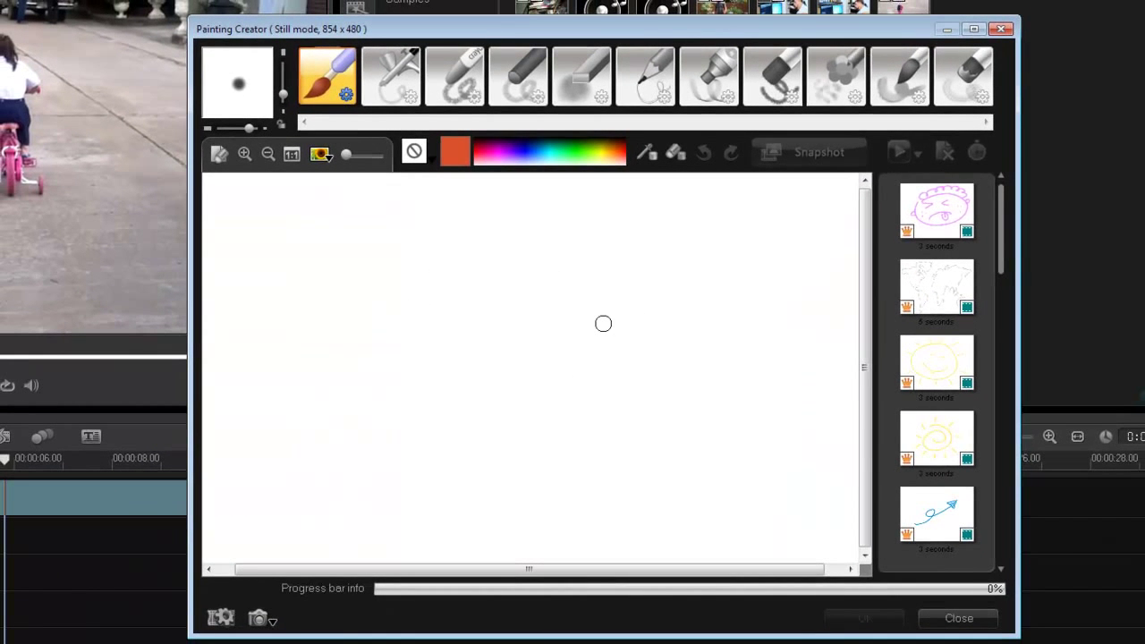
pyautogui.moveTo(508, 288)
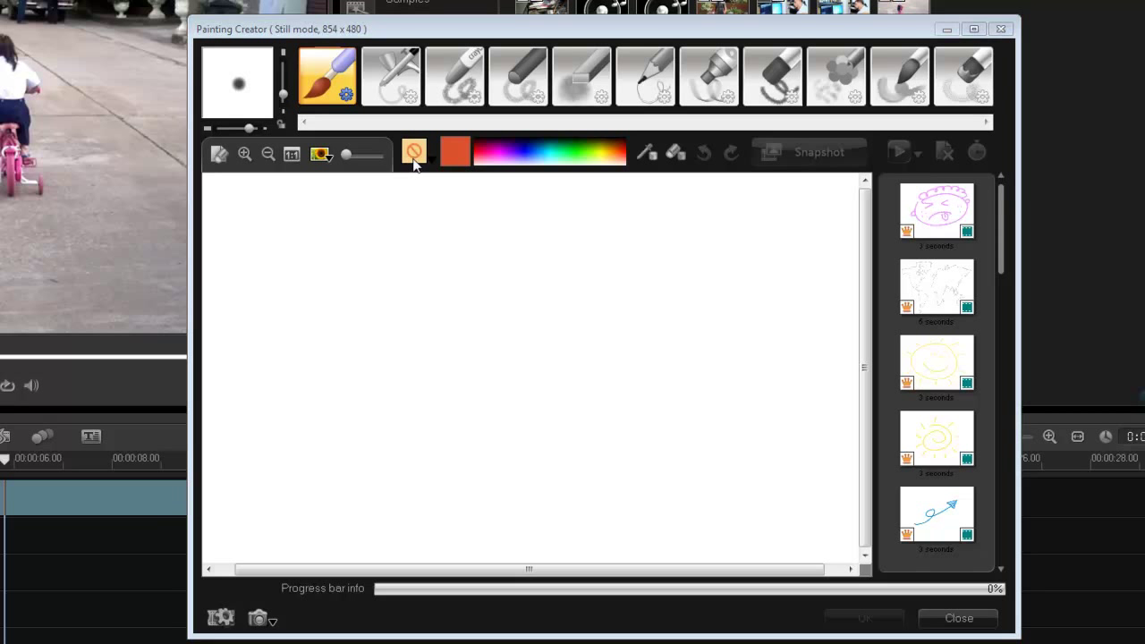
# Give the brush a texture with a hard edge, paint a test stroke and confirm the texture
pyautogui.click(413, 150)
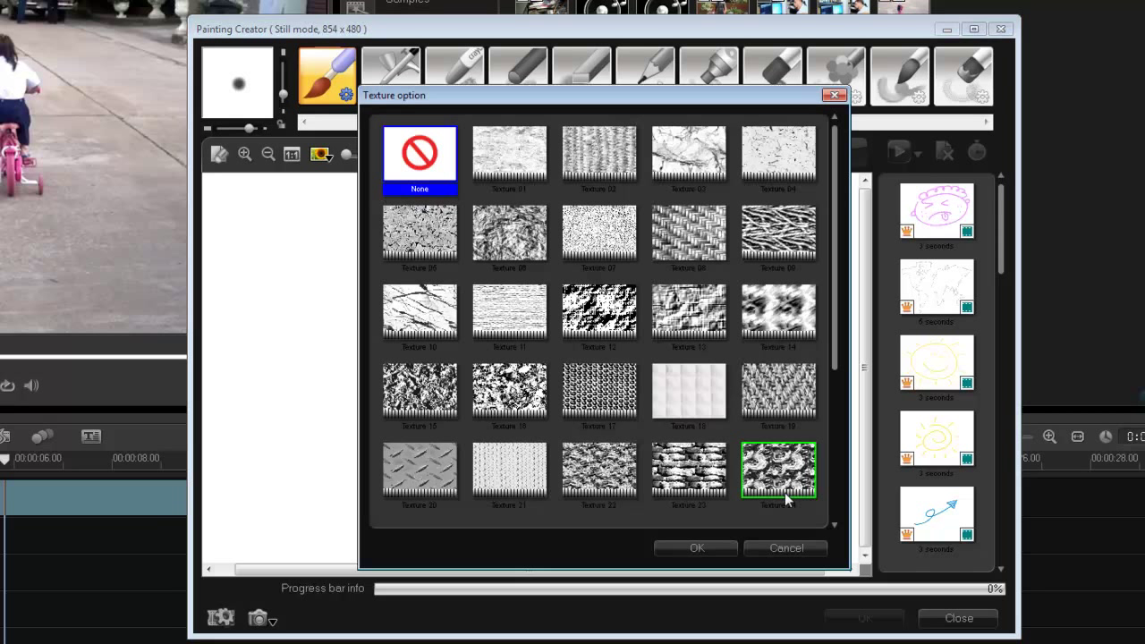
pyautogui.click(419, 469)
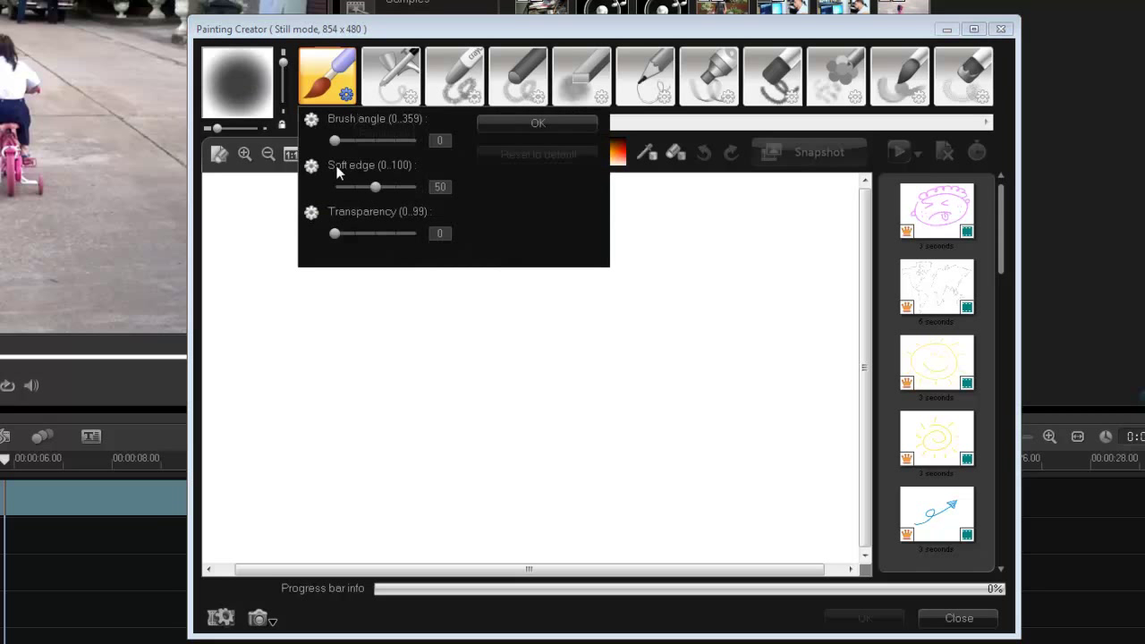
pyautogui.click(537, 154)
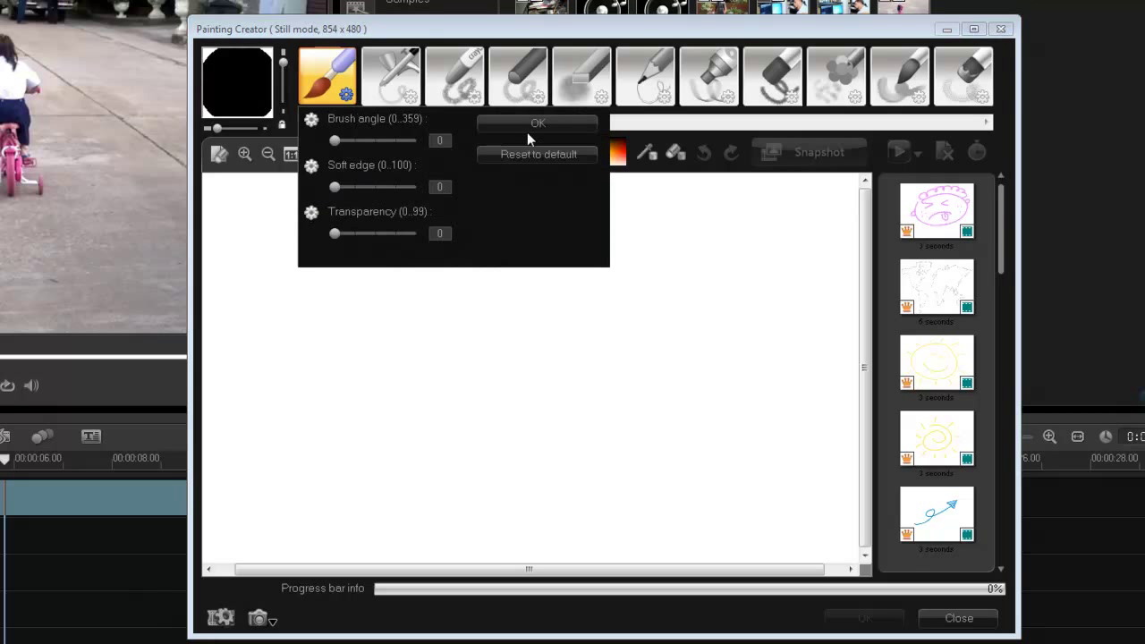
pyautogui.click(536, 124)
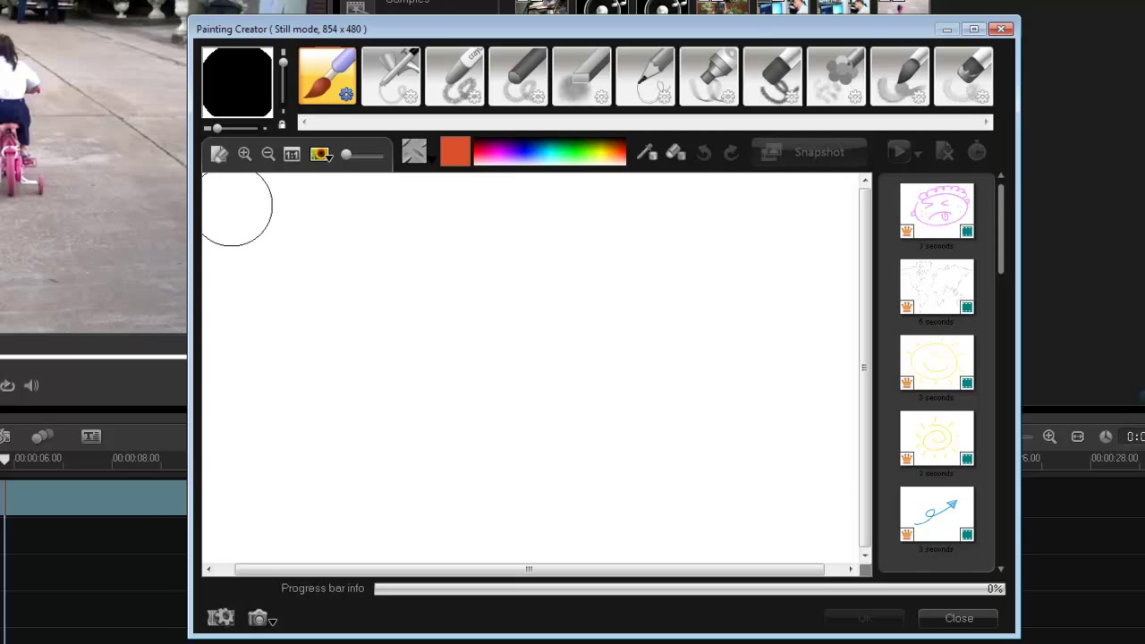
pyautogui.moveTo(236, 208); pyautogui.dragTo(819, 290)
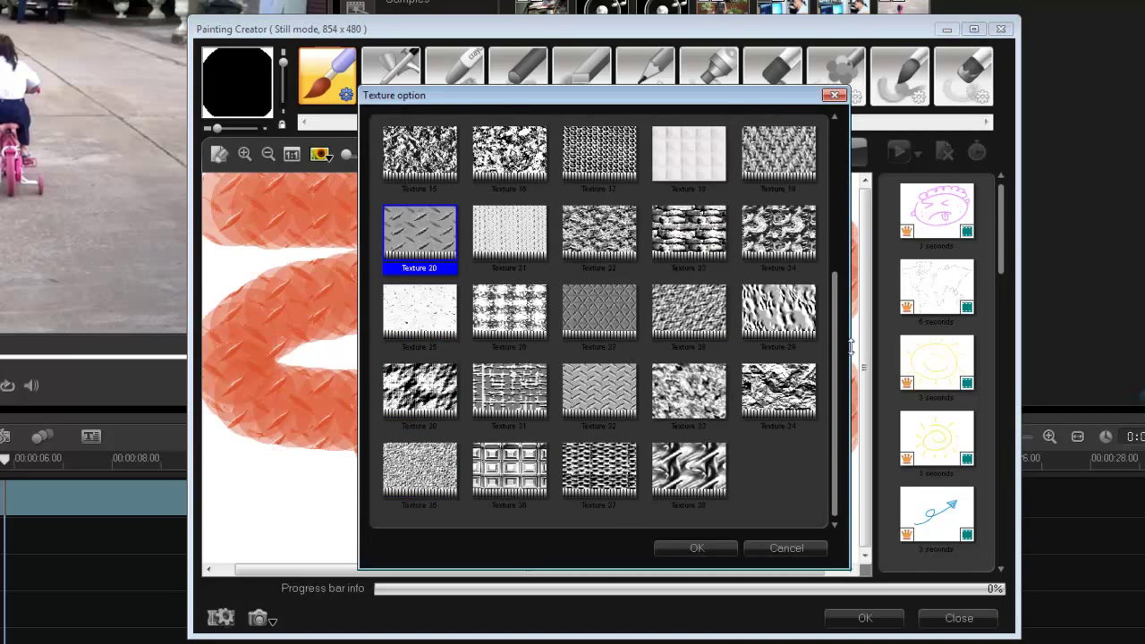
pyautogui.click(696, 547)
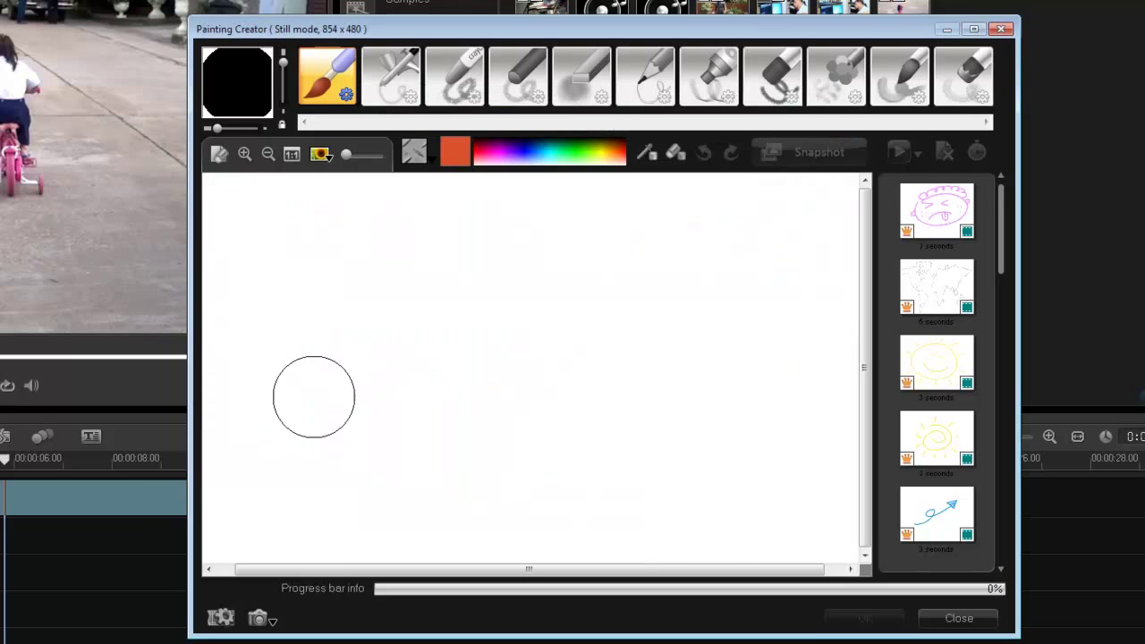
pyautogui.click(220, 618)
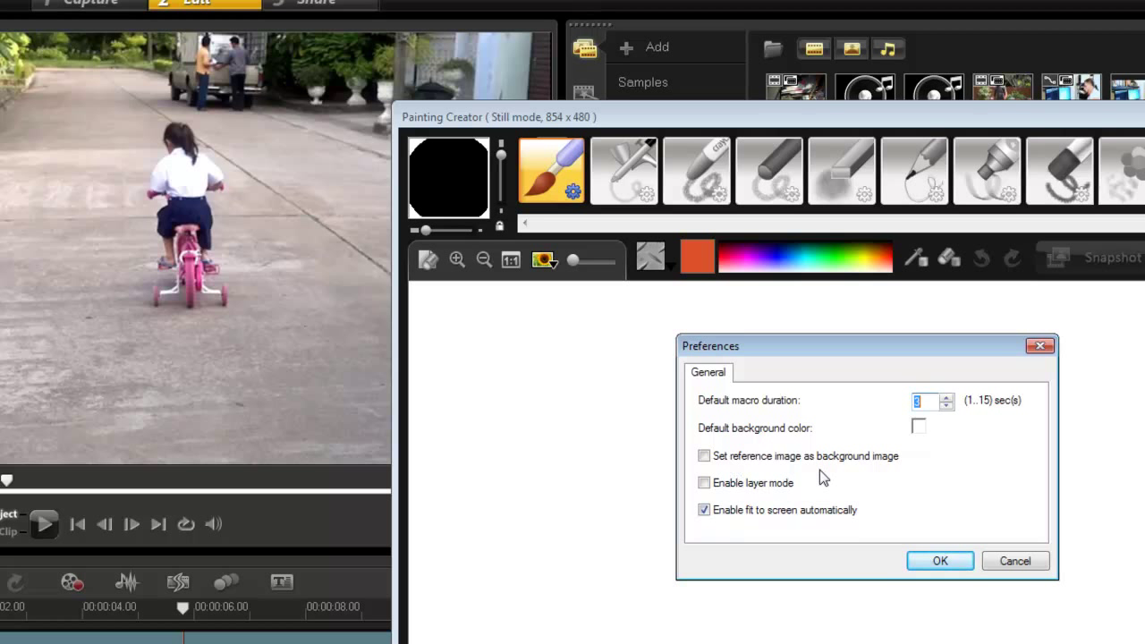
# Set the canvas background to the current bike video frame
pyautogui.click(940, 562)
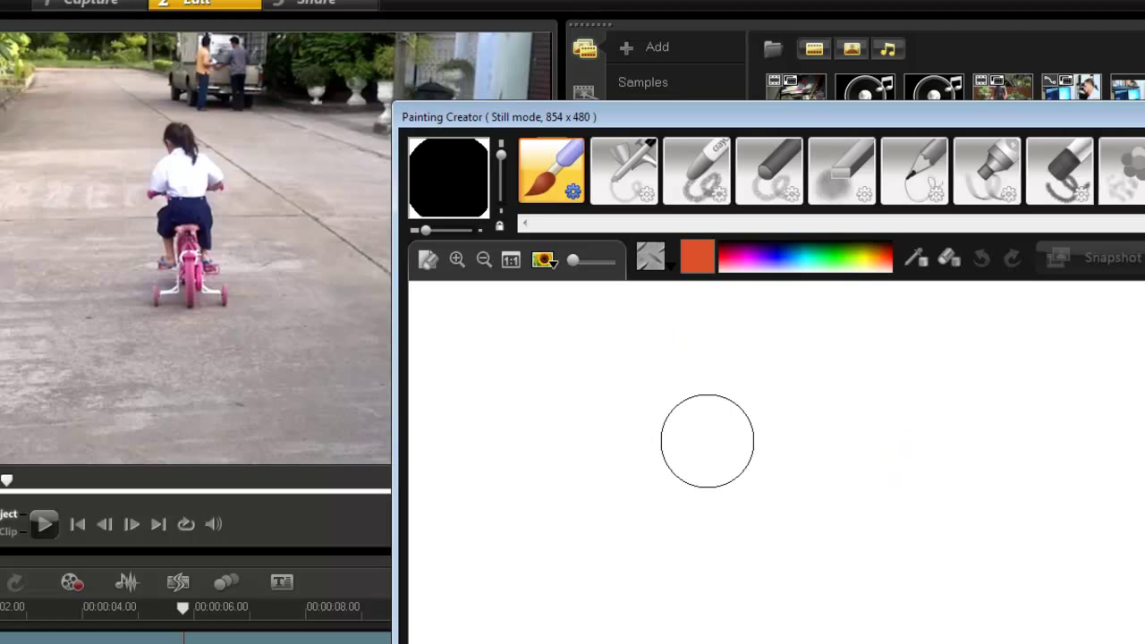
pyautogui.click(544, 259)
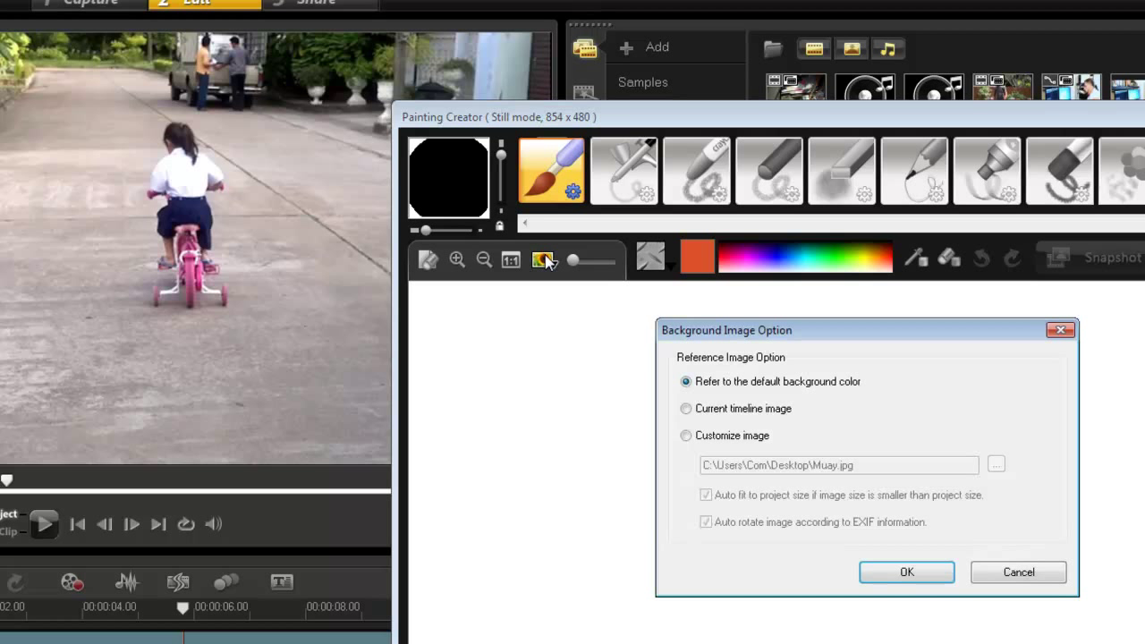
pyautogui.click(906, 573)
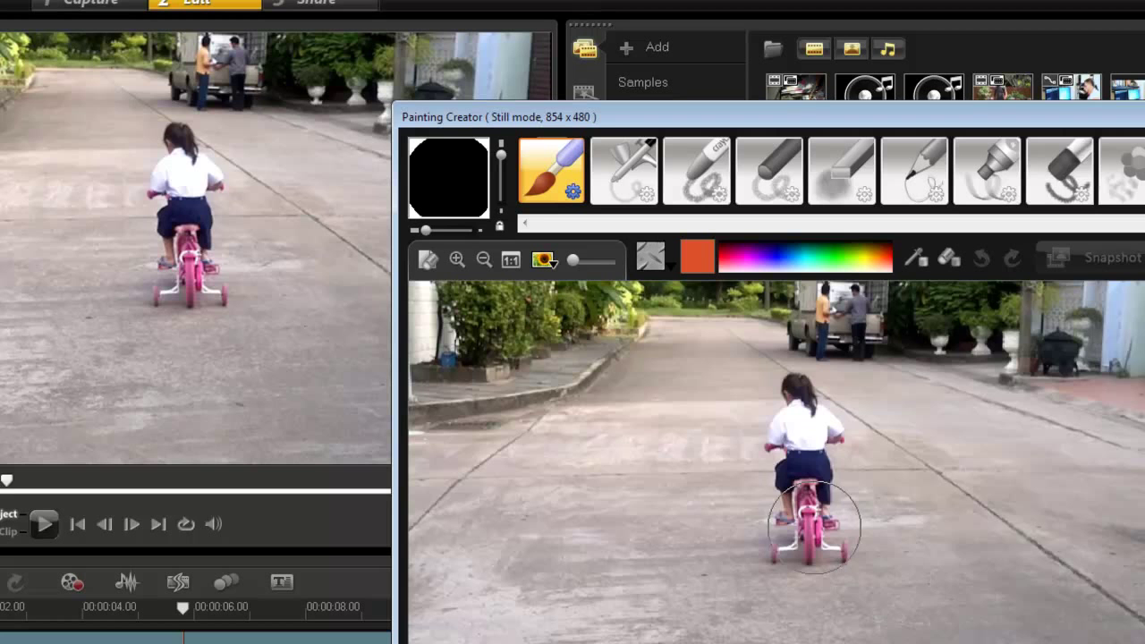
pyautogui.moveTo(702, 483)
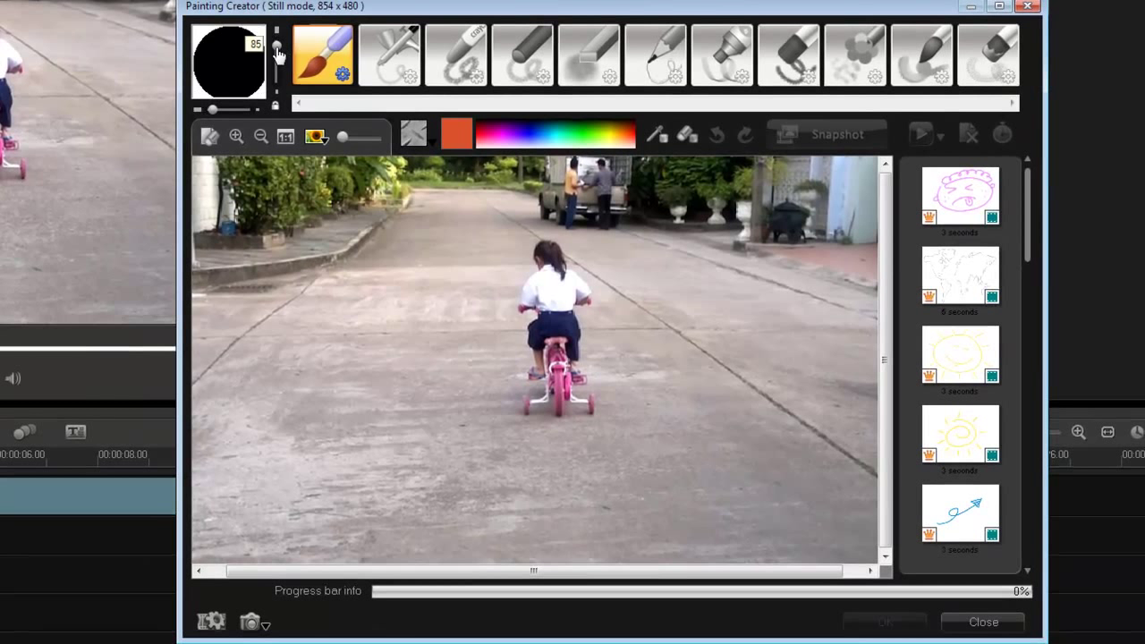
# Shrink the brush and choose a texture for circling the girl
pyautogui.moveTo(502, 429); pyautogui.dragTo(608, 435)
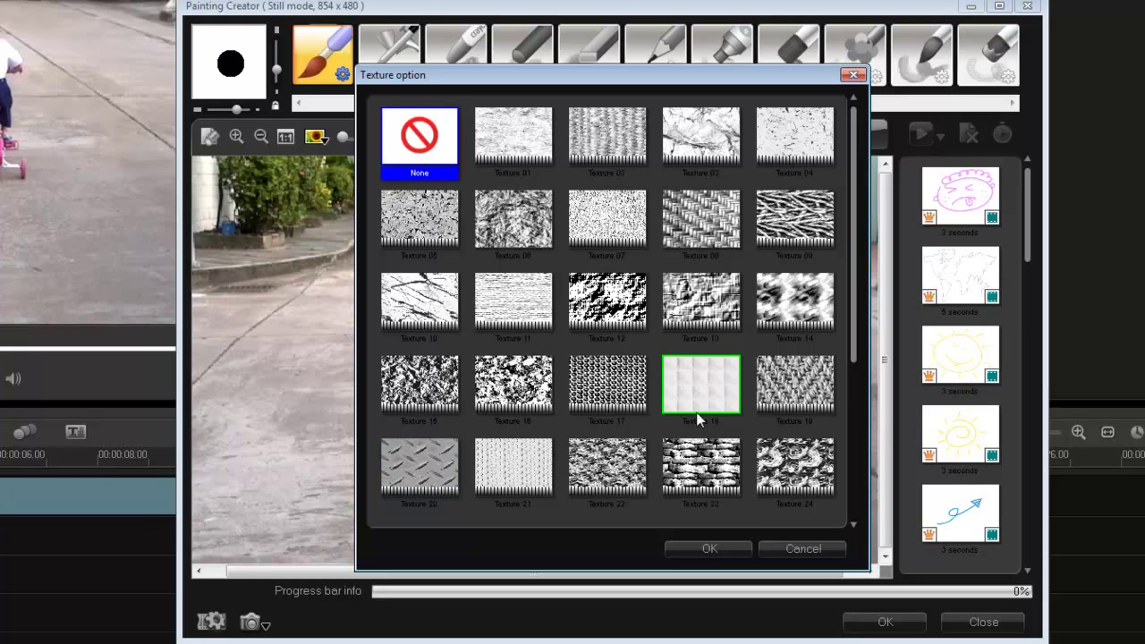
pyautogui.click(708, 547)
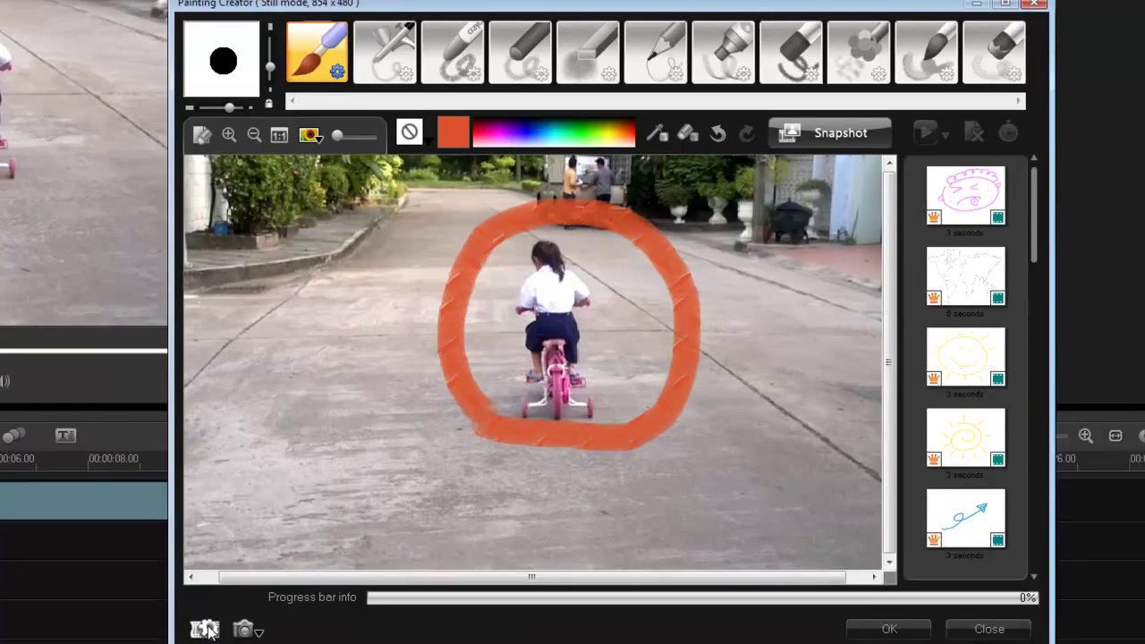
pyautogui.click(204, 630)
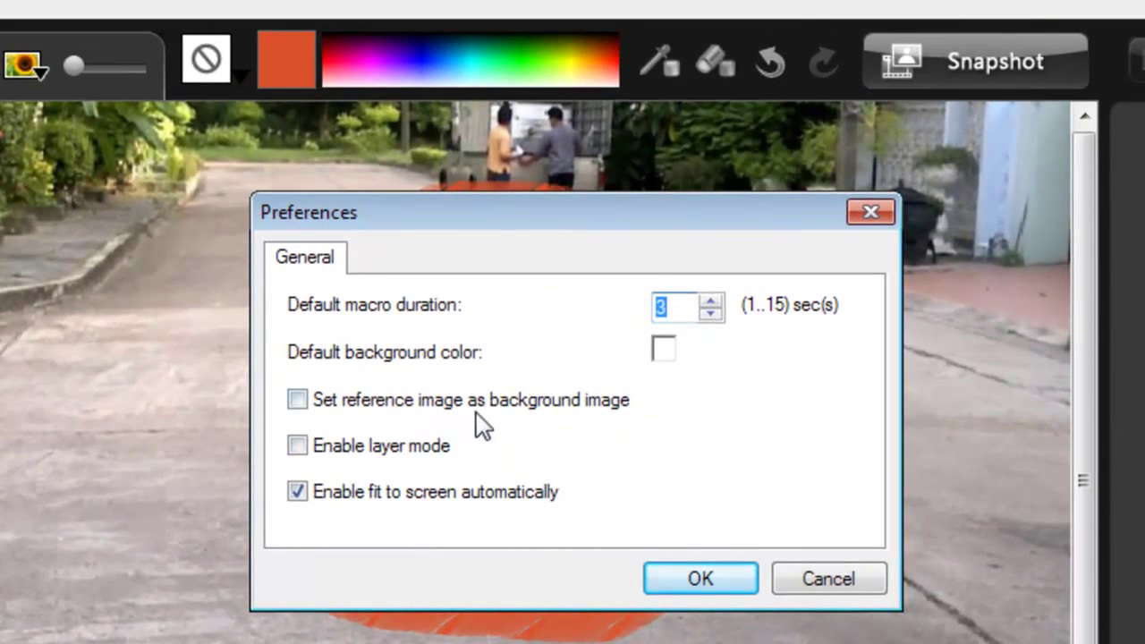
pyautogui.moveTo(182, 438)
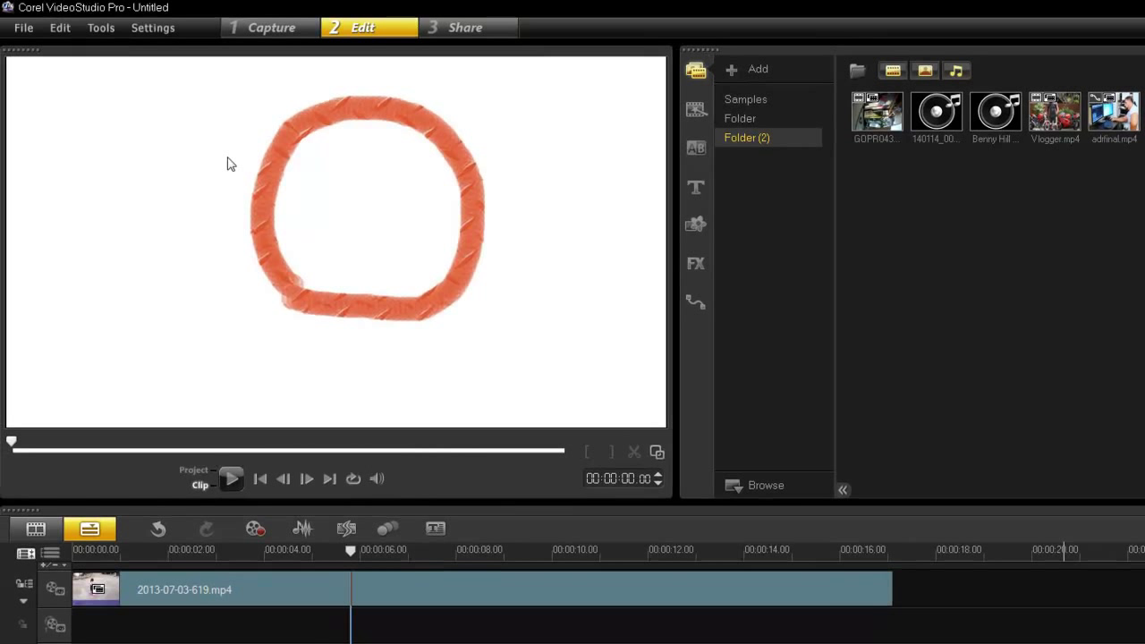
pyautogui.moveTo(416, 217)
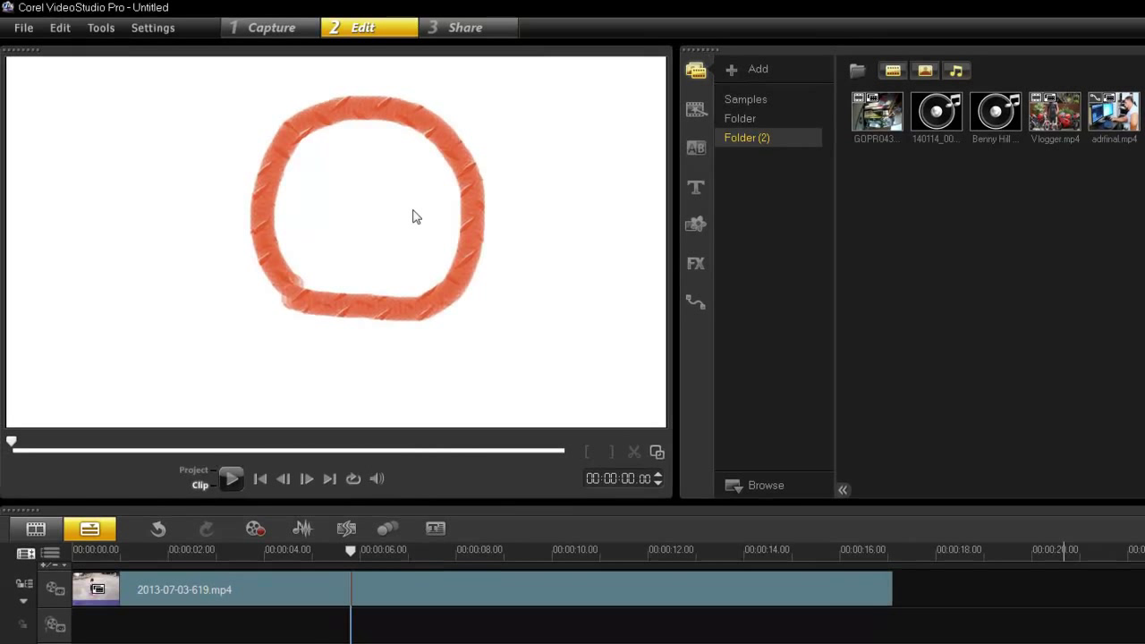
# Relaunch Painting Creator from Tools and switch its Background Image Option back to the plain default color
pyautogui.click(100, 29)
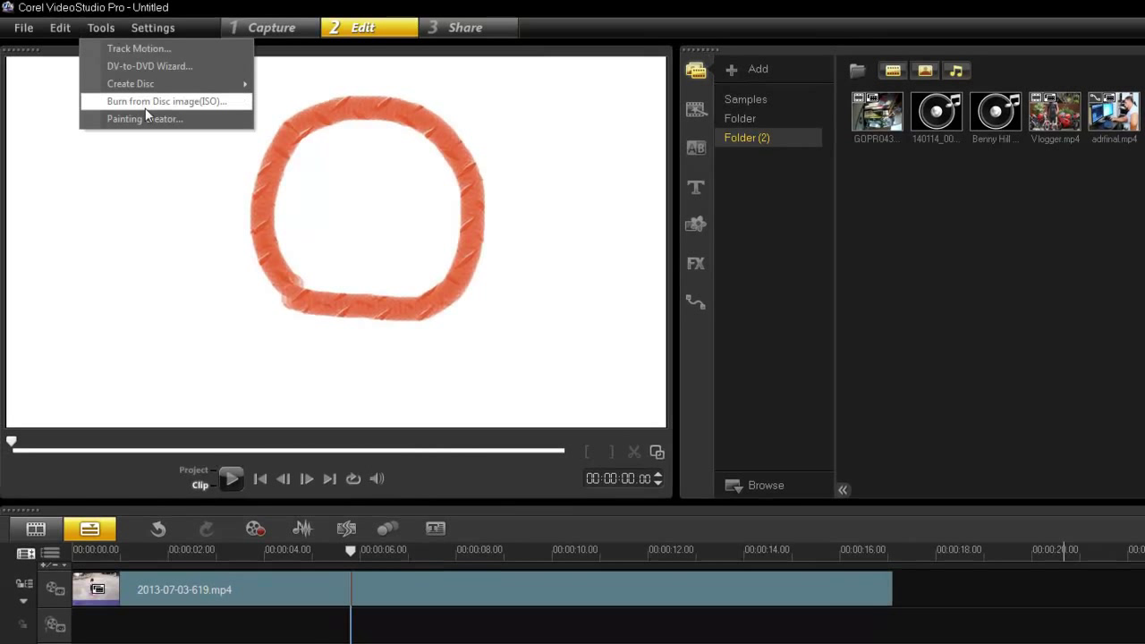
pyautogui.click(143, 118)
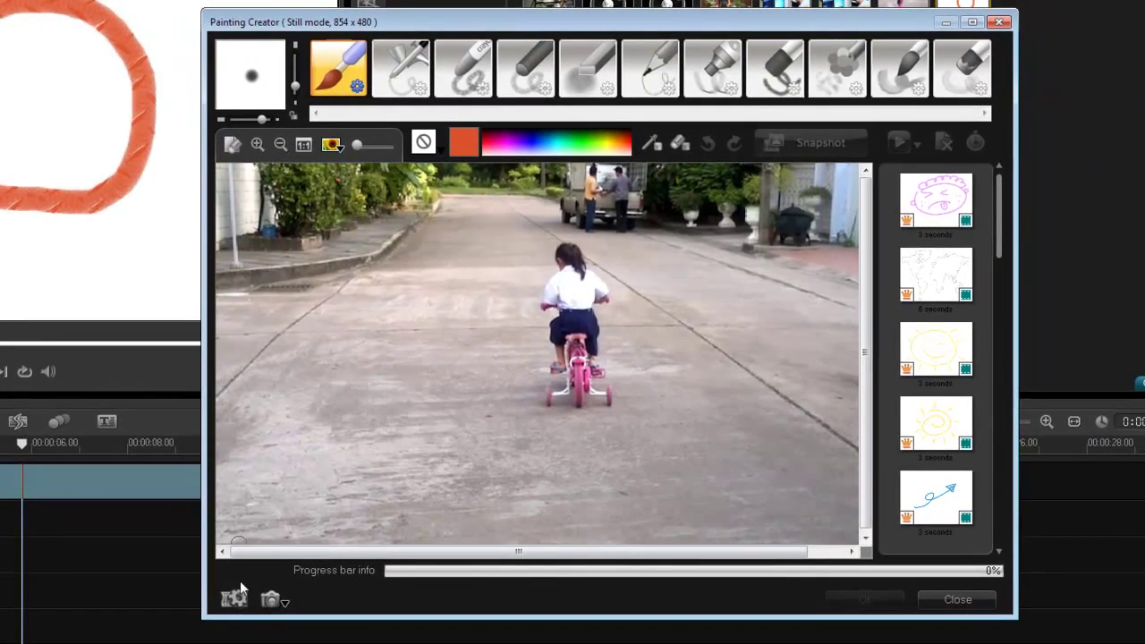
pyautogui.click(233, 598)
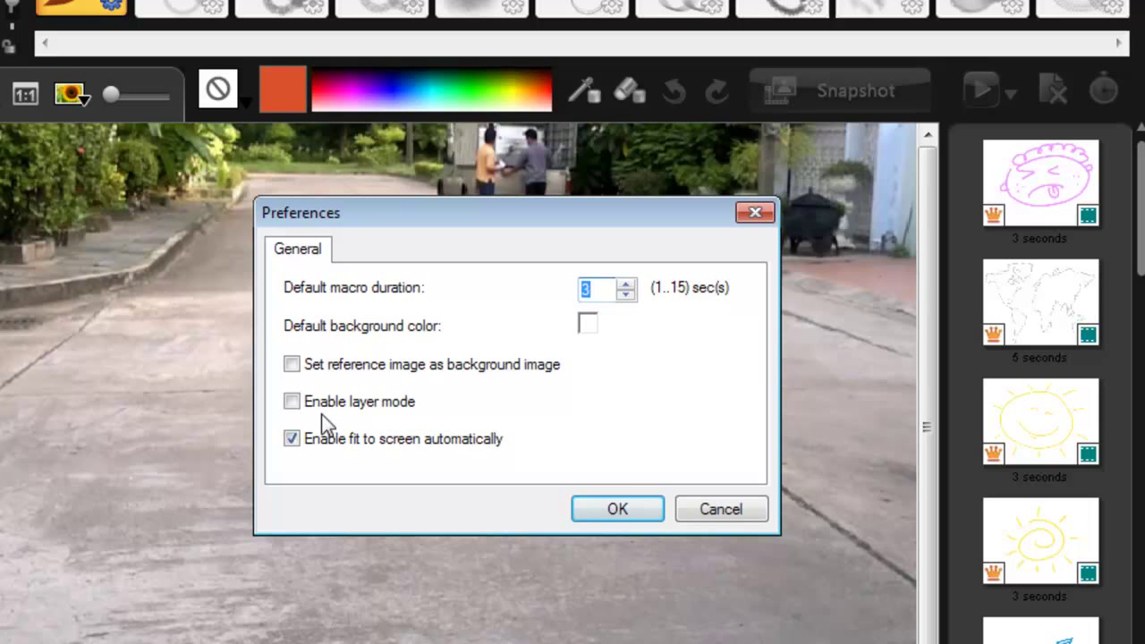
pyautogui.click(618, 508)
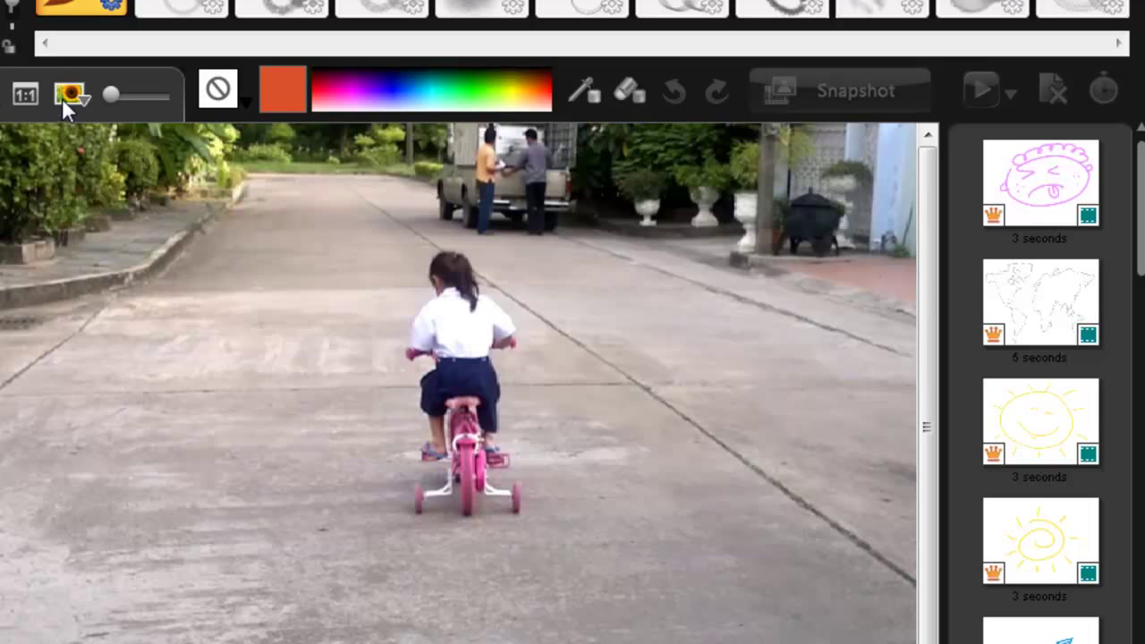
pyautogui.click(68, 96)
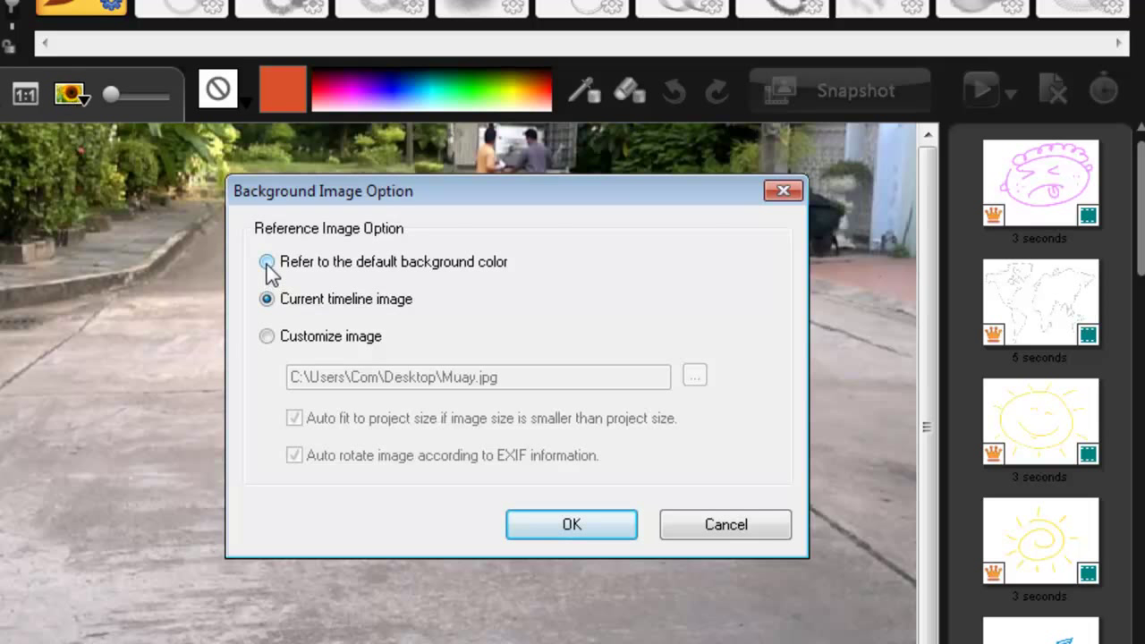
pyautogui.click(571, 524)
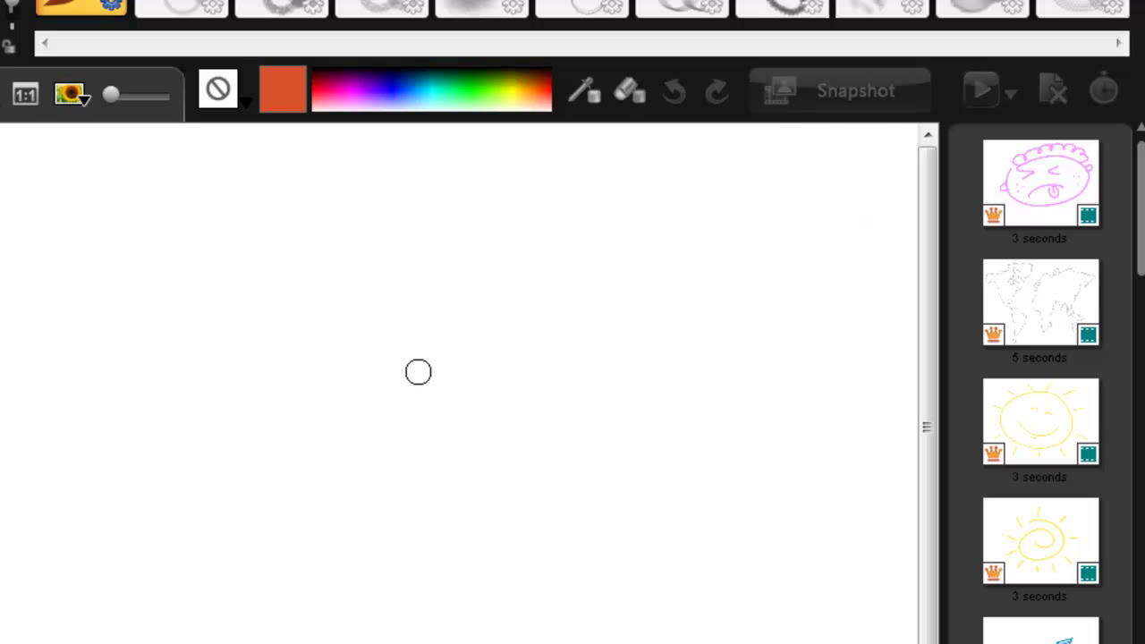
pyautogui.moveTo(383, 585)
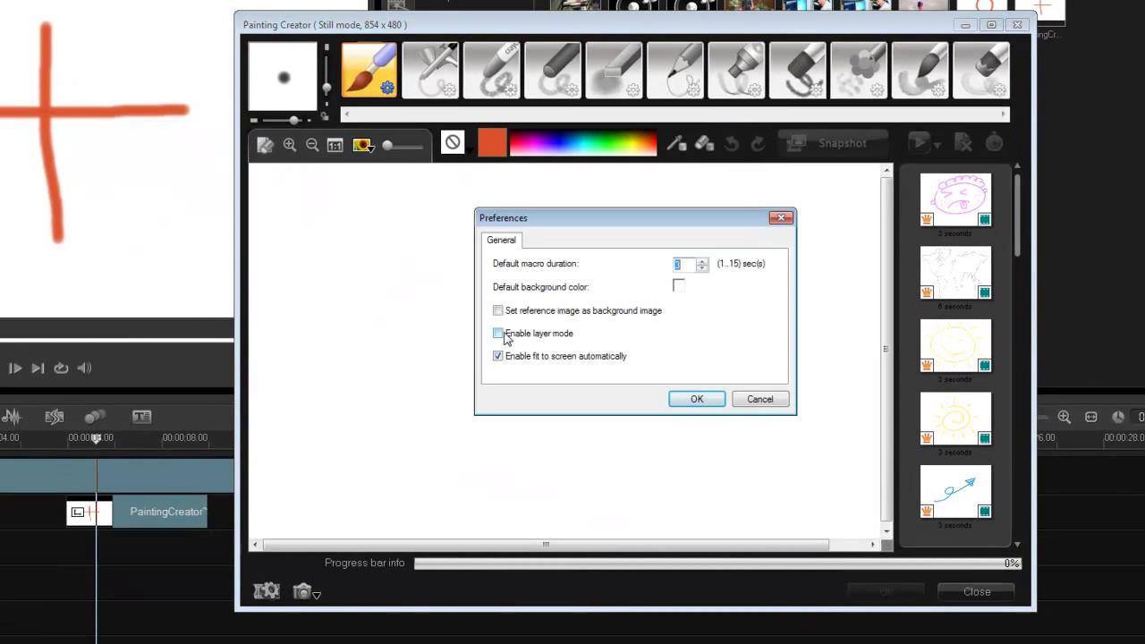
# Paint an orange circle crossed by a vertical line and send it to the timeline with OK
pyautogui.click(698, 399)
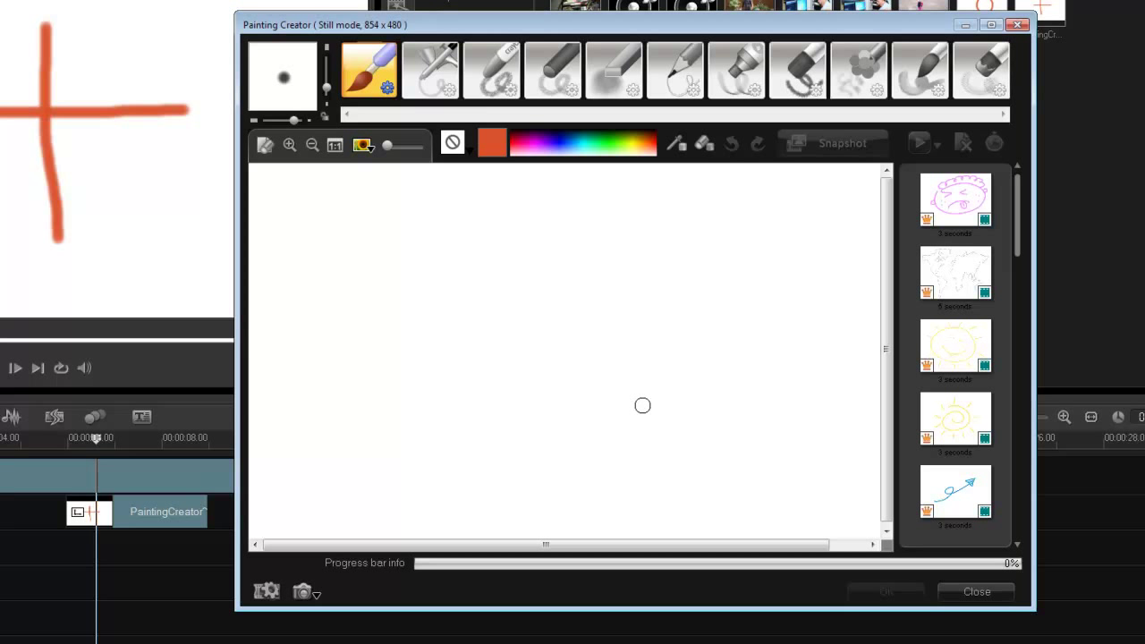
pyautogui.moveTo(576, 214); pyautogui.dragTo(580, 483)
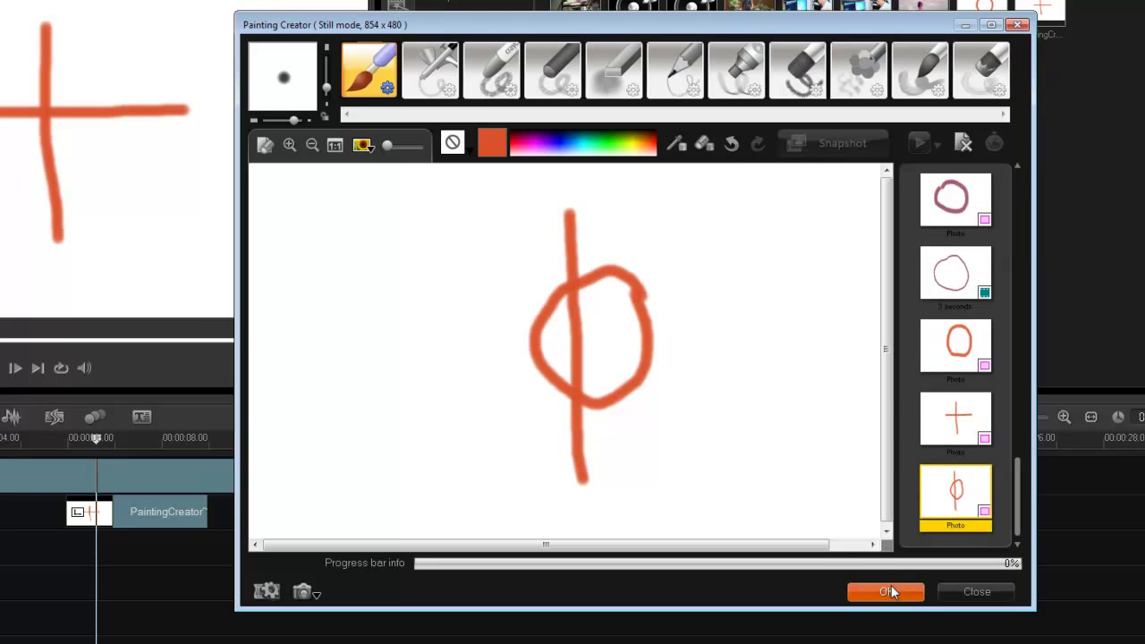
pyautogui.click(886, 590)
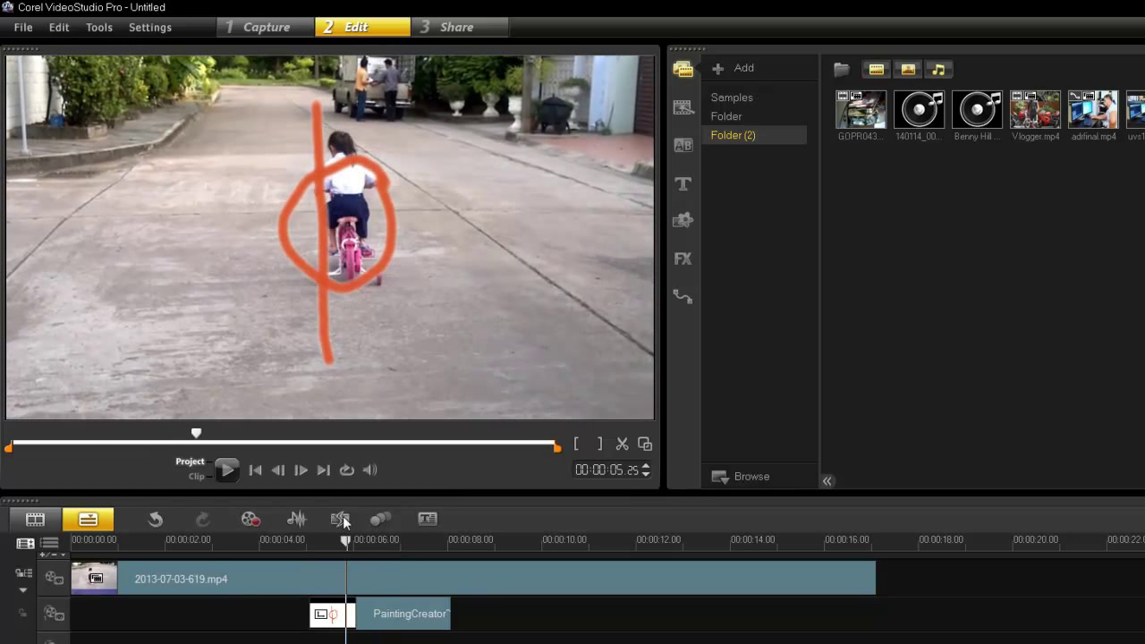
pyautogui.click(98, 26)
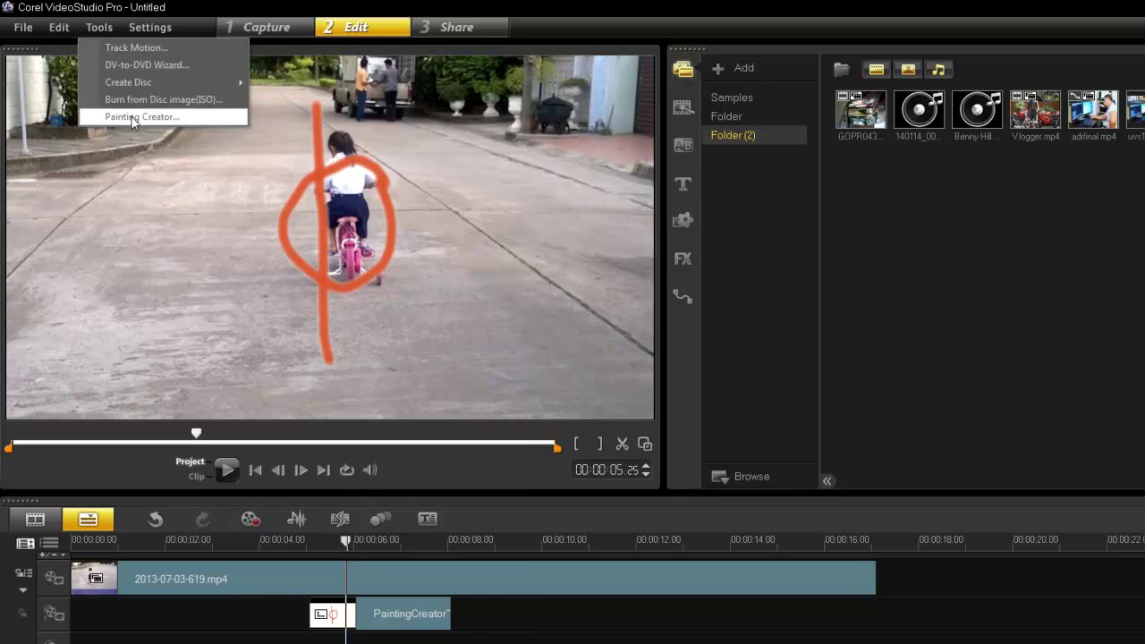
pyautogui.click(143, 116)
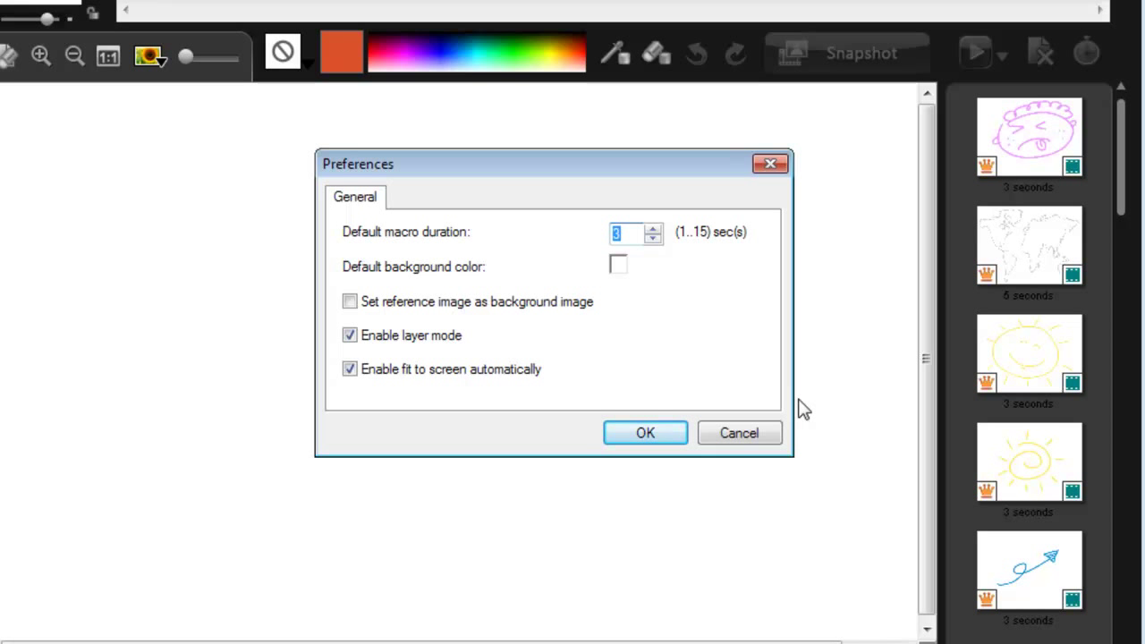
pyautogui.moveTo(433, 251)
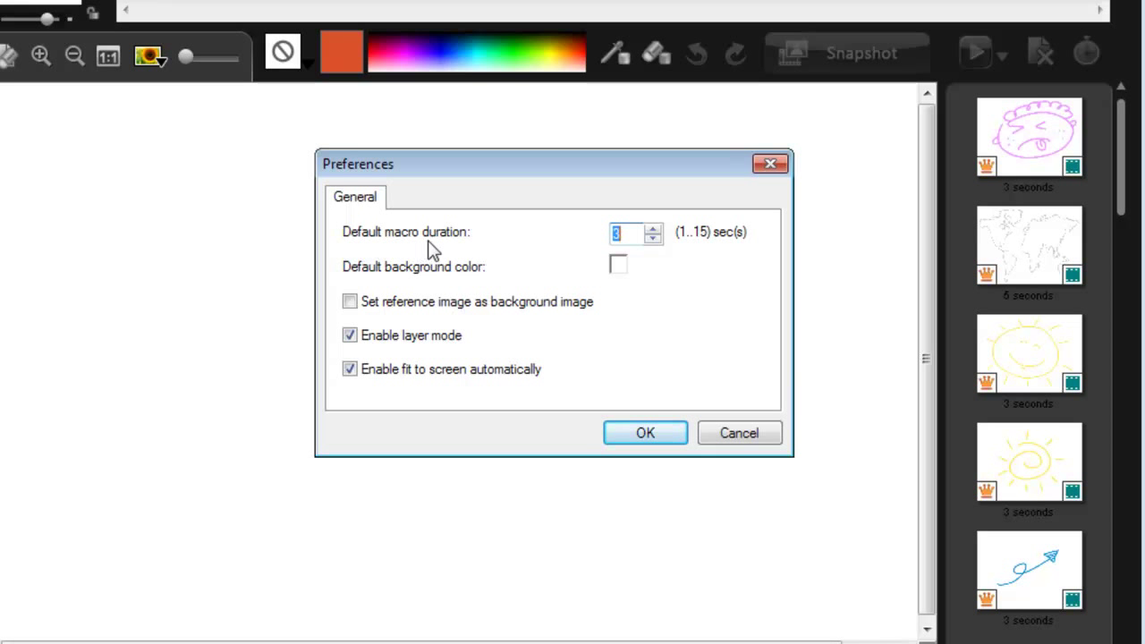
pyautogui.moveTo(694, 293)
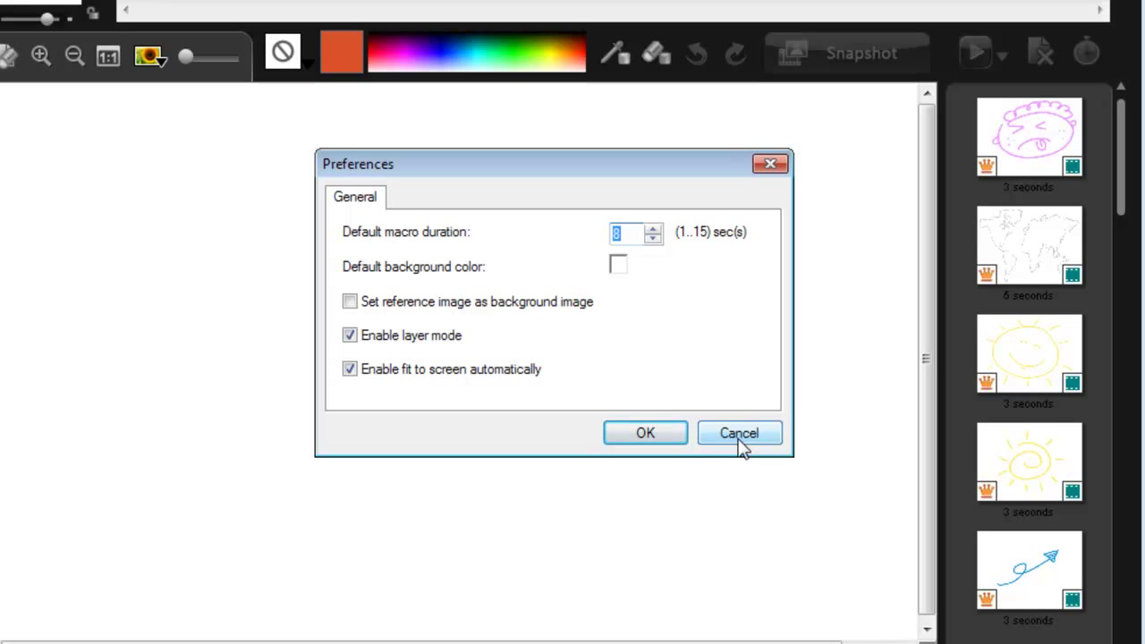
pyautogui.click(739, 433)
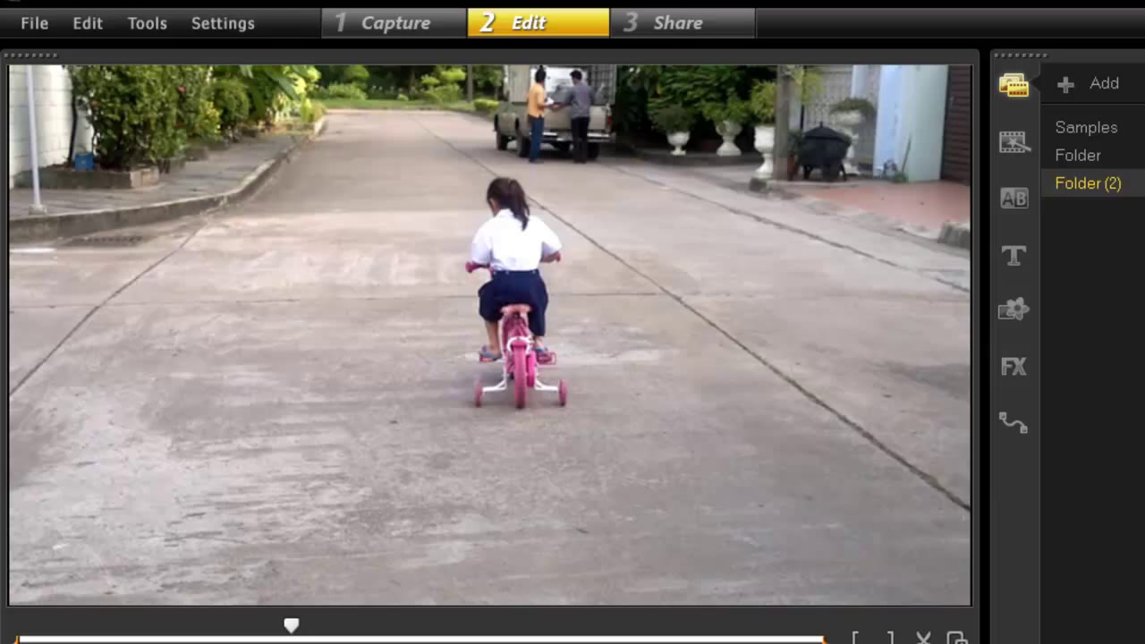
pyautogui.moveTo(576, 190)
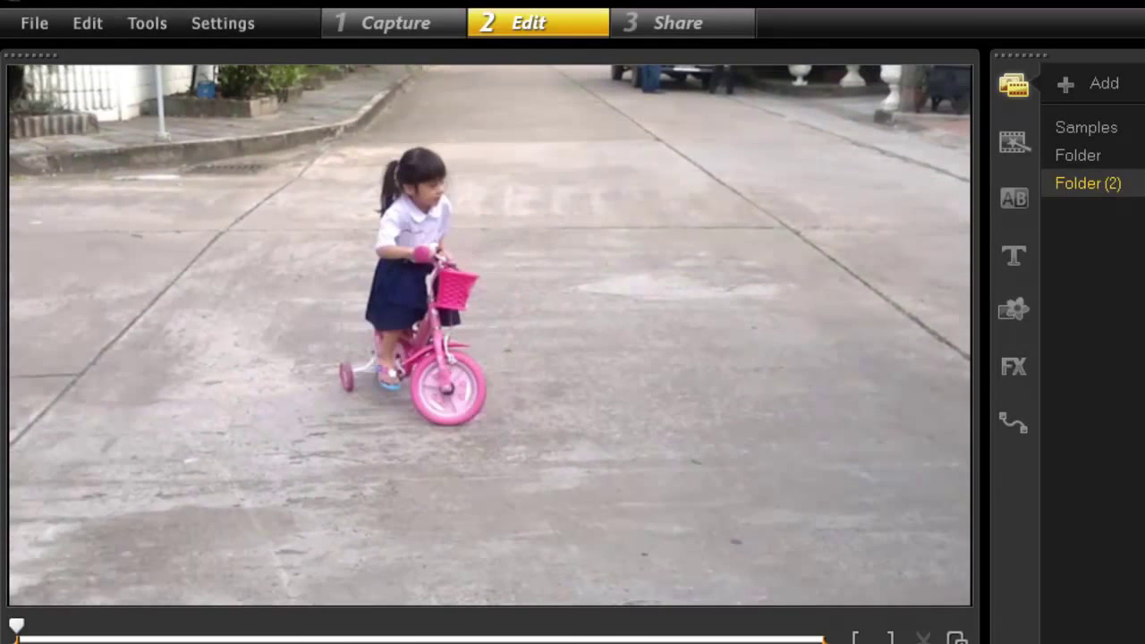
pyautogui.moveTo(465, 200)
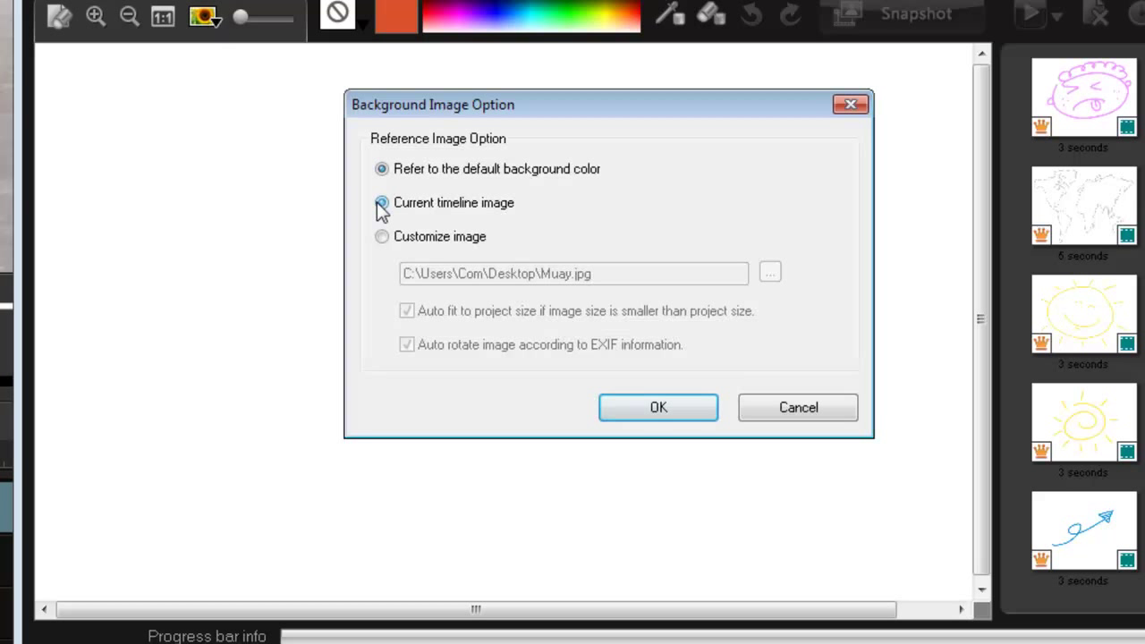
# Use the current timeline frame as background, pick red and paint a circle around the girl, then confirm
pyautogui.click(659, 408)
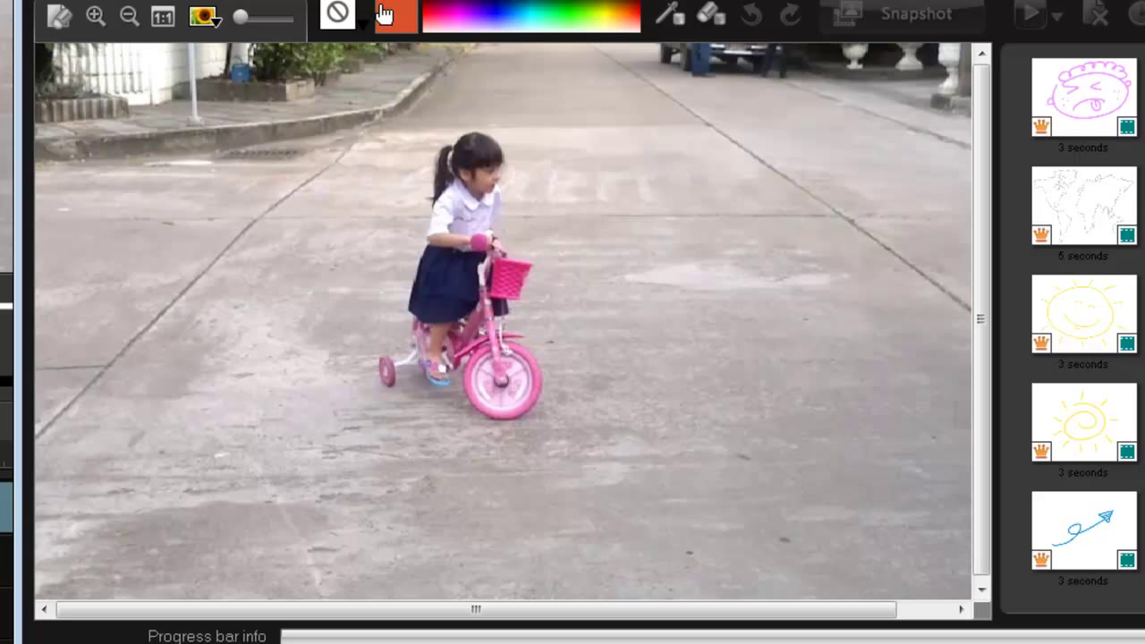
pyautogui.click(394, 16)
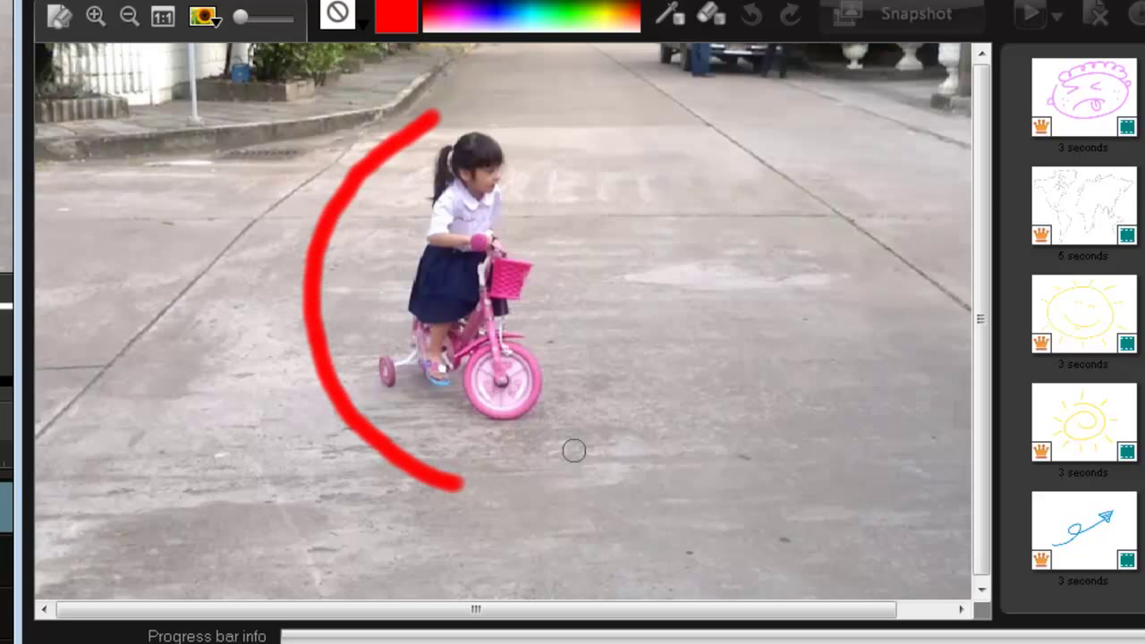
pyautogui.moveTo(456, 469); pyautogui.dragTo(474, 114)
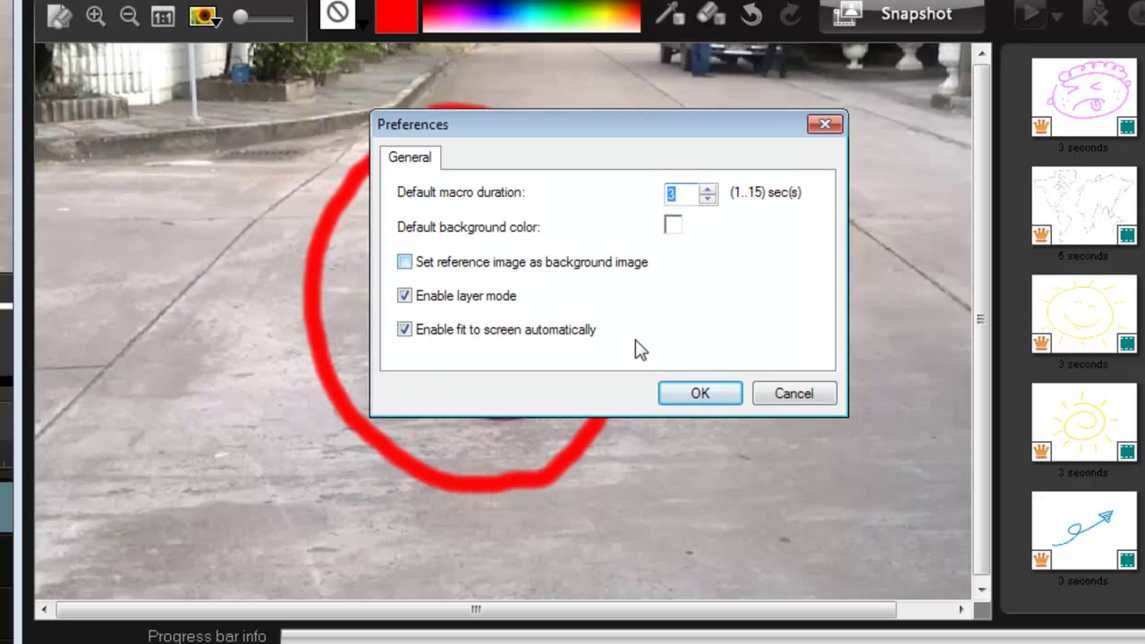
pyautogui.click(700, 394)
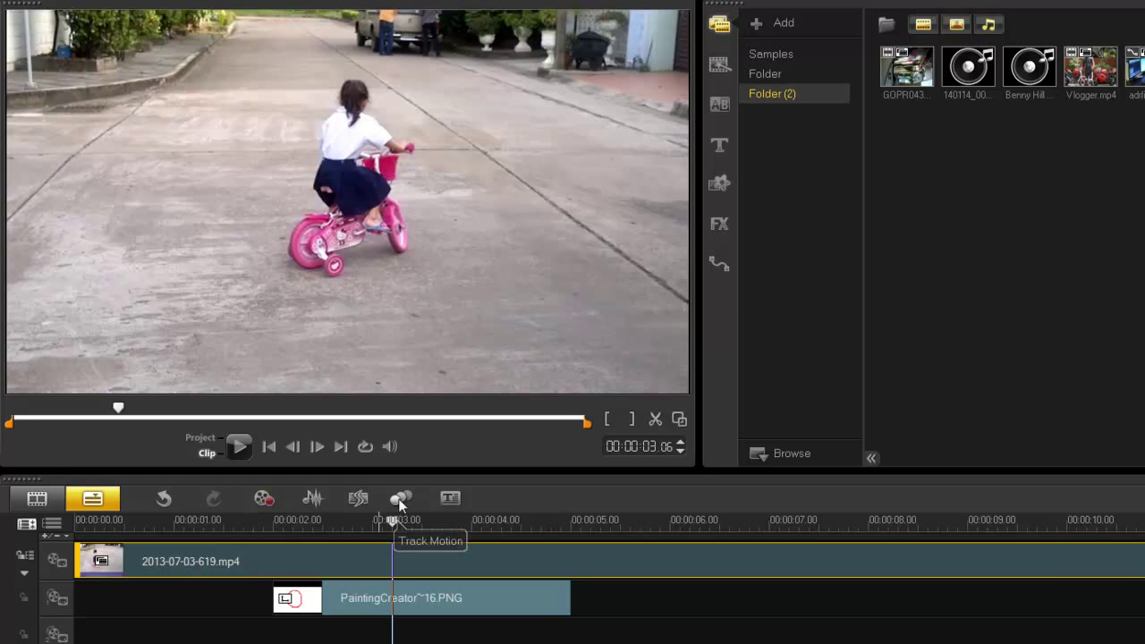
# Run Track Motion on the girl through the clip and accept the tracked path
pyautogui.click(401, 498)
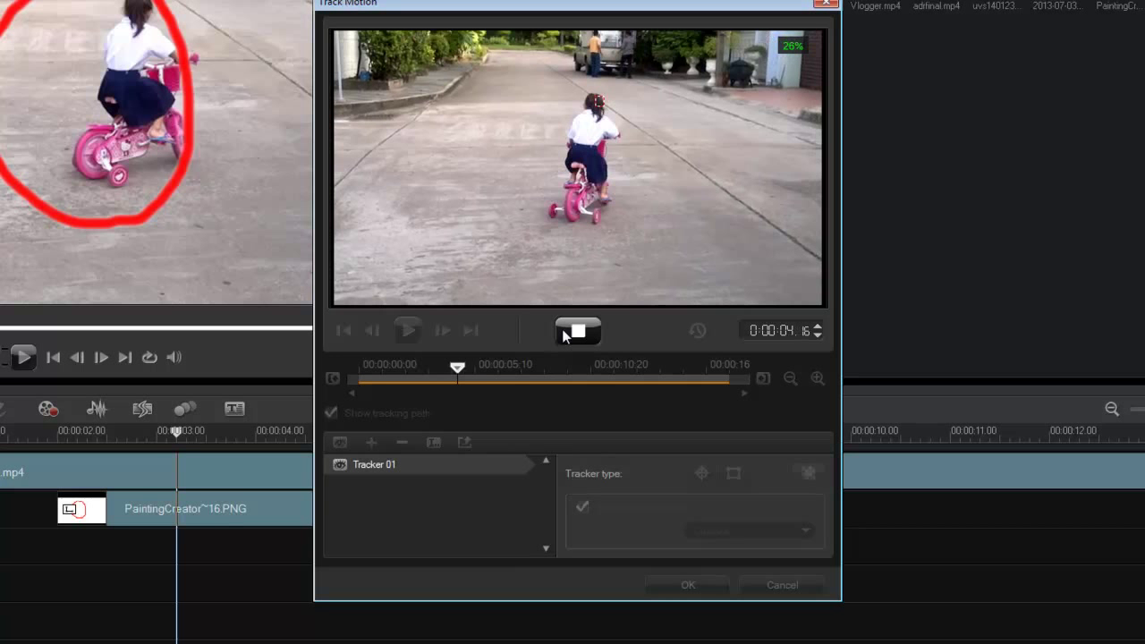
pyautogui.moveTo(456, 367); pyautogui.dragTo(510, 367)
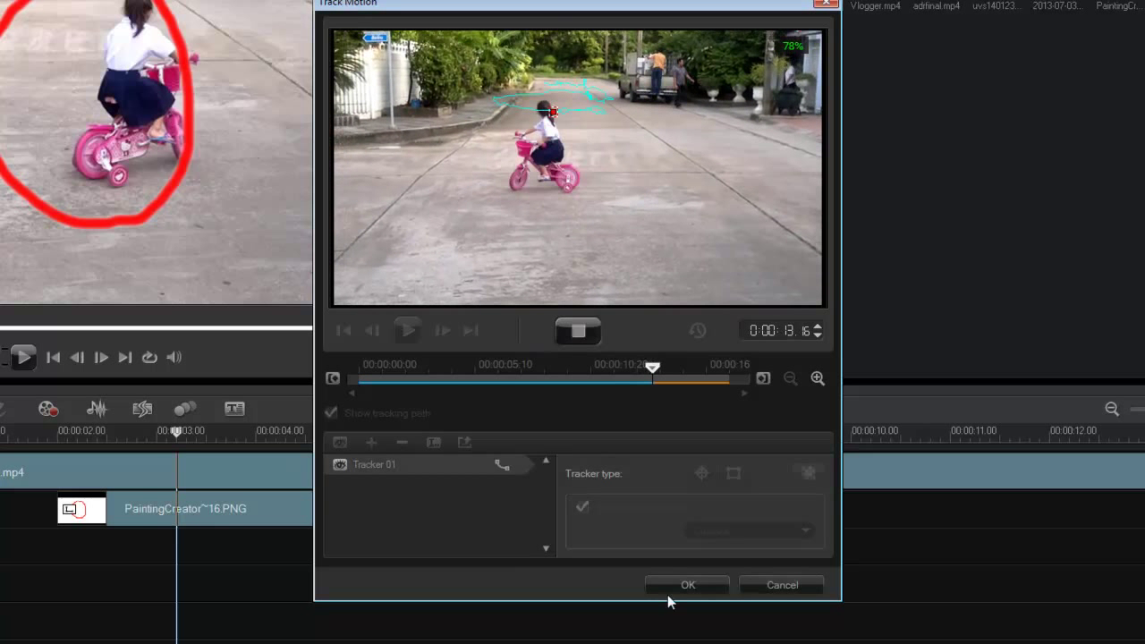
pyautogui.click(687, 584)
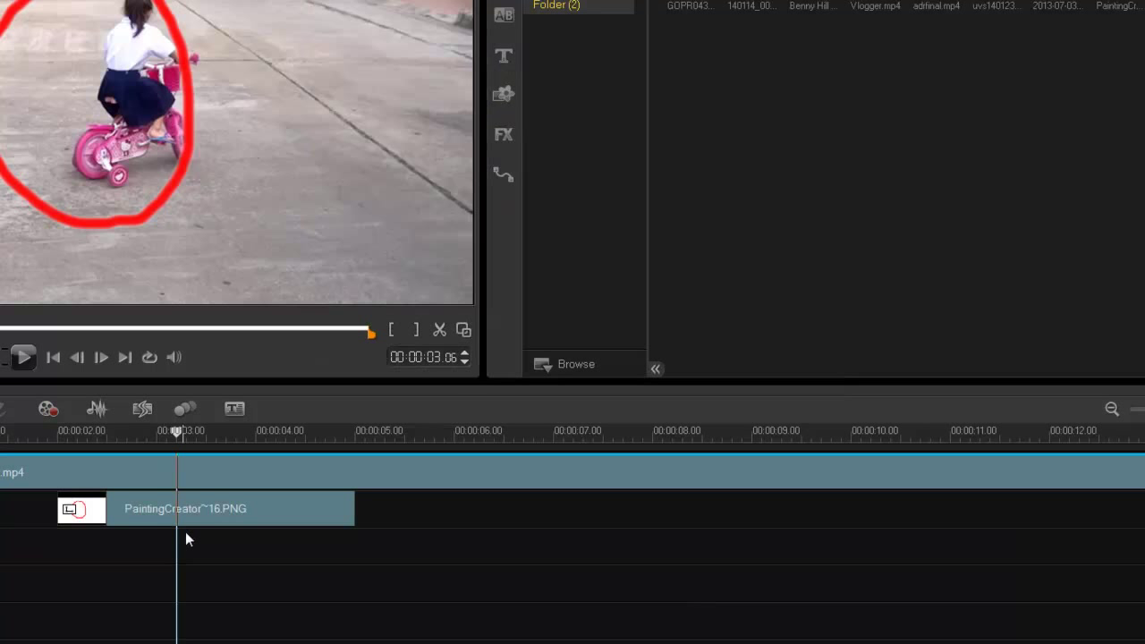
pyautogui.moveTo(269, 508)
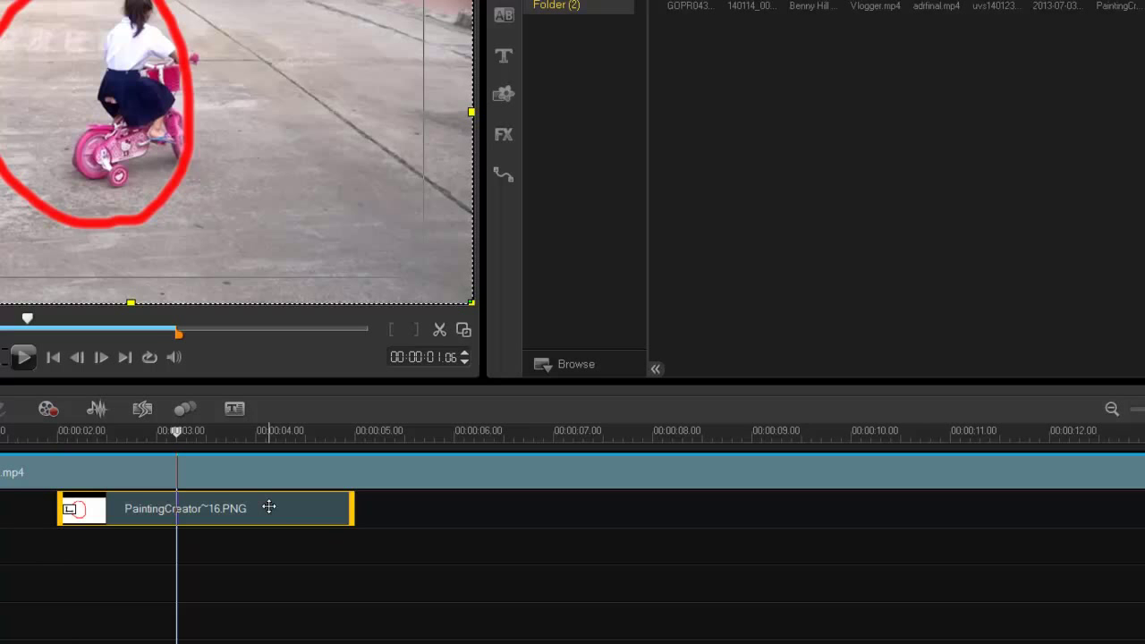
pyautogui.moveTo(313, 512)
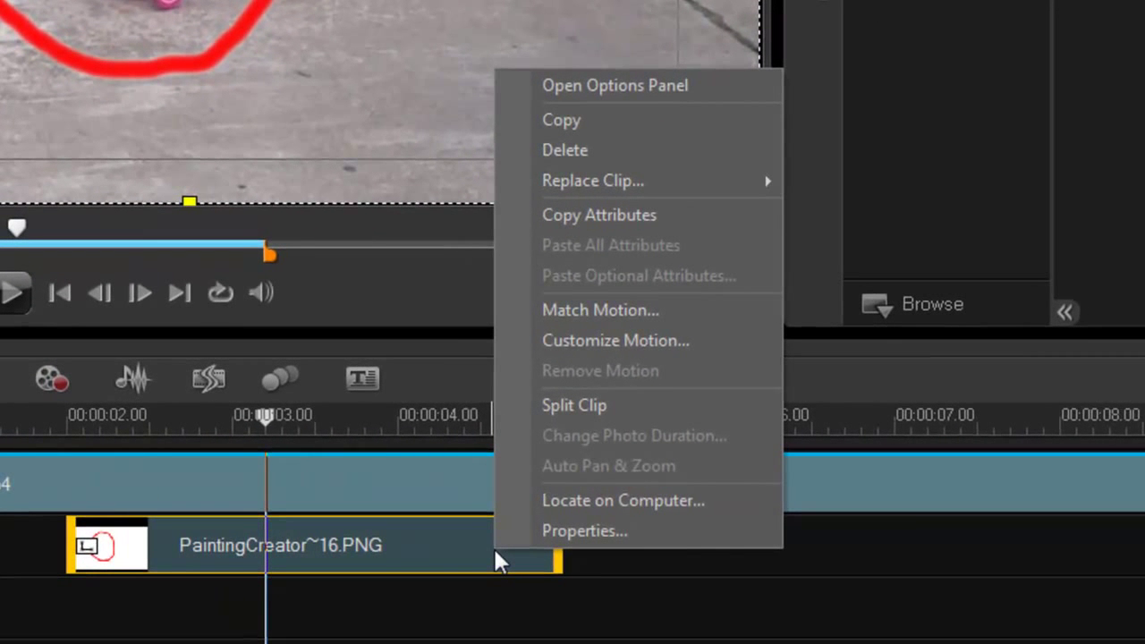
pyautogui.moveTo(600, 310)
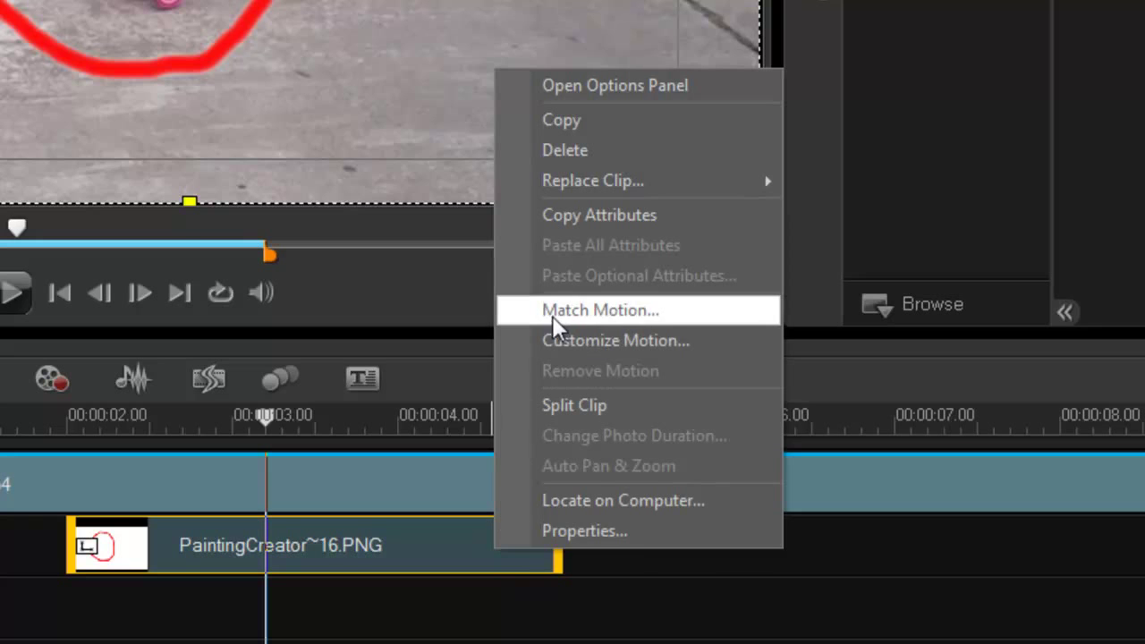
# Apply Match Motion to the red circle overlay so it follows the girl's tracked path
pyautogui.click(599, 310)
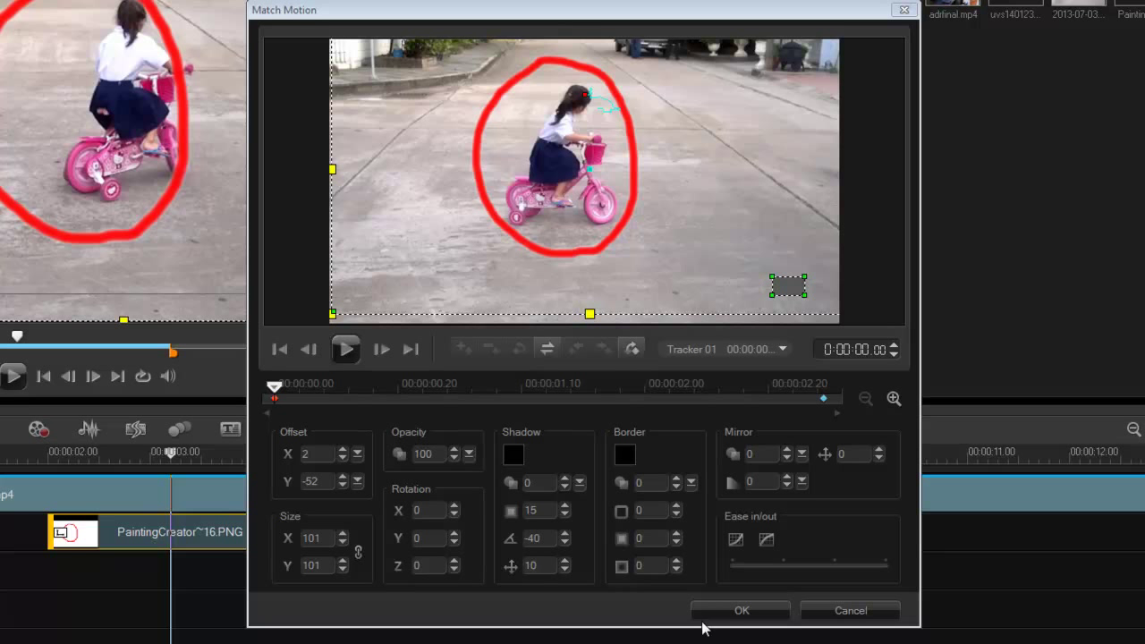
pyautogui.click(741, 610)
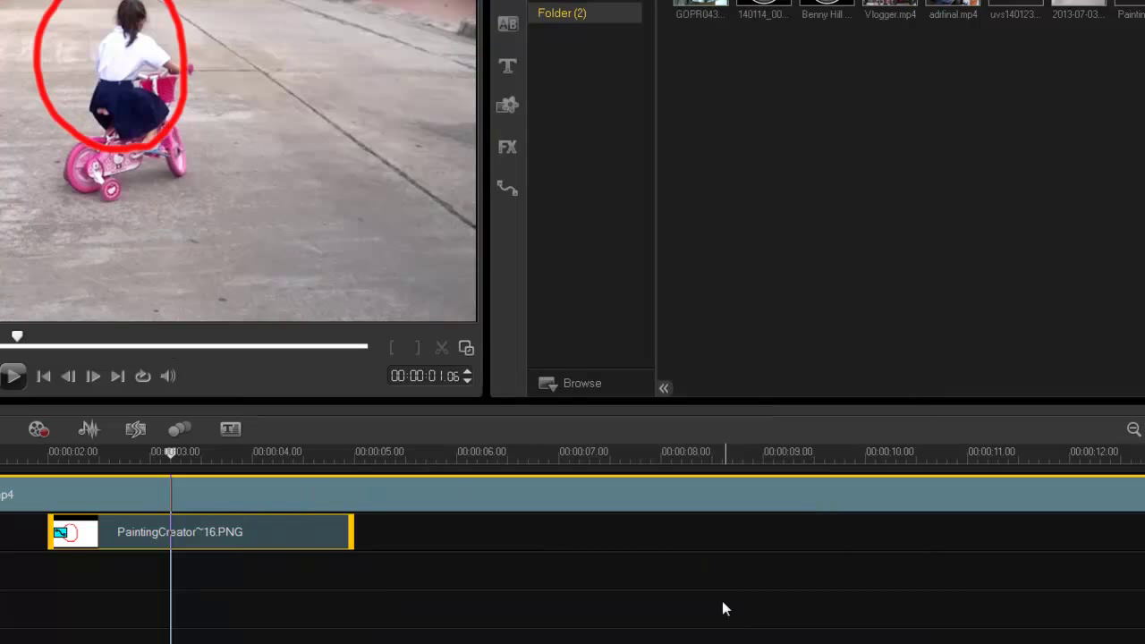
pyautogui.moveTo(170, 455); pyautogui.dragTo(168, 457)
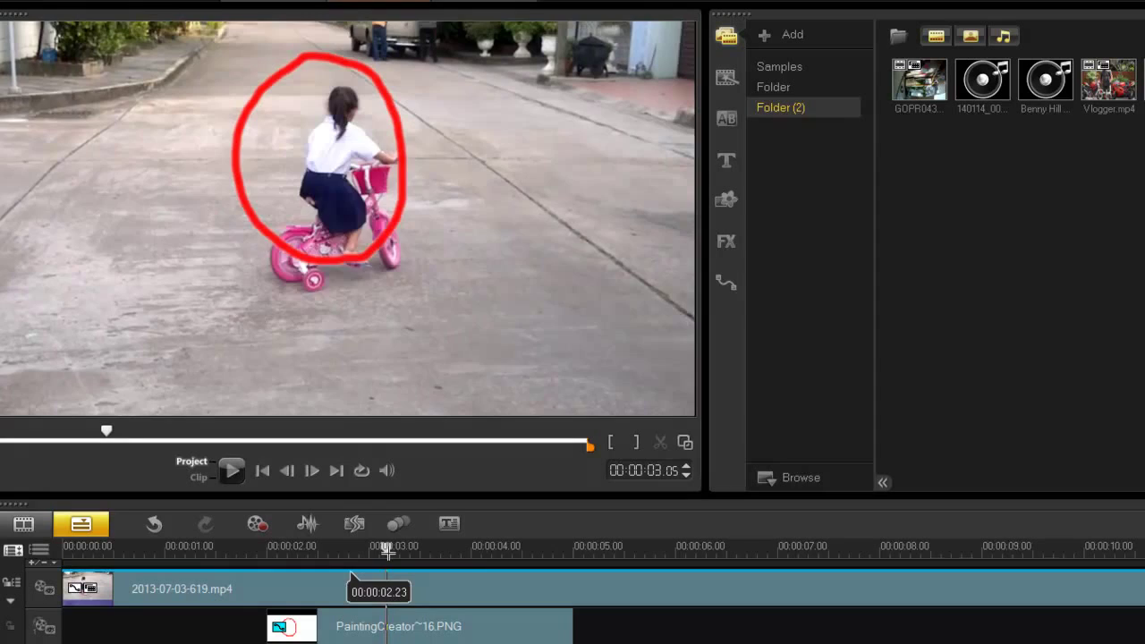
pyautogui.moveTo(384, 546); pyautogui.dragTo(337, 546)
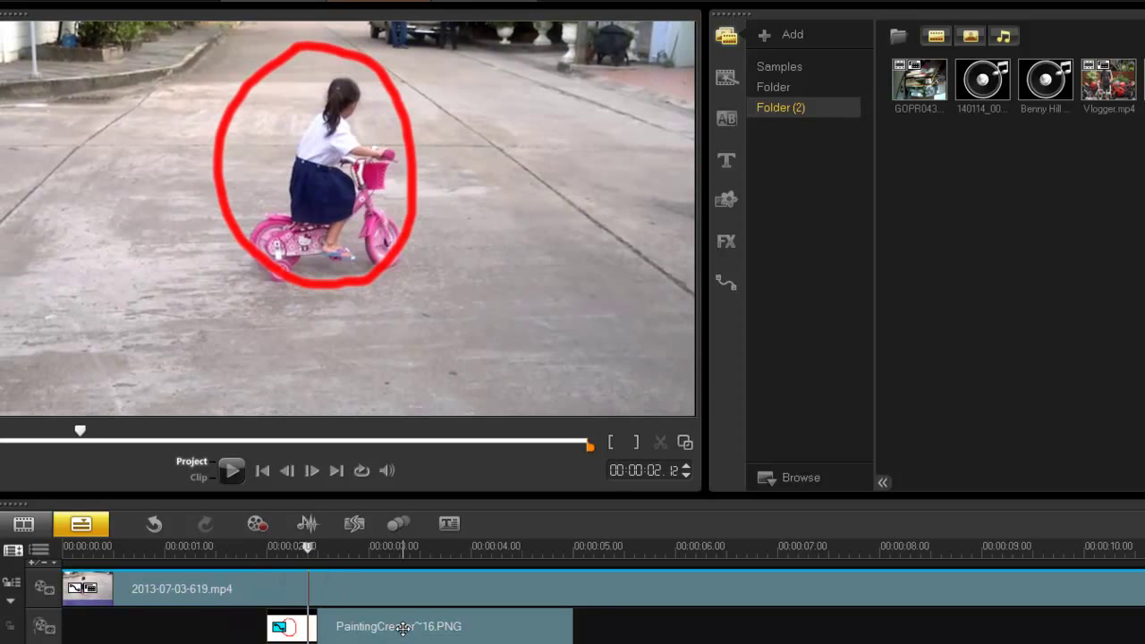
pyautogui.rightClick(401, 626)
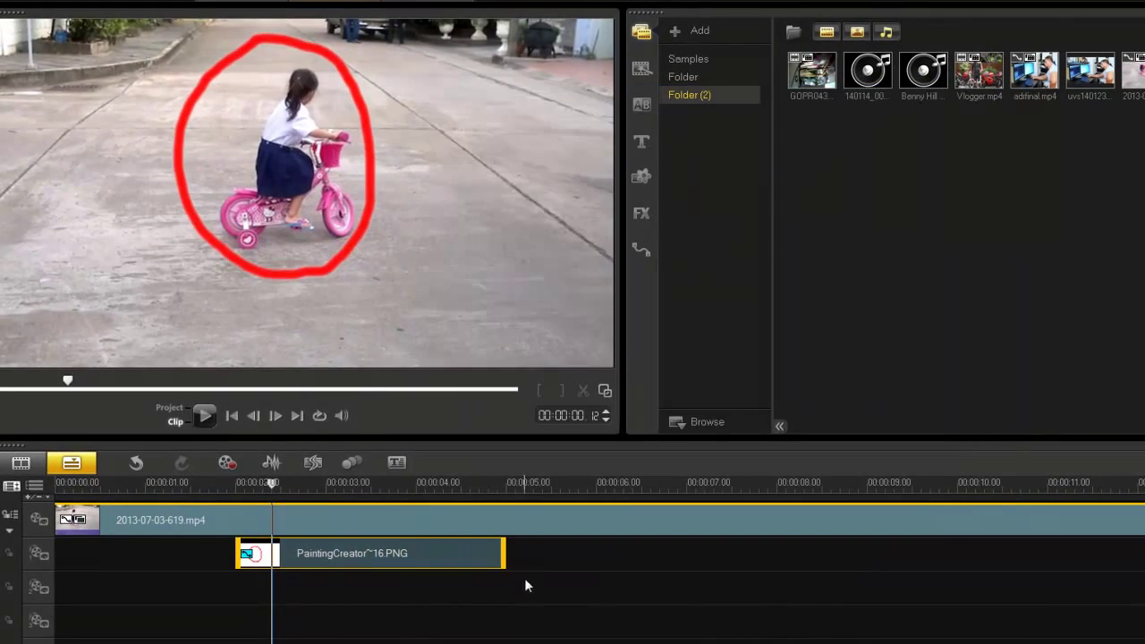
pyautogui.click(204, 416)
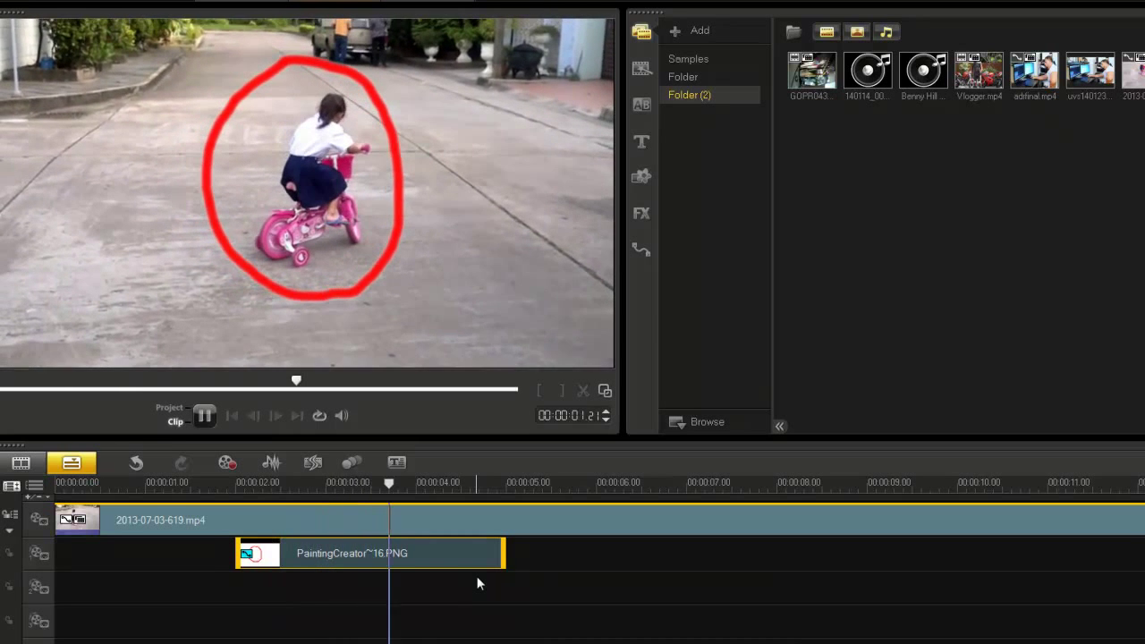
pyautogui.click(204, 415)
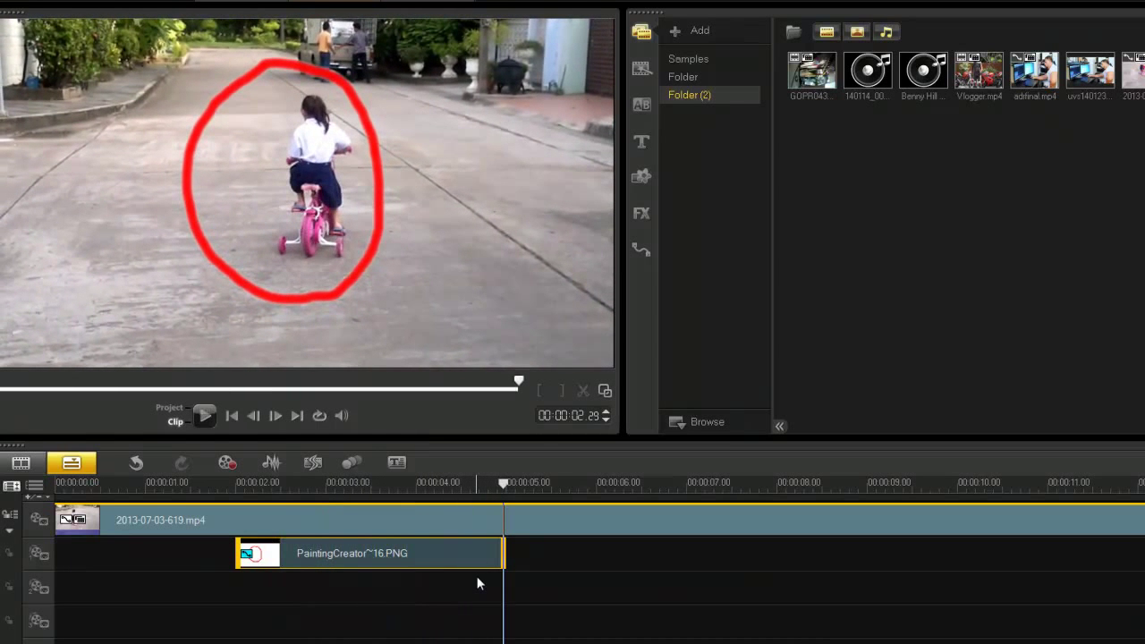